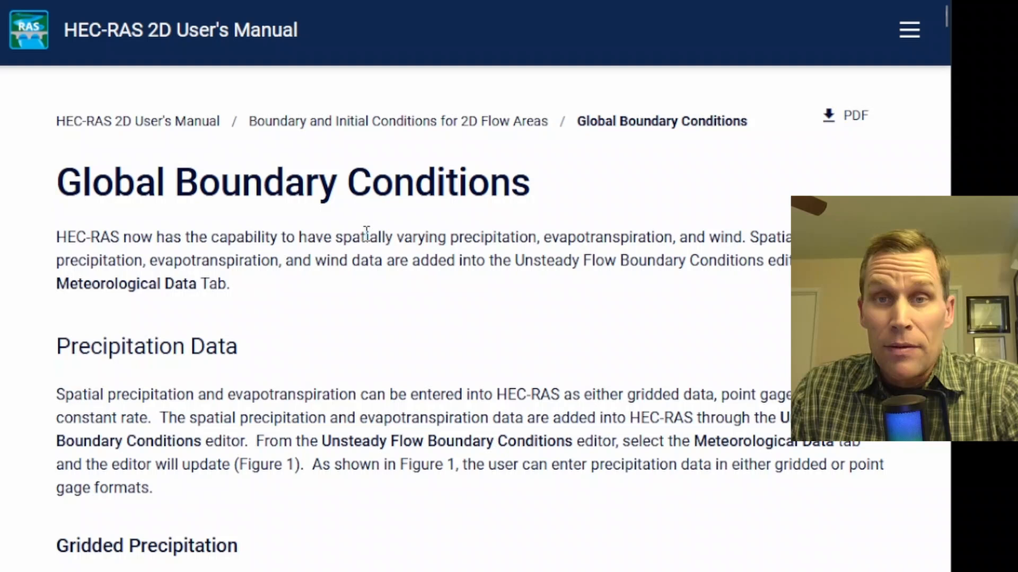
mouse_move(664, 126)
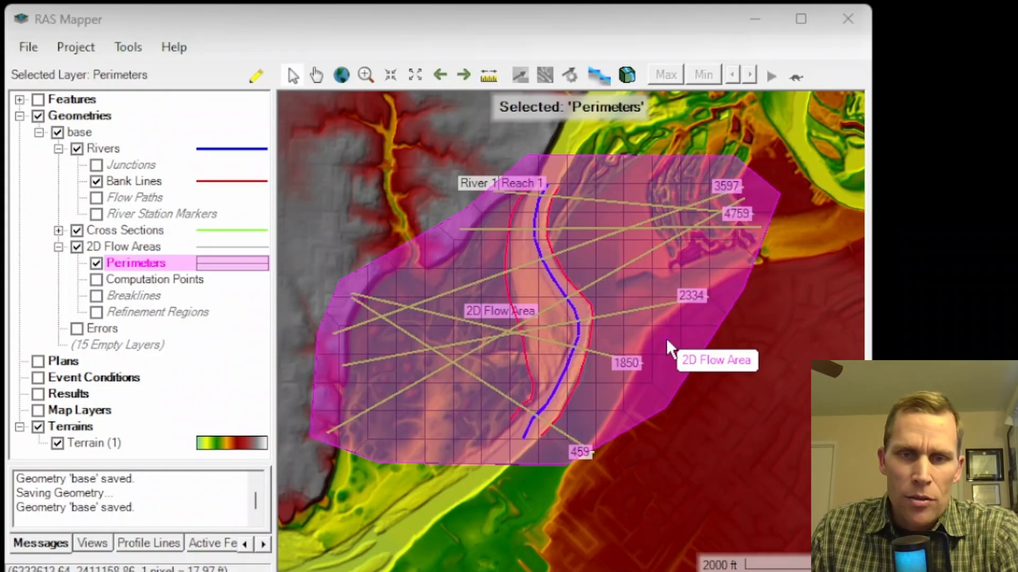
mouse_move(655, 324)
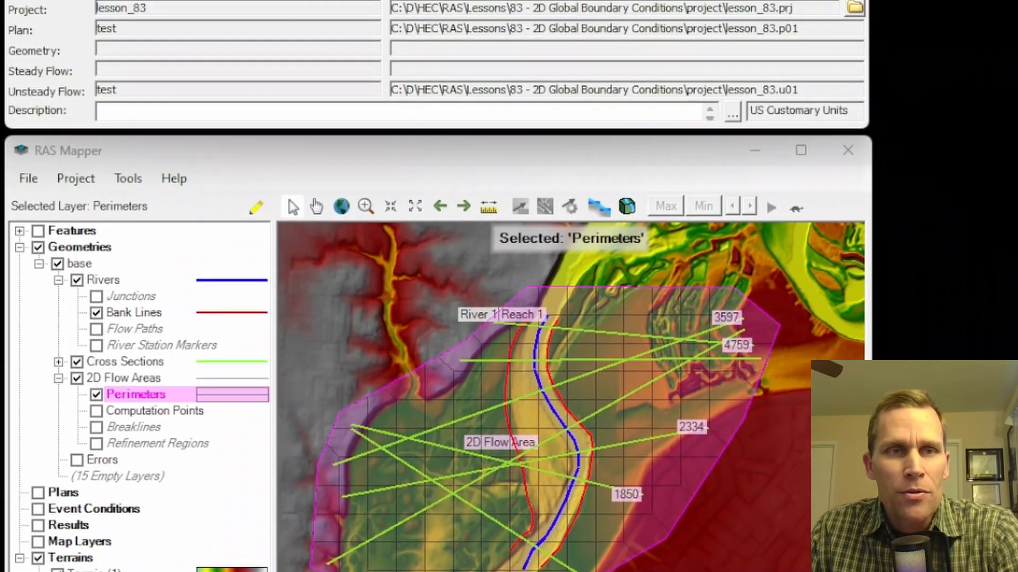
Bring up Edit > Unsteady Flow Data and show its Meteorological Data page.
left_click(54, 41)
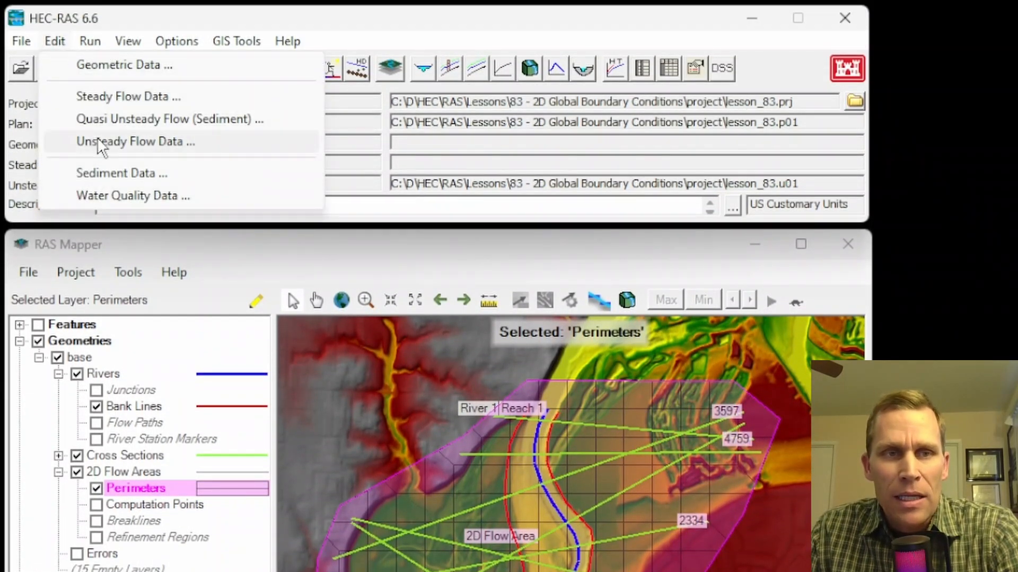
left_click(135, 141)
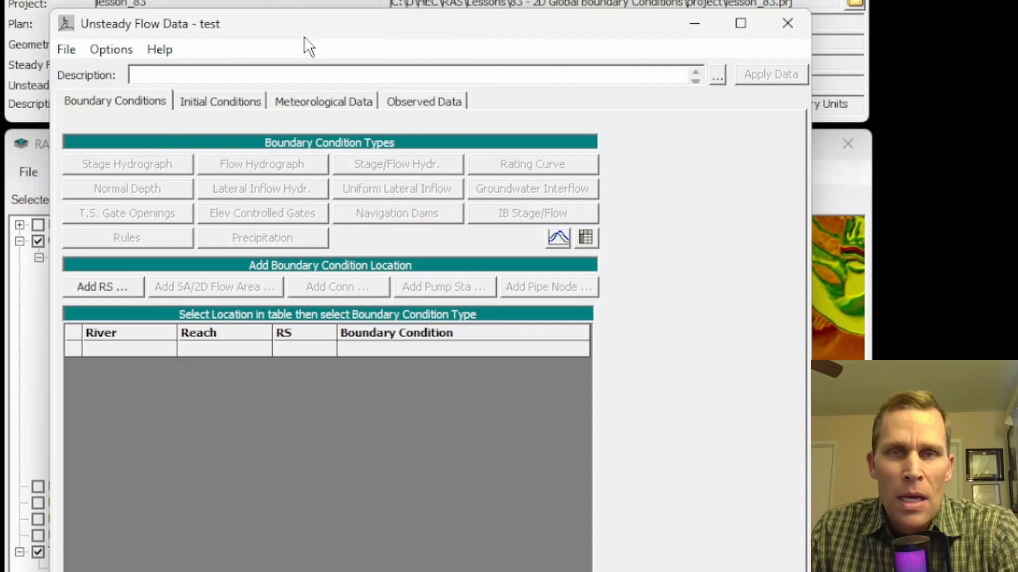
mouse_move(334, 111)
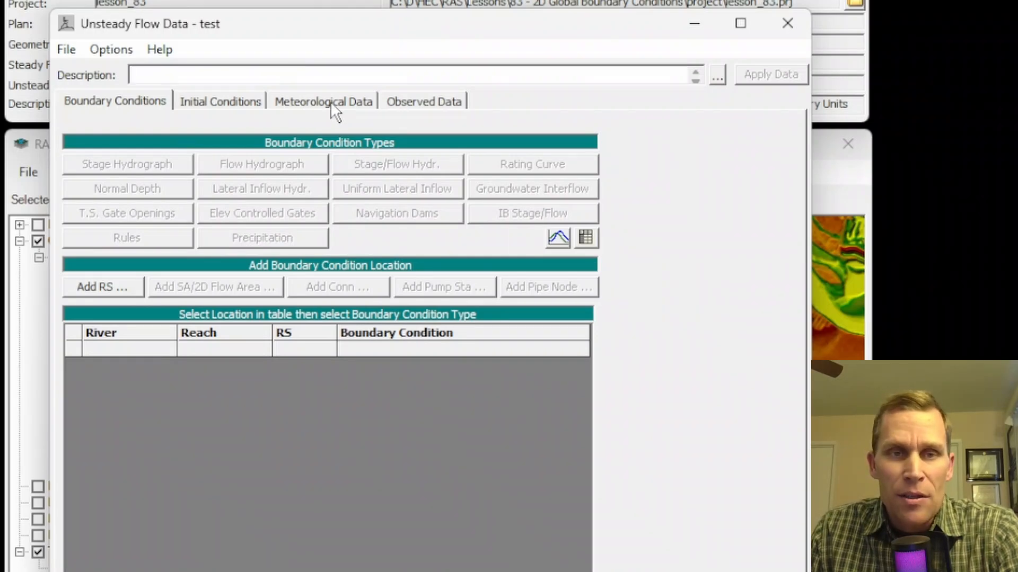
left_click(323, 102)
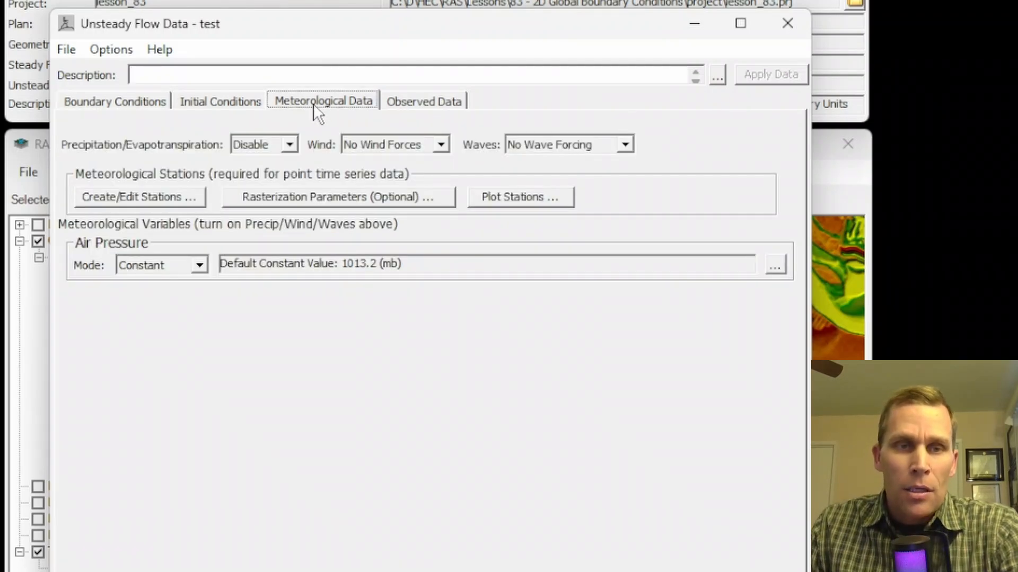
mouse_move(156, 141)
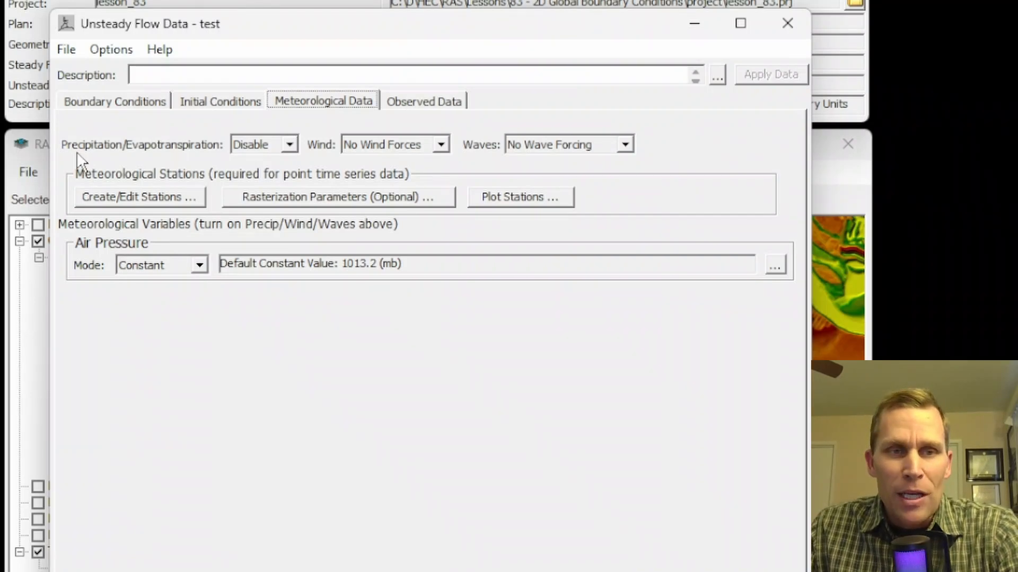
mouse_move(216, 161)
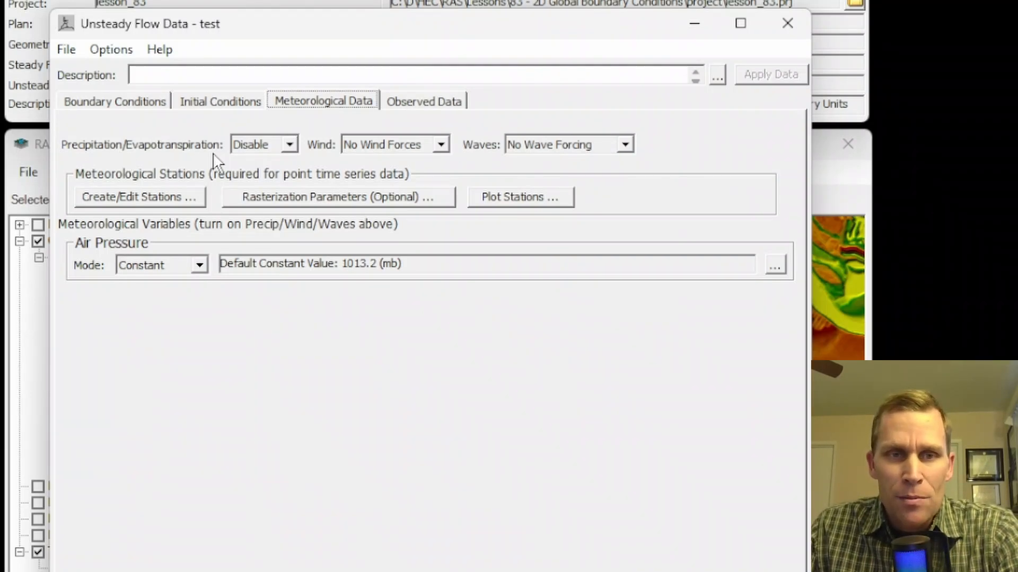
mouse_move(496, 159)
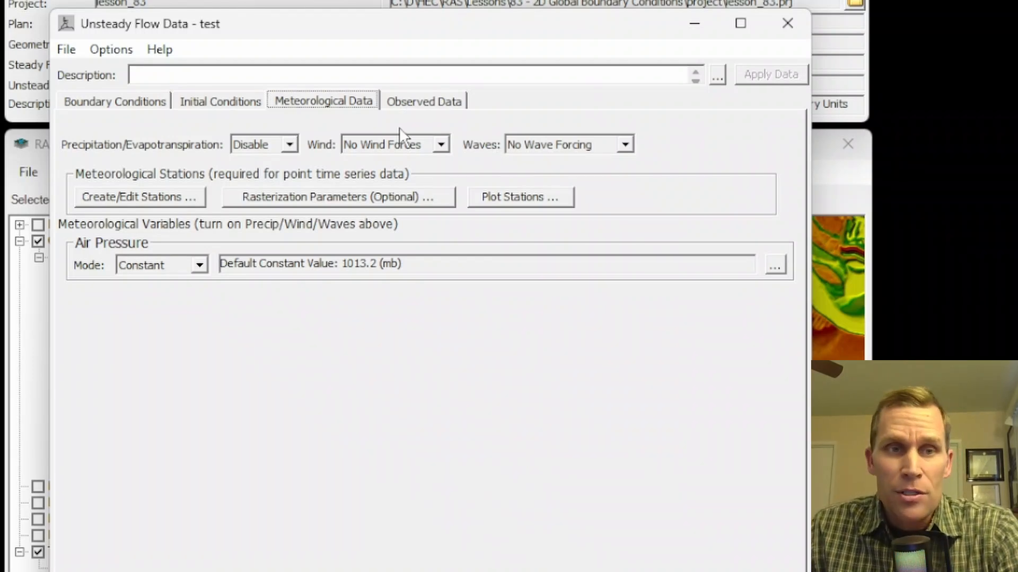
mouse_move(94, 159)
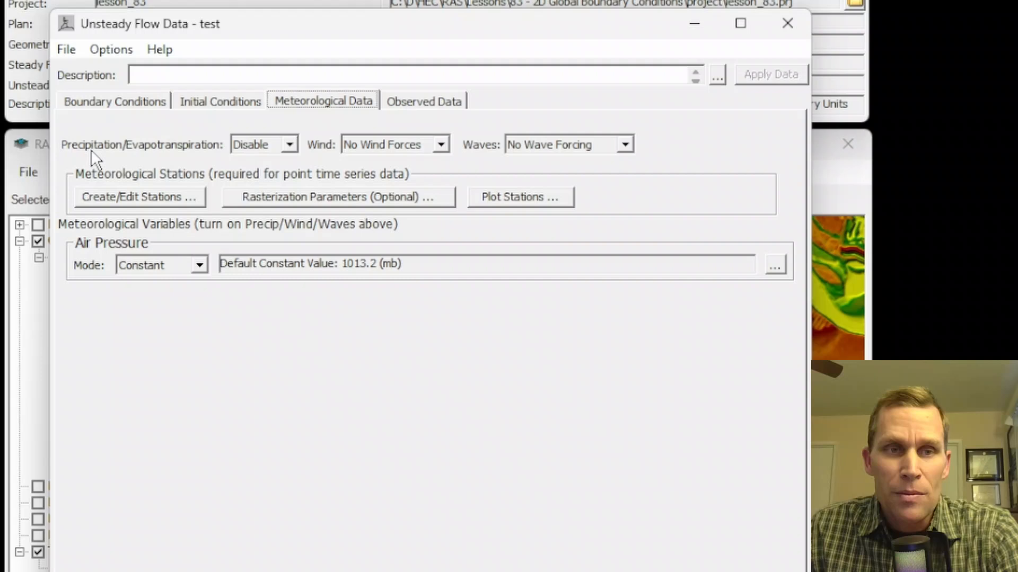
mouse_move(278, 134)
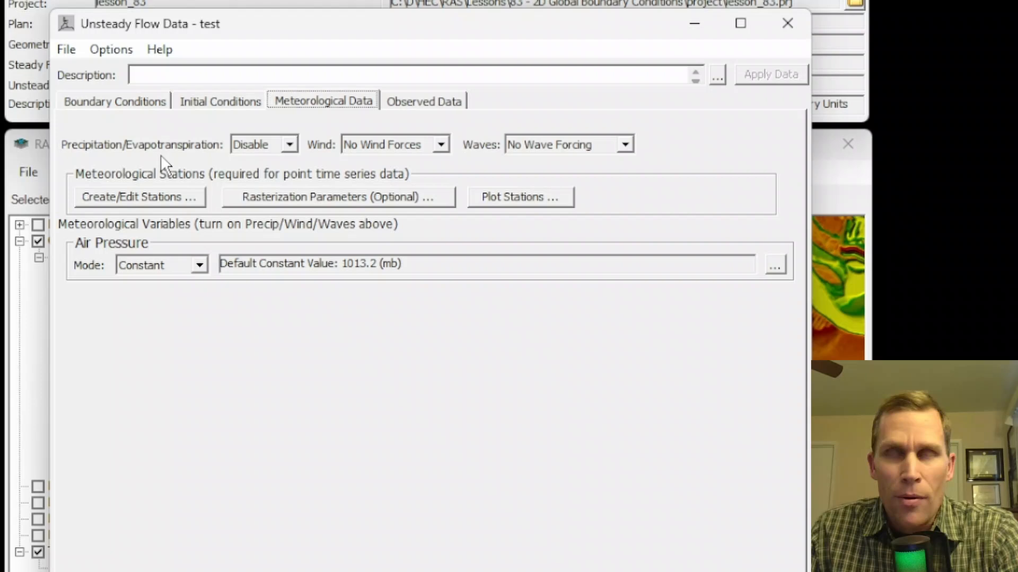
mouse_move(88, 159)
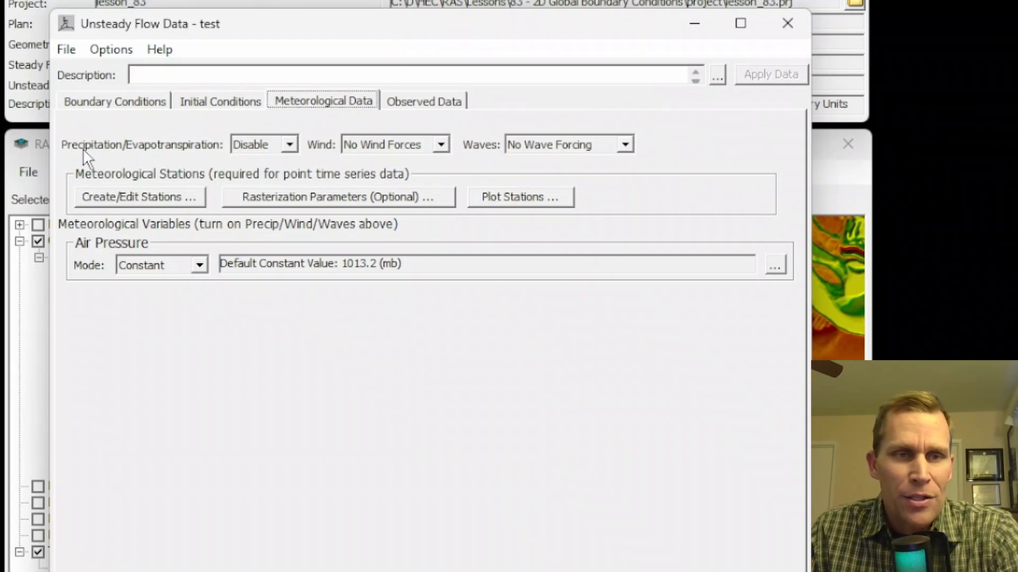
left_click(288, 144)
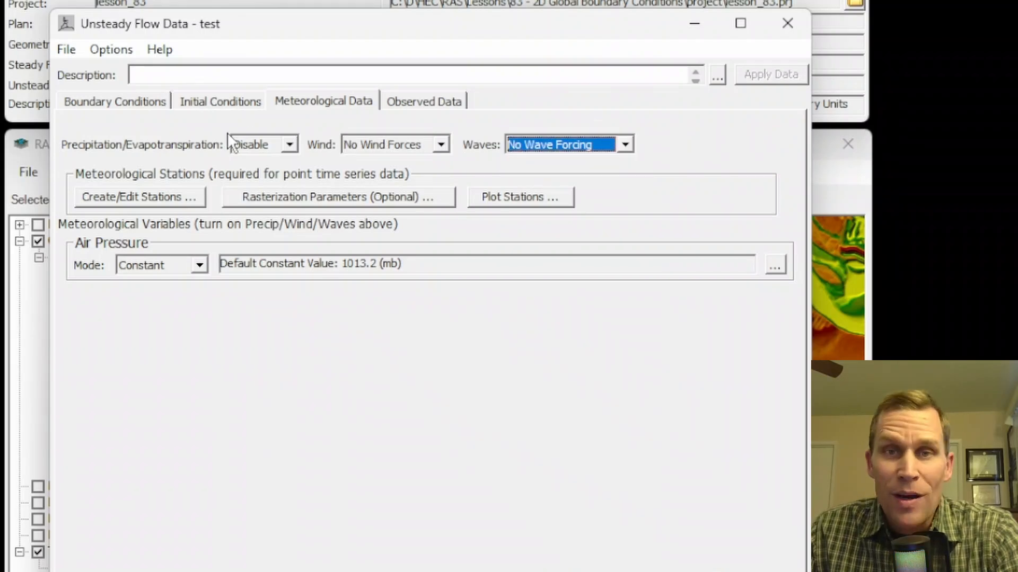
mouse_move(91, 161)
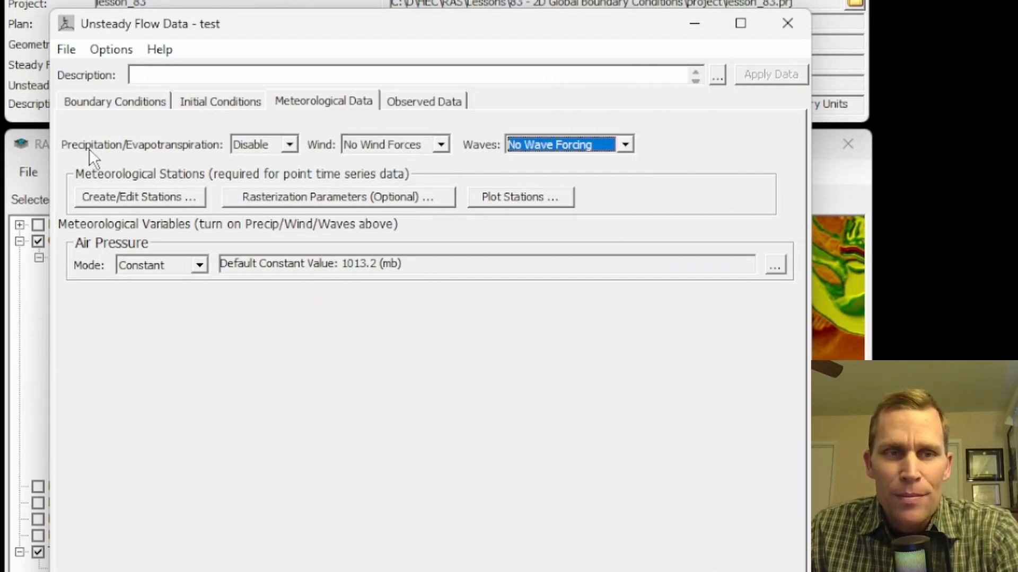
Enable precipitation as a Constant rate of 0.05 in/hr with evapotranspiration set to None.
left_click(288, 144)
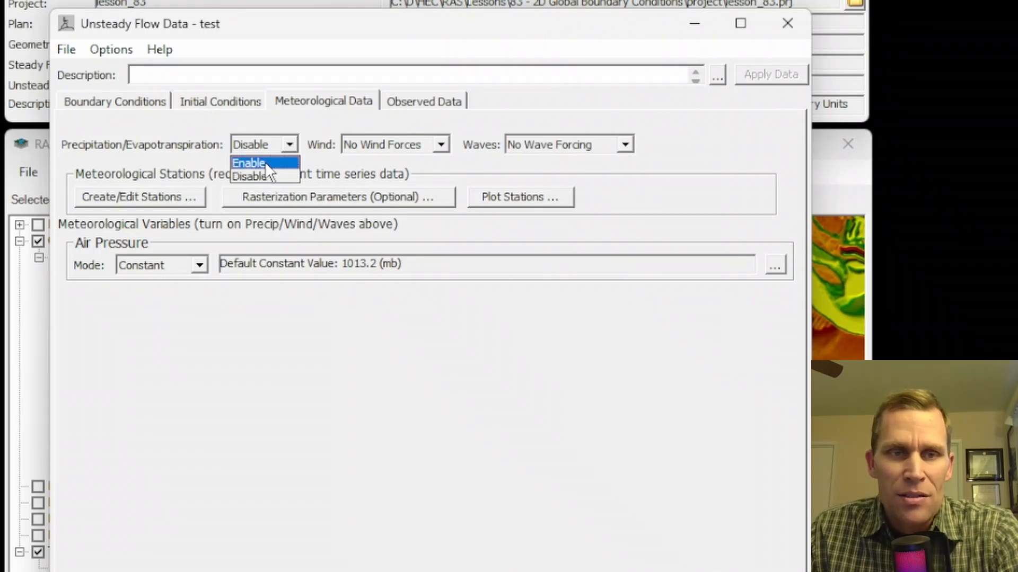
left_click(248, 164)
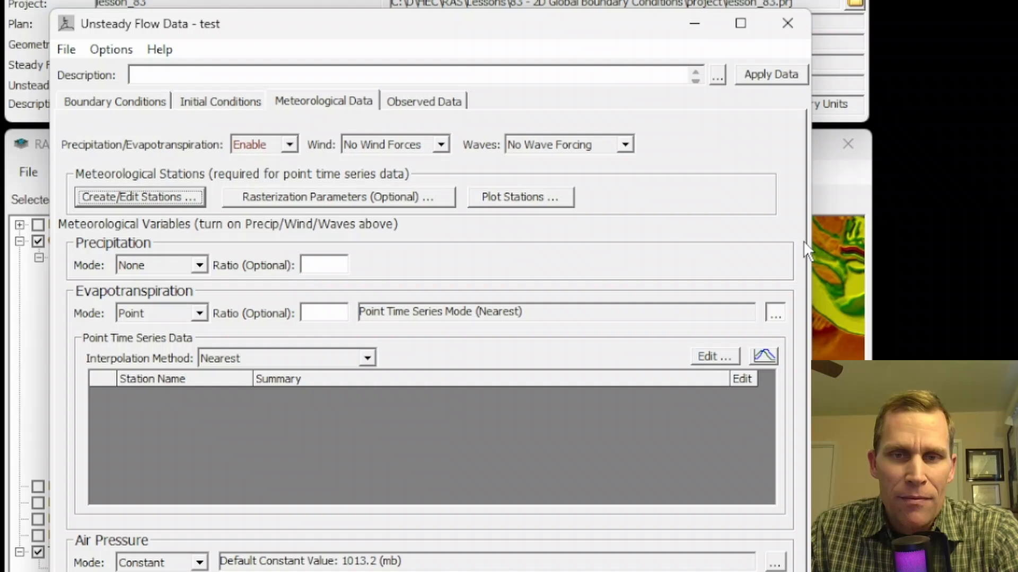
mouse_move(128, 255)
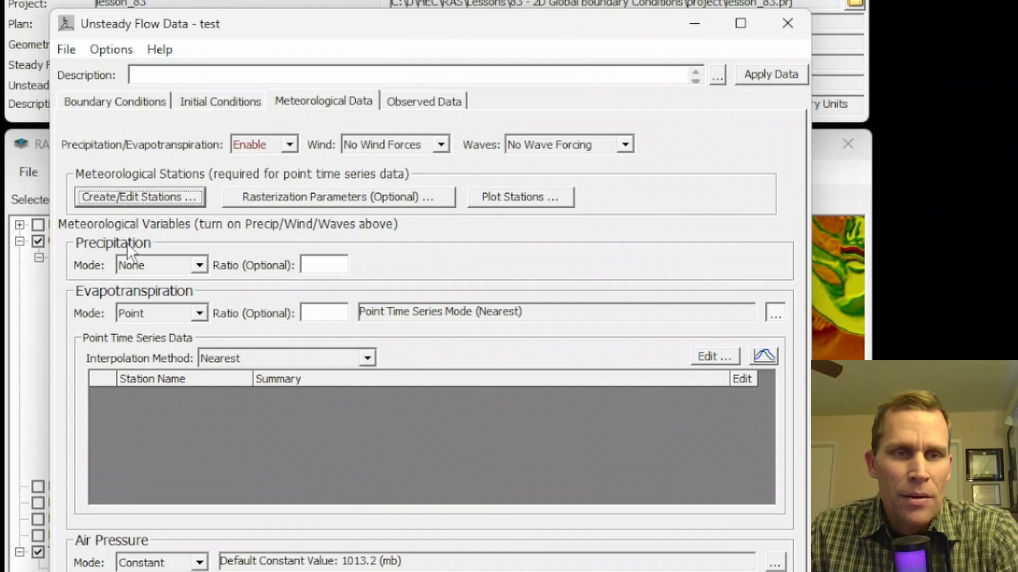
mouse_move(110, 294)
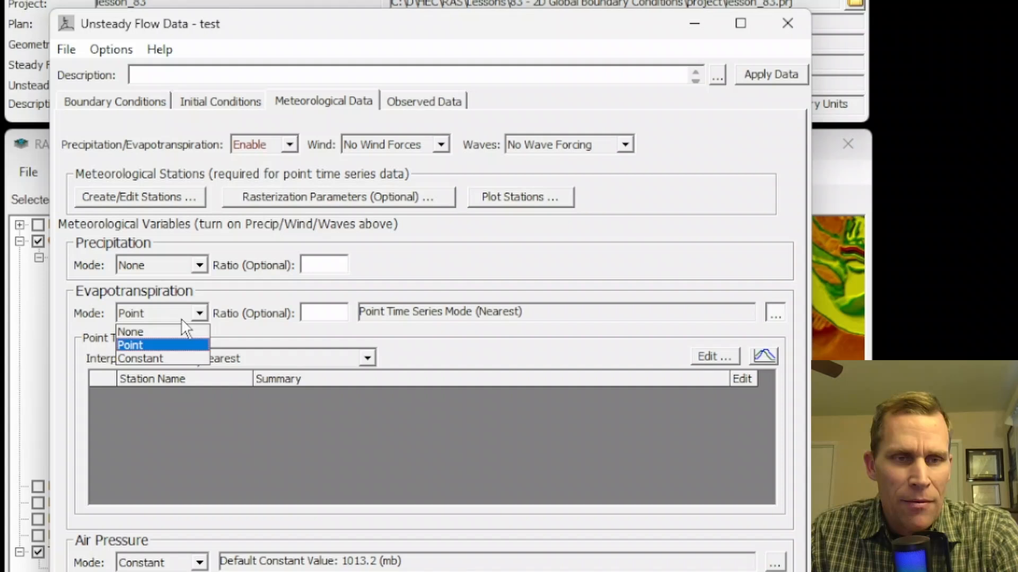
left_click(129, 332)
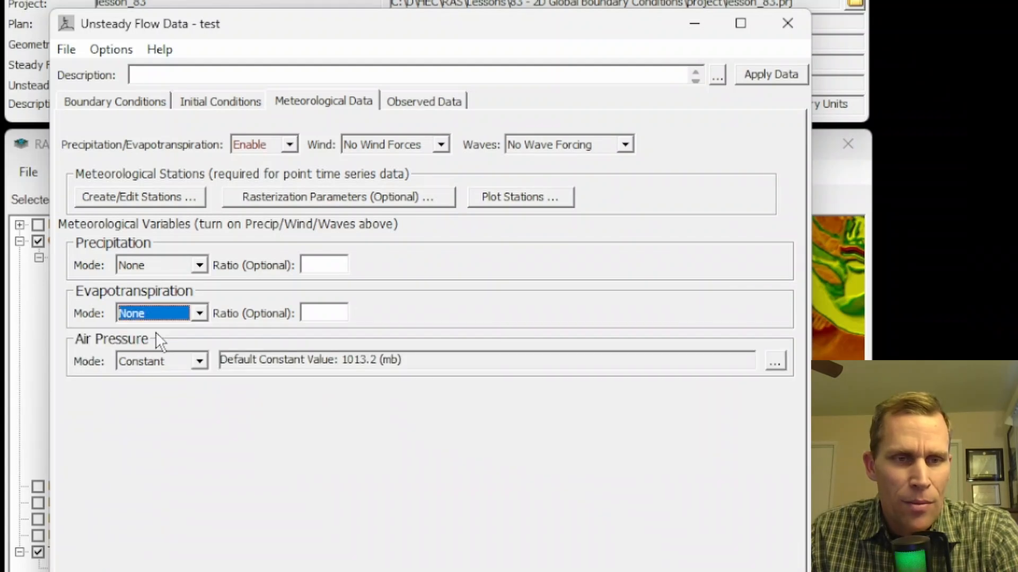
mouse_move(154, 258)
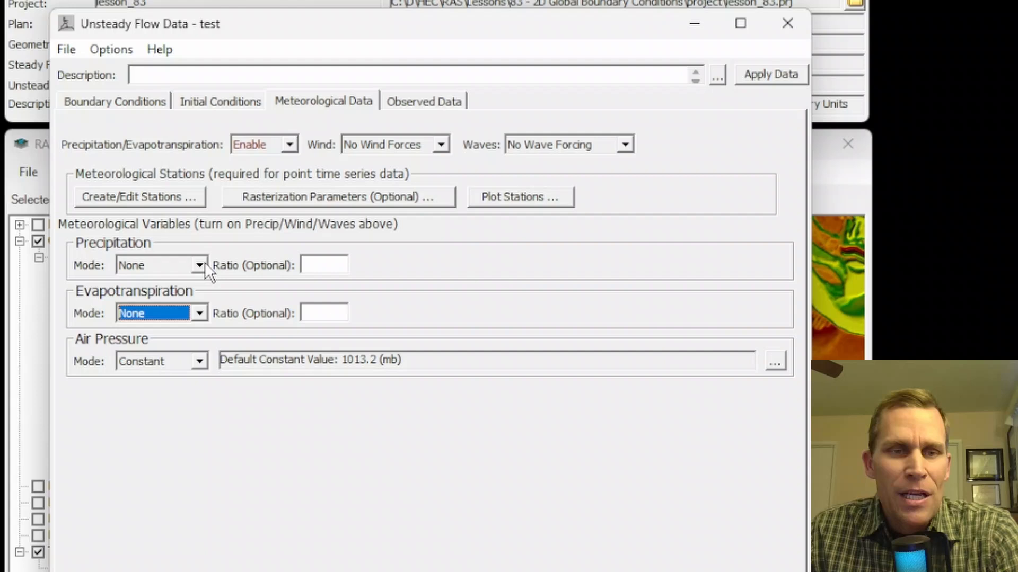
left_click(200, 265)
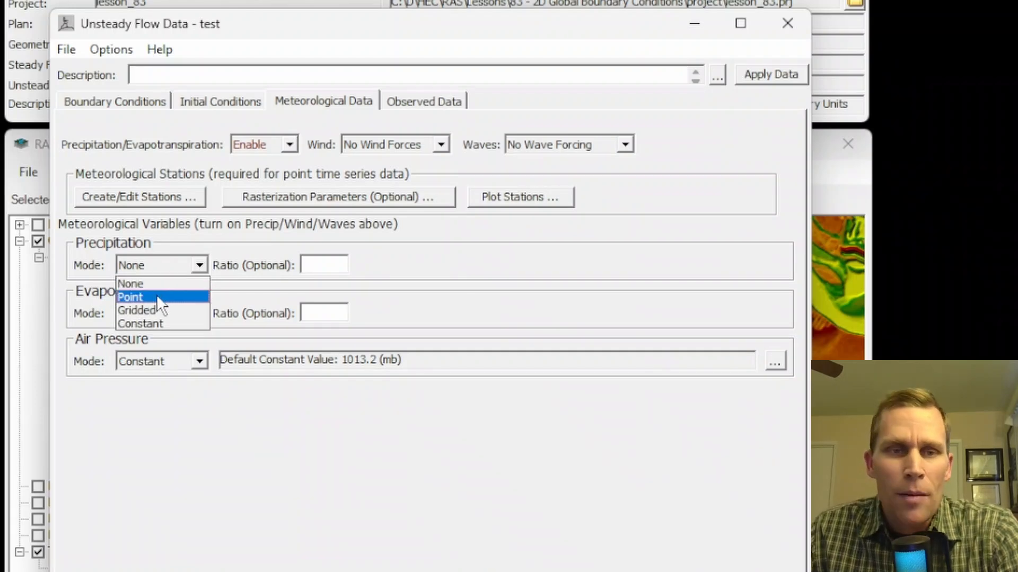
mouse_move(162, 325)
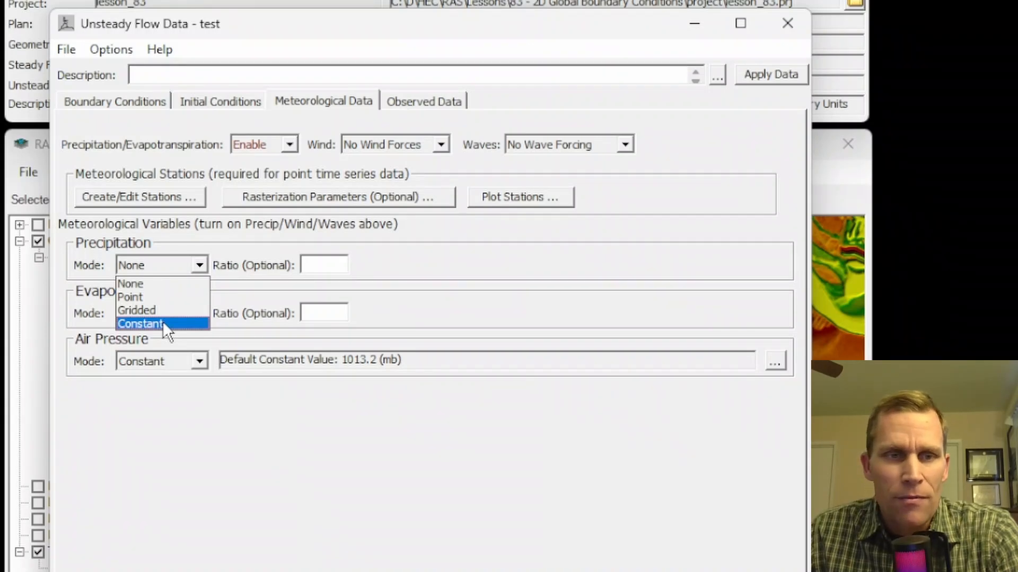
left_click(141, 323)
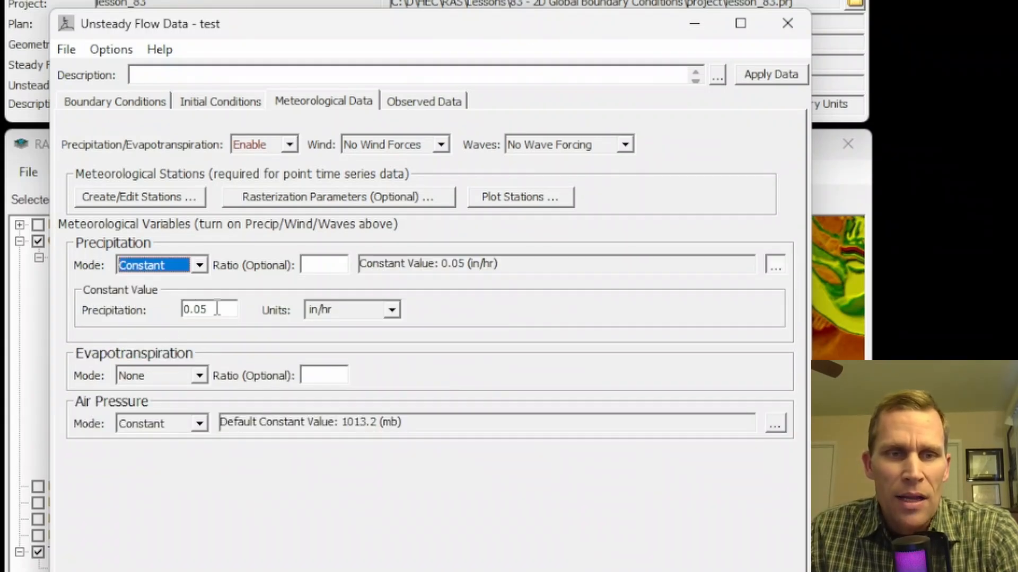
type("0")
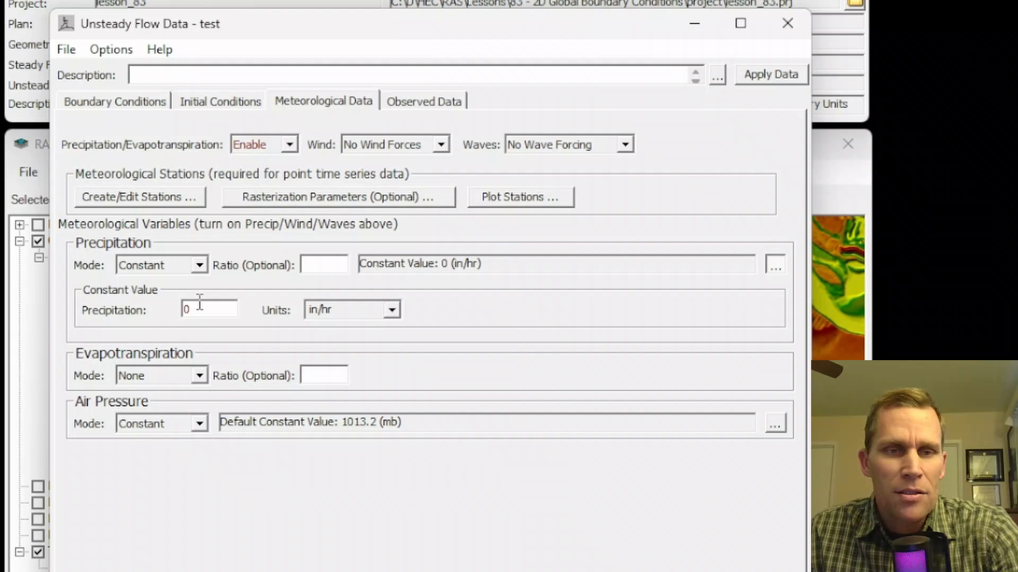
type(".05")
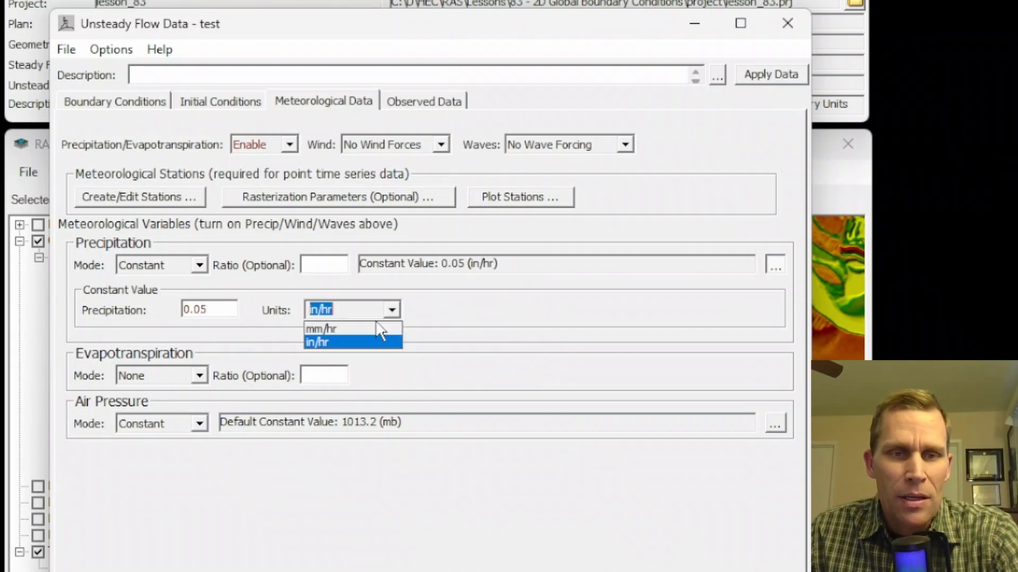
left_click(319, 342)
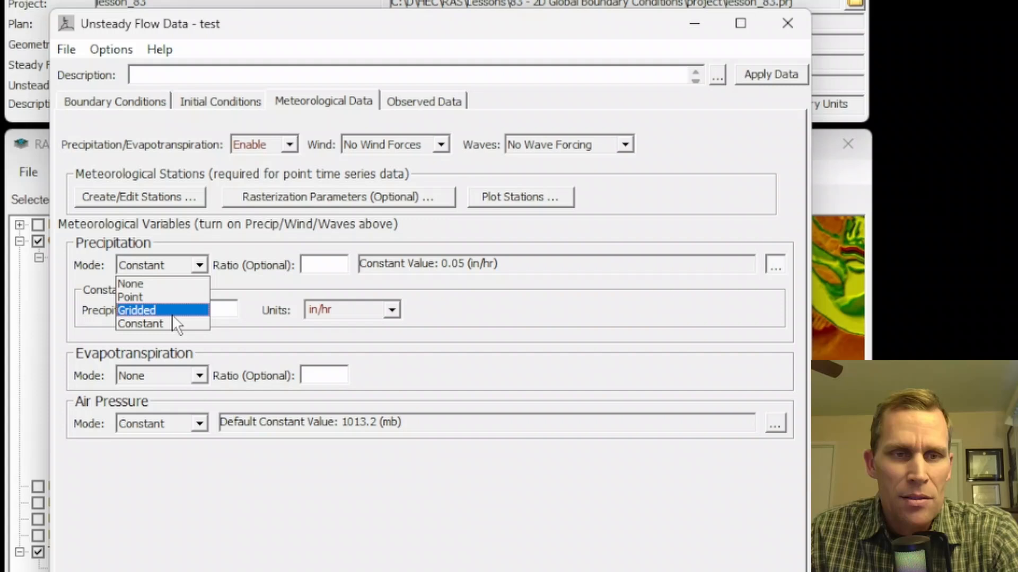
Keep the Constant mode and reset the rainfall rate units back to in/hr.
left_click(140, 325)
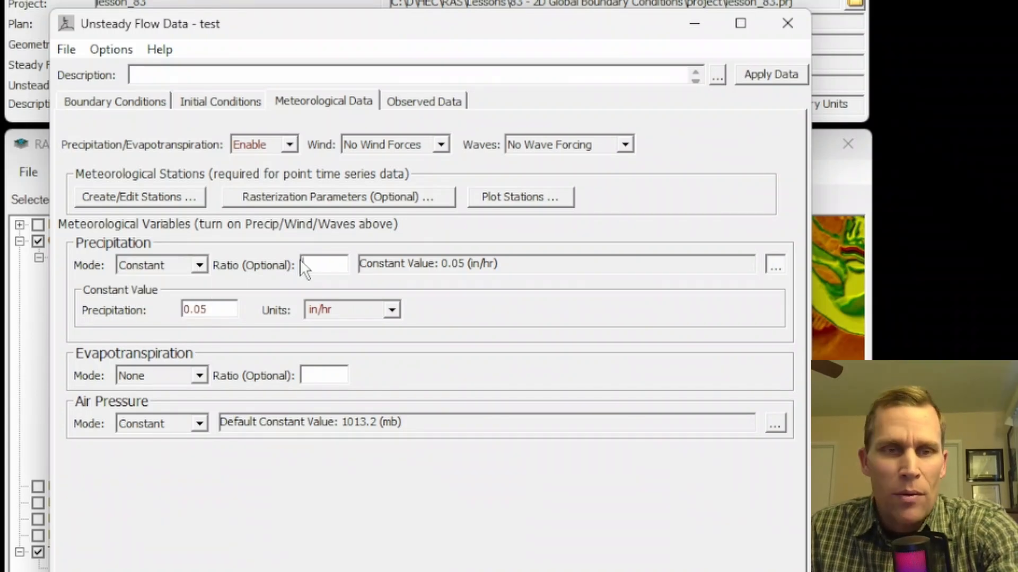
type("2")
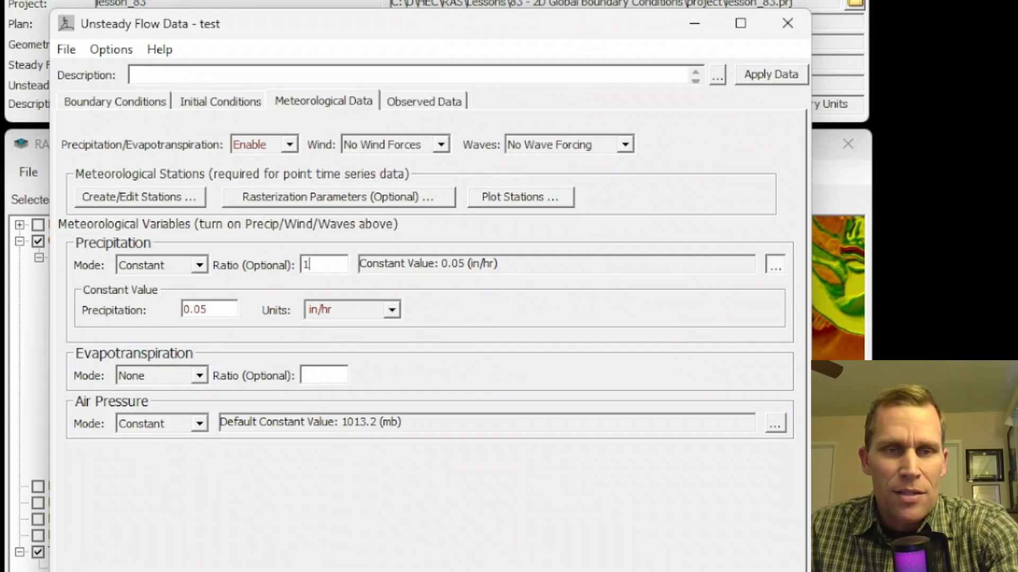
key("Backspace")
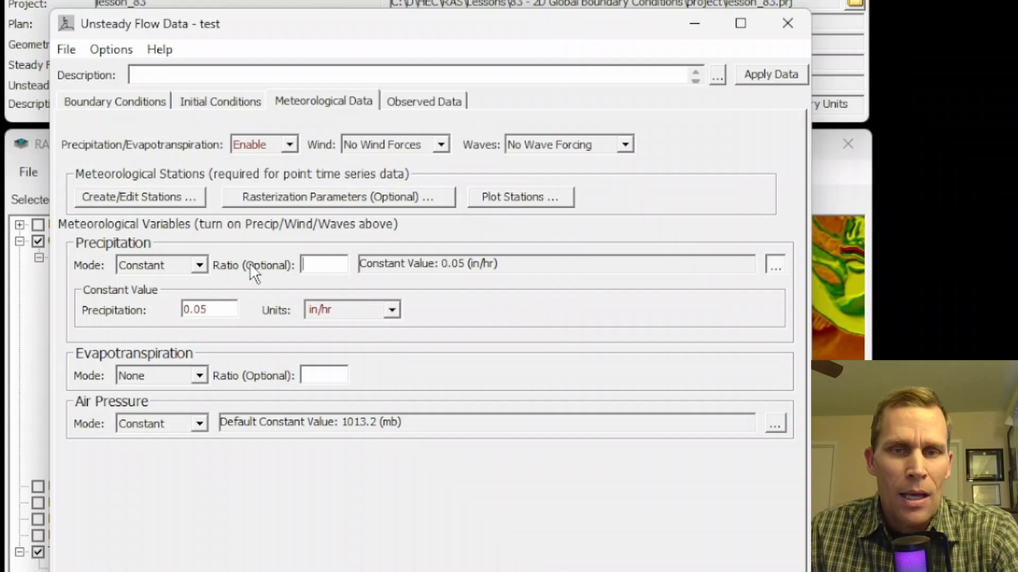
mouse_move(395, 318)
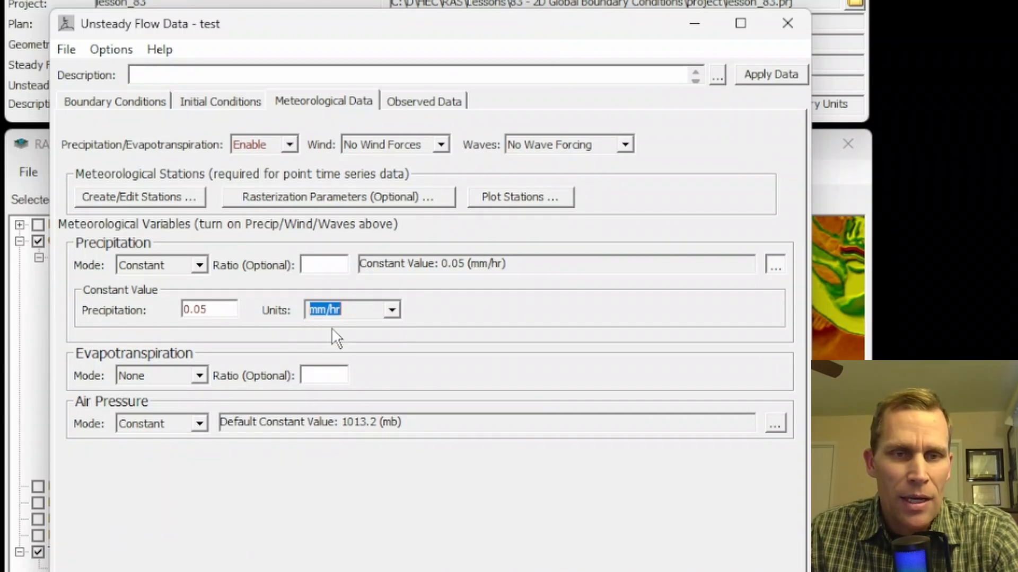
left_click(390, 309)
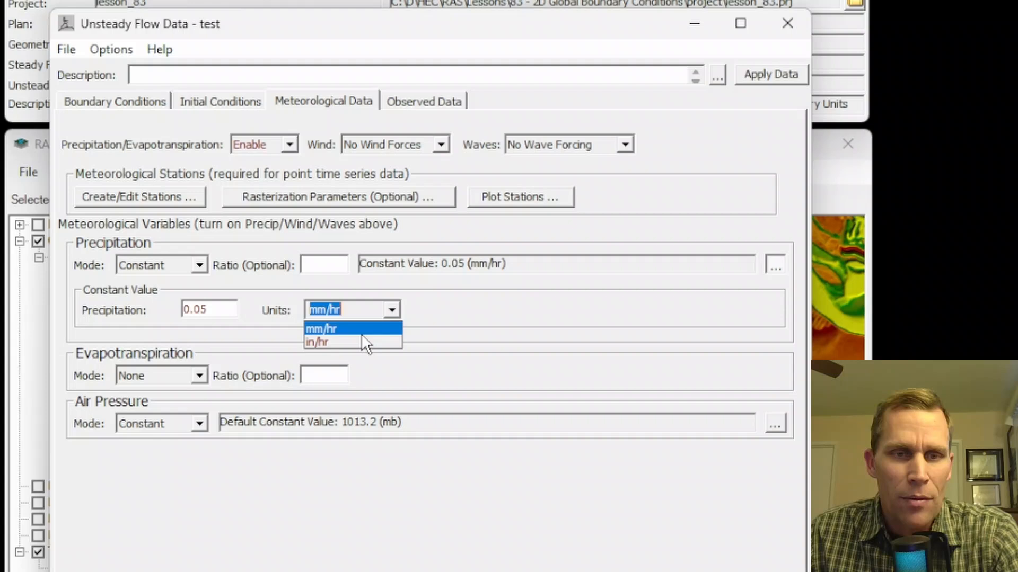
left_click(315, 342)
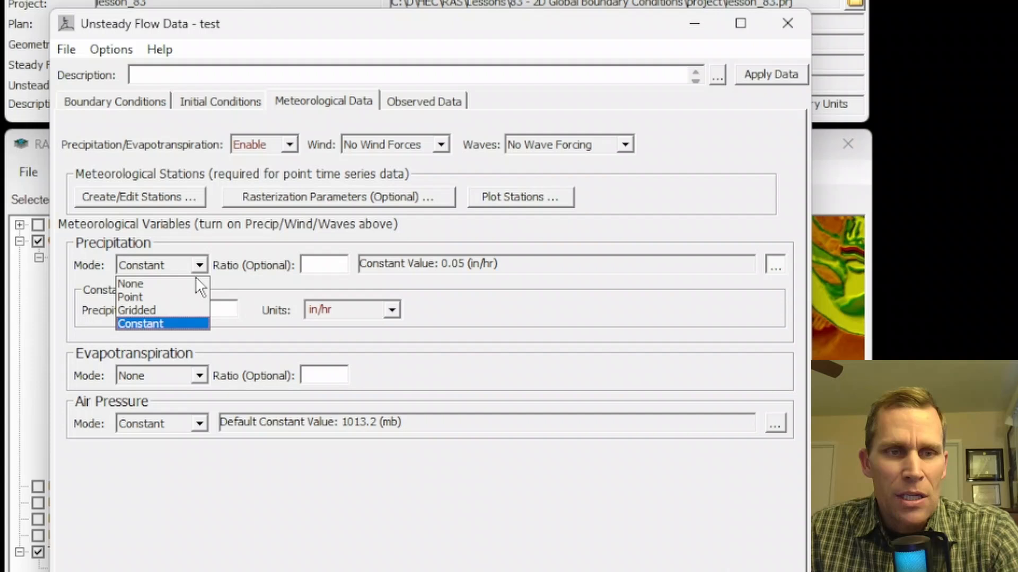
mouse_move(137, 310)
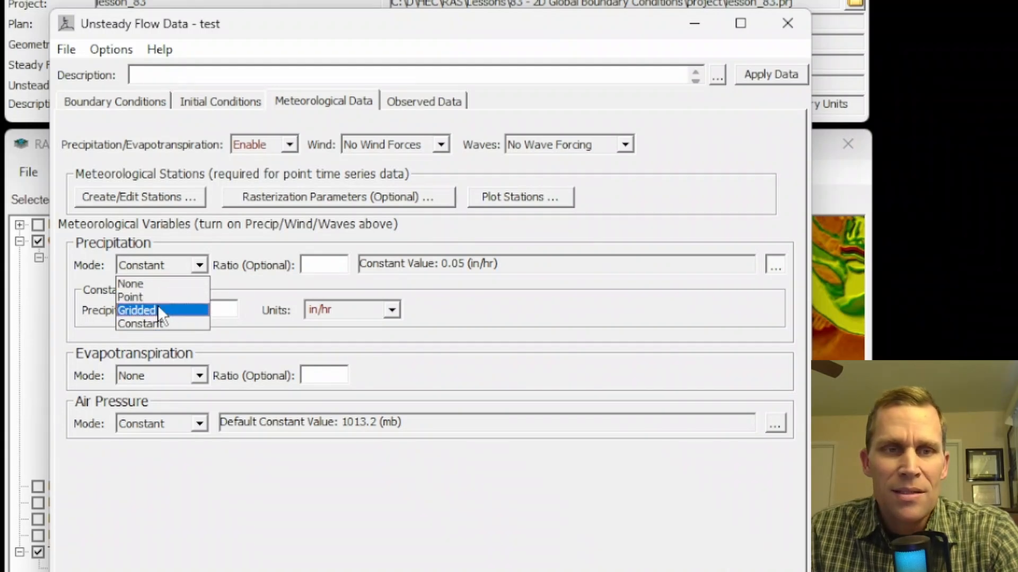
Set precipitation to Gridded, try GDAL Raster File(s) as source, then return to DSS.
left_click(136, 311)
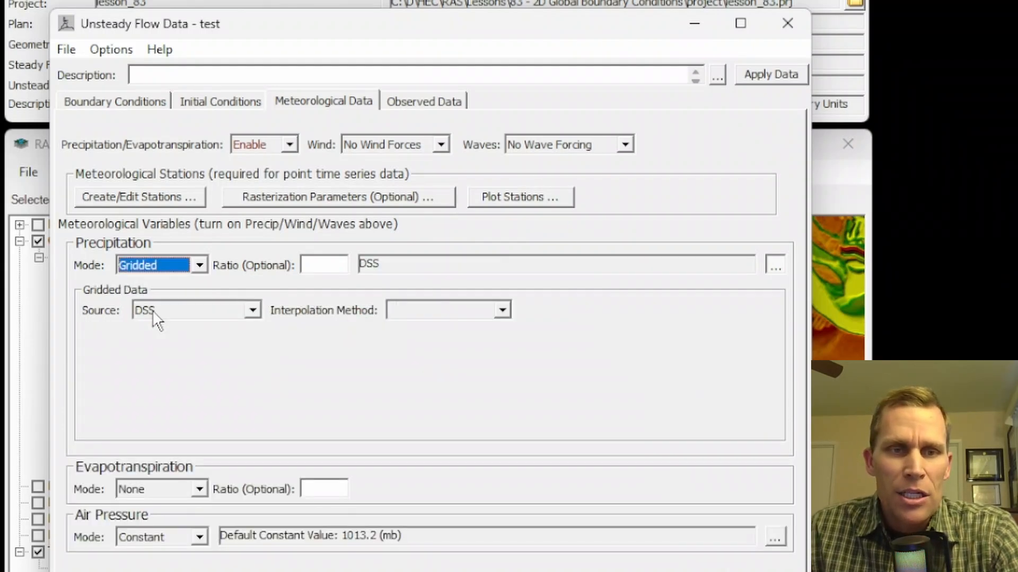
mouse_move(180, 315)
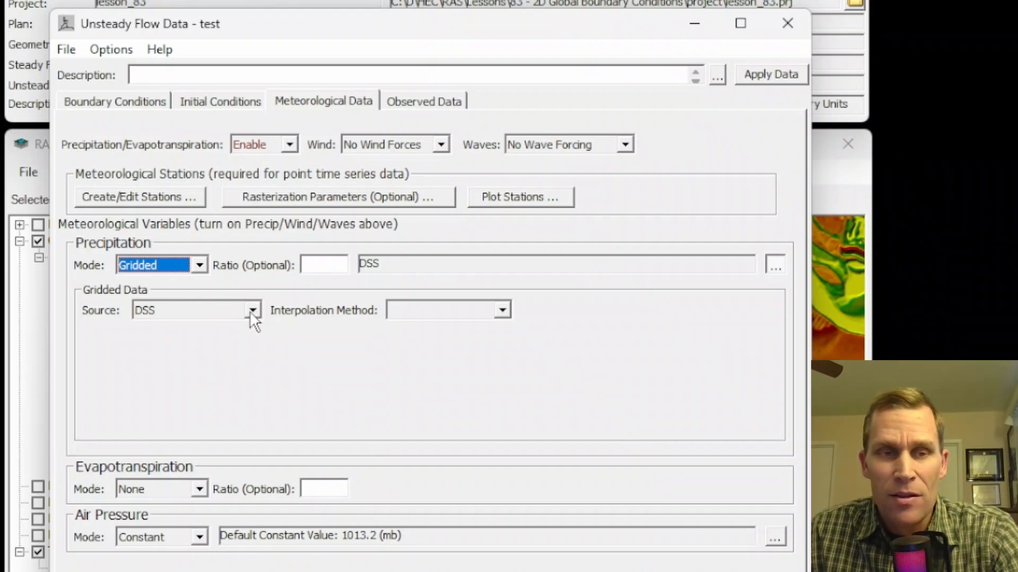
left_click(252, 310)
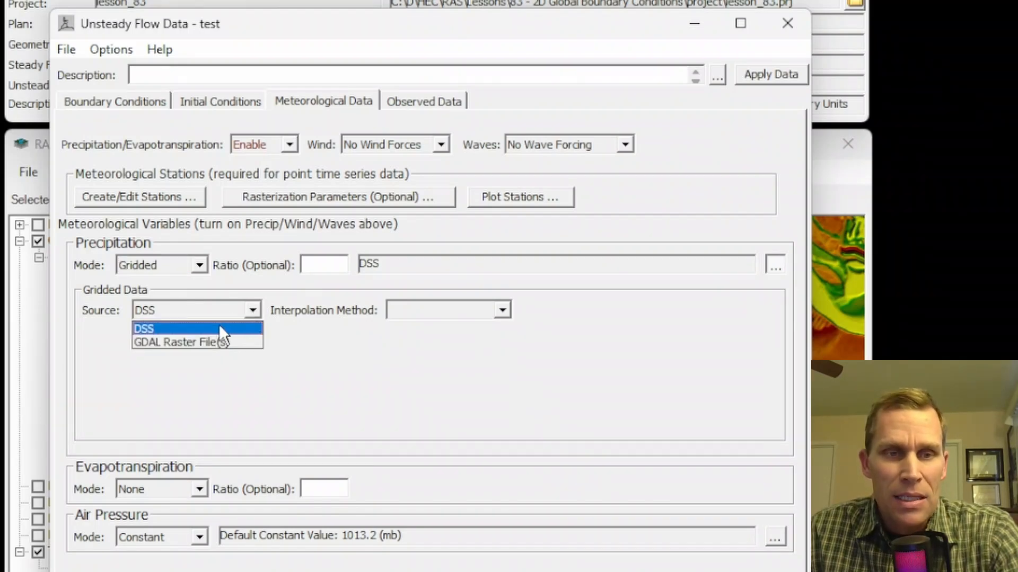
mouse_move(181, 343)
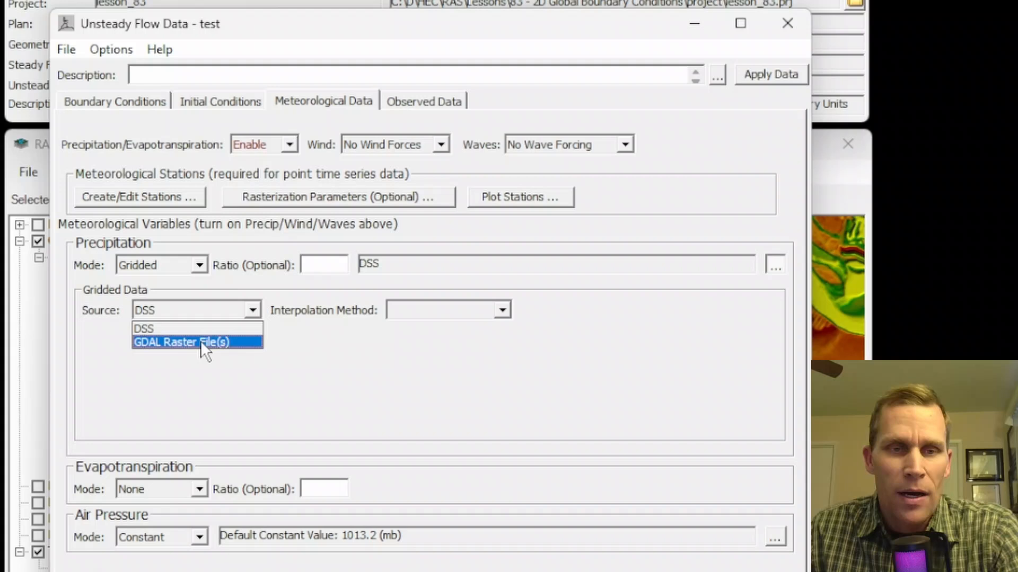
left_click(143, 329)
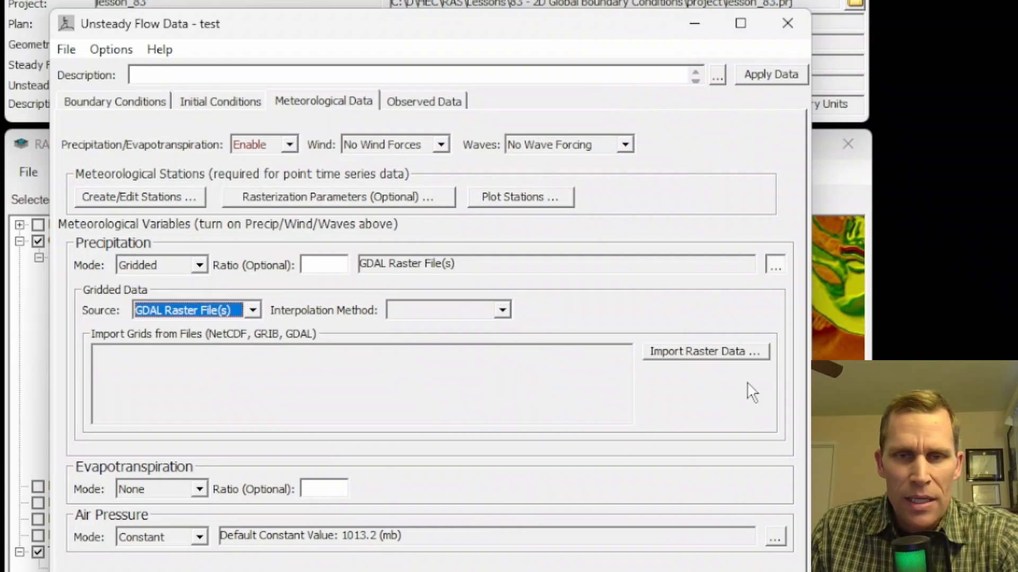
mouse_move(678, 362)
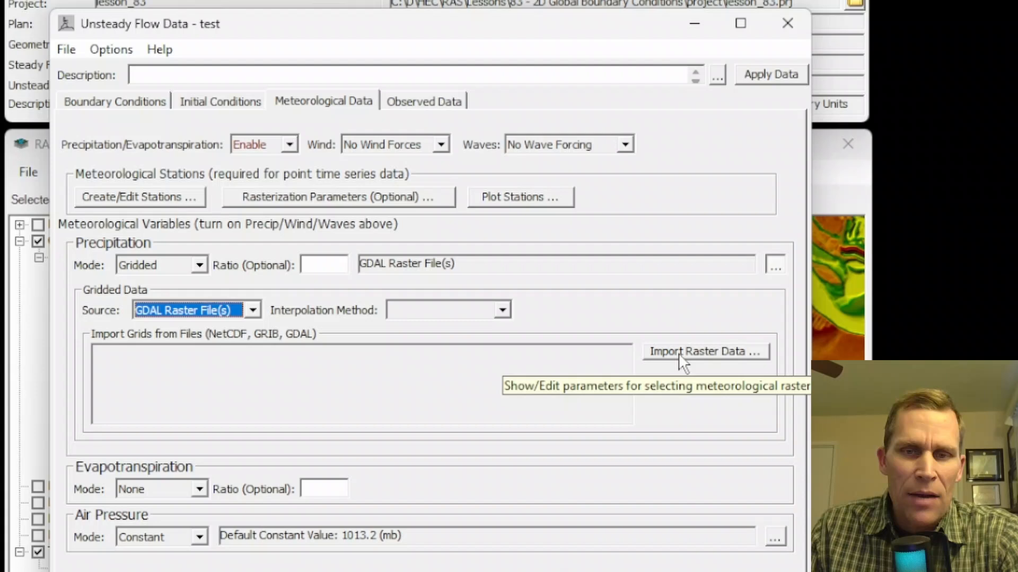
mouse_move(188, 352)
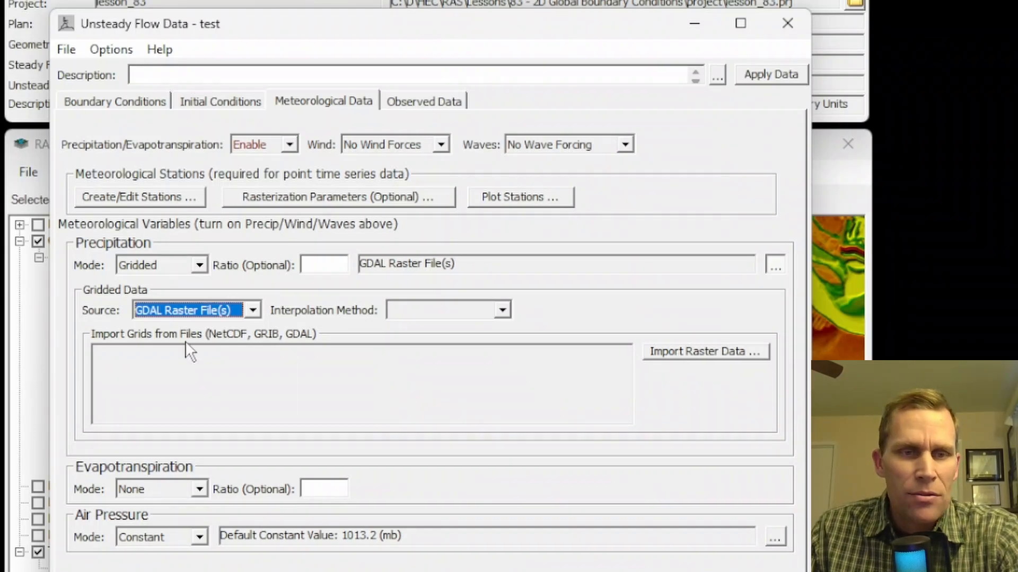
mouse_move(273, 356)
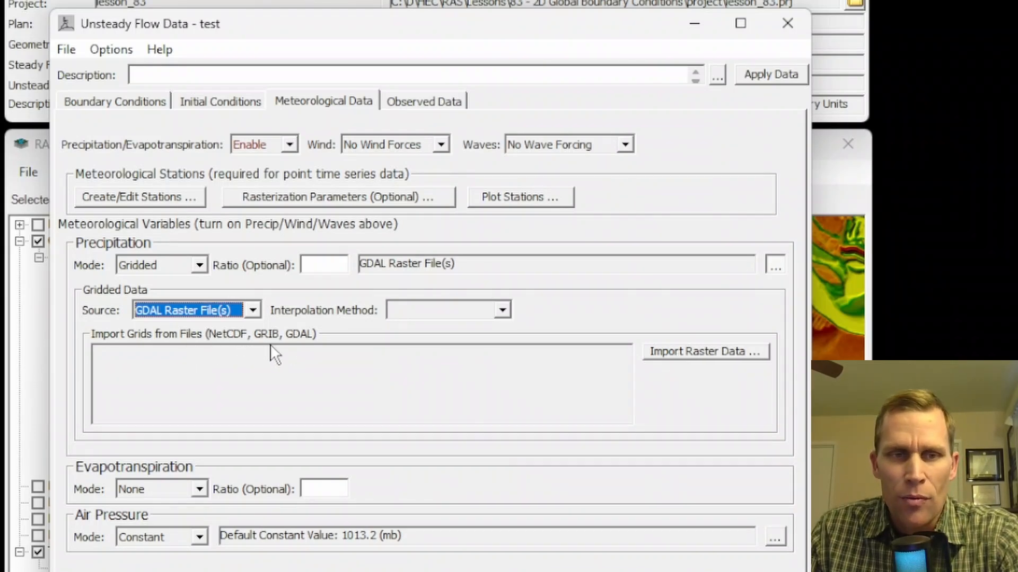
mouse_move(318, 354)
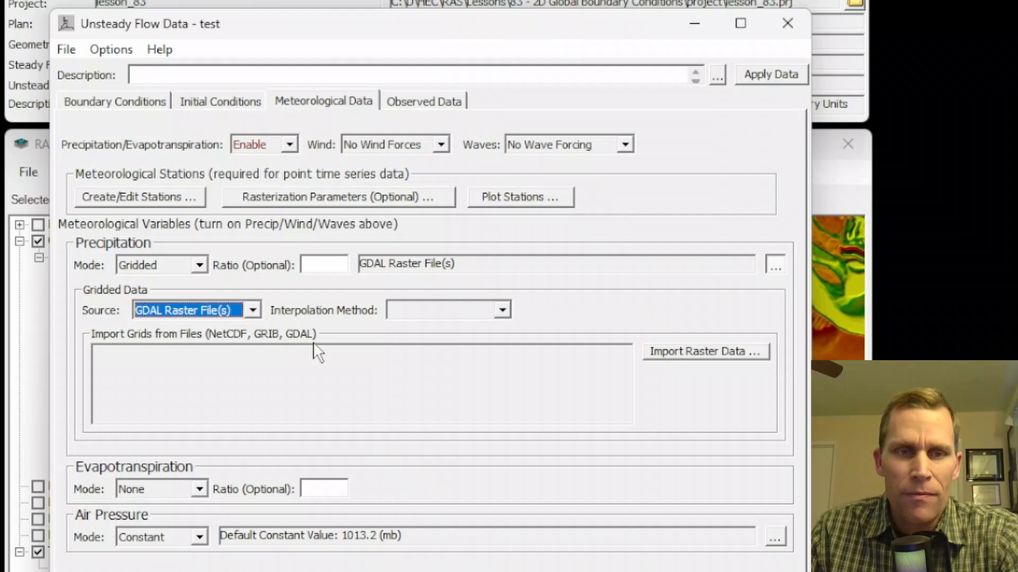
mouse_move(276, 352)
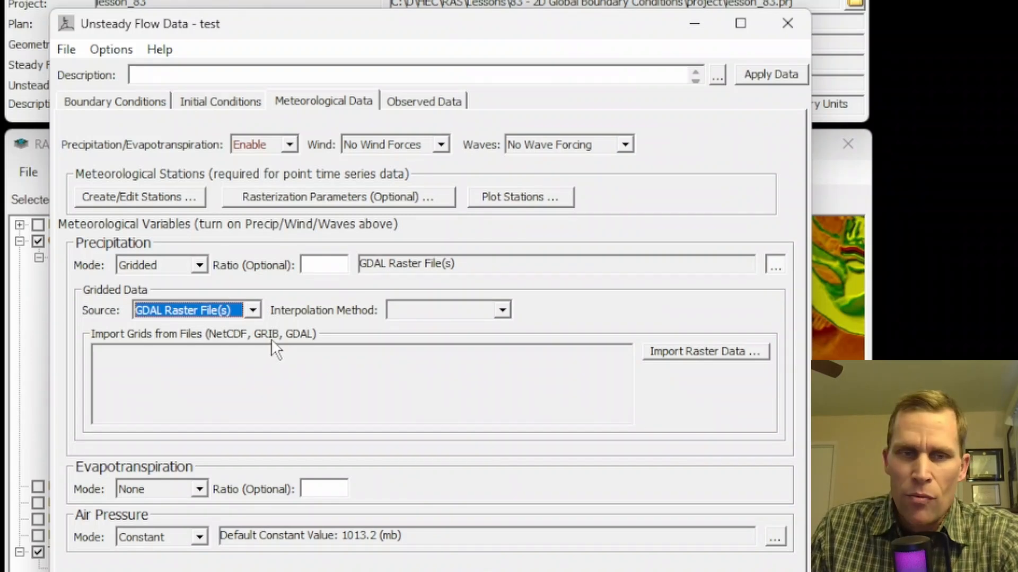
mouse_move(280, 356)
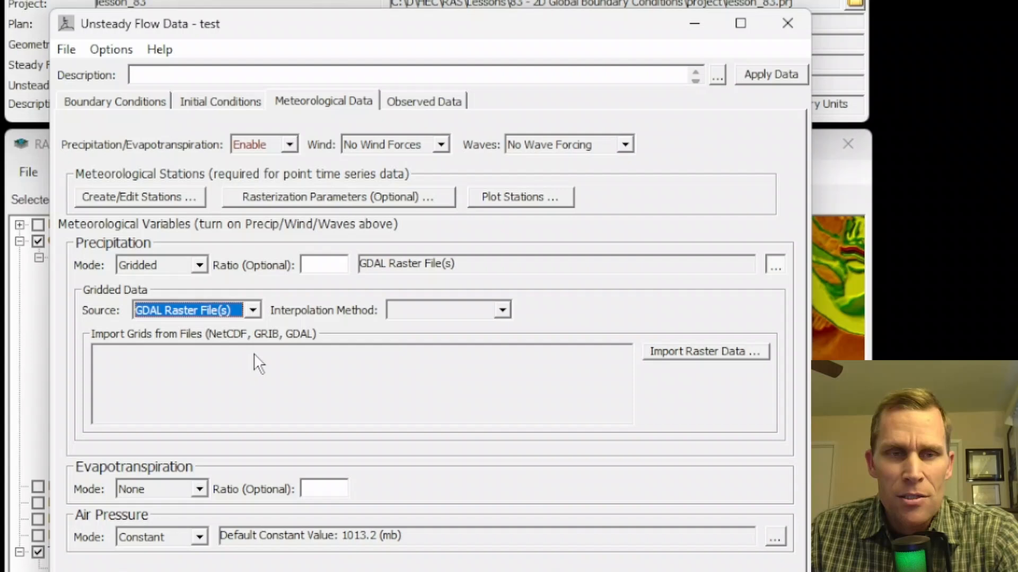
mouse_move(133, 395)
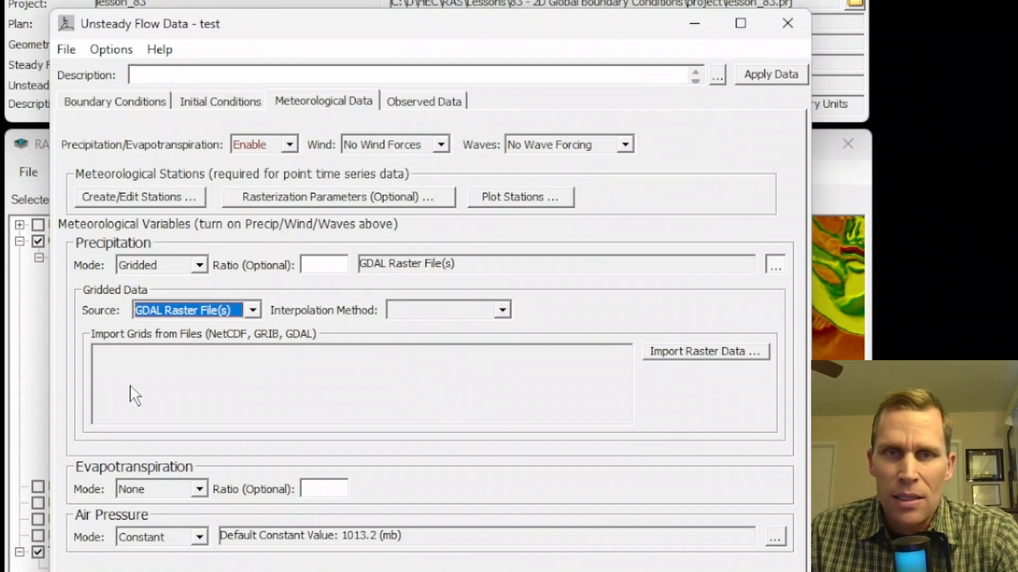
mouse_move(215, 377)
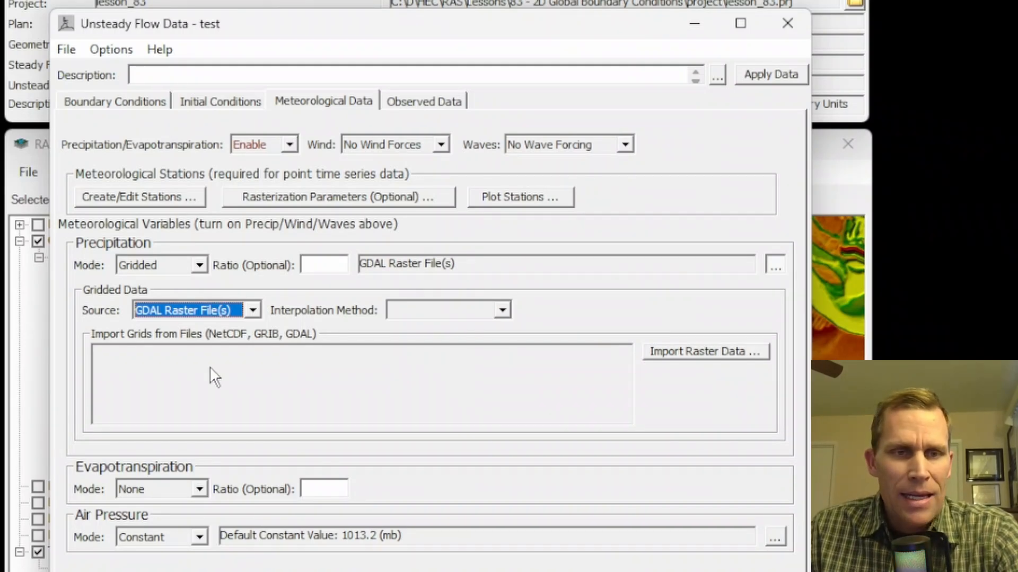
mouse_move(258, 325)
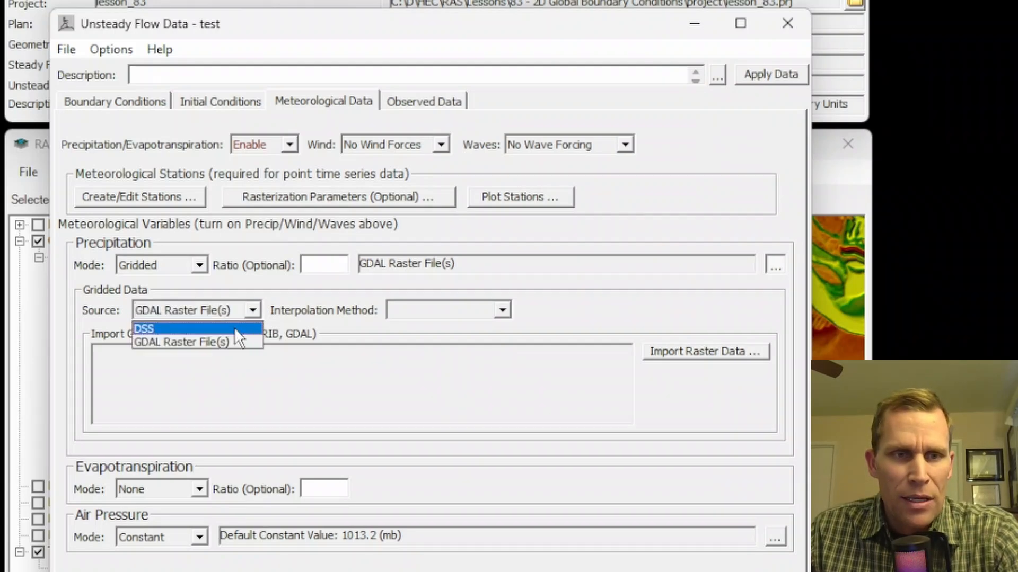
left_click(143, 328)
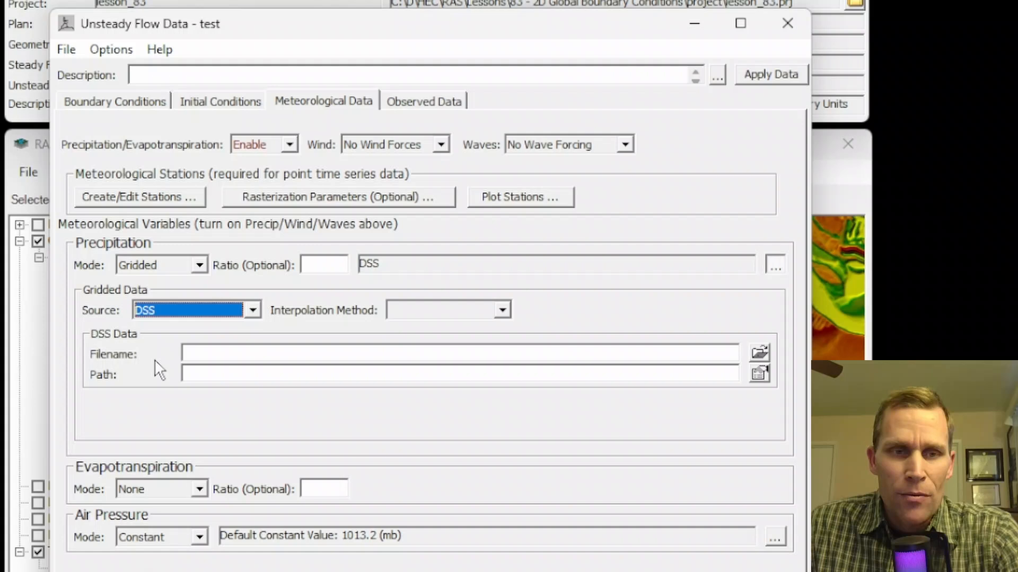
mouse_move(171, 400)
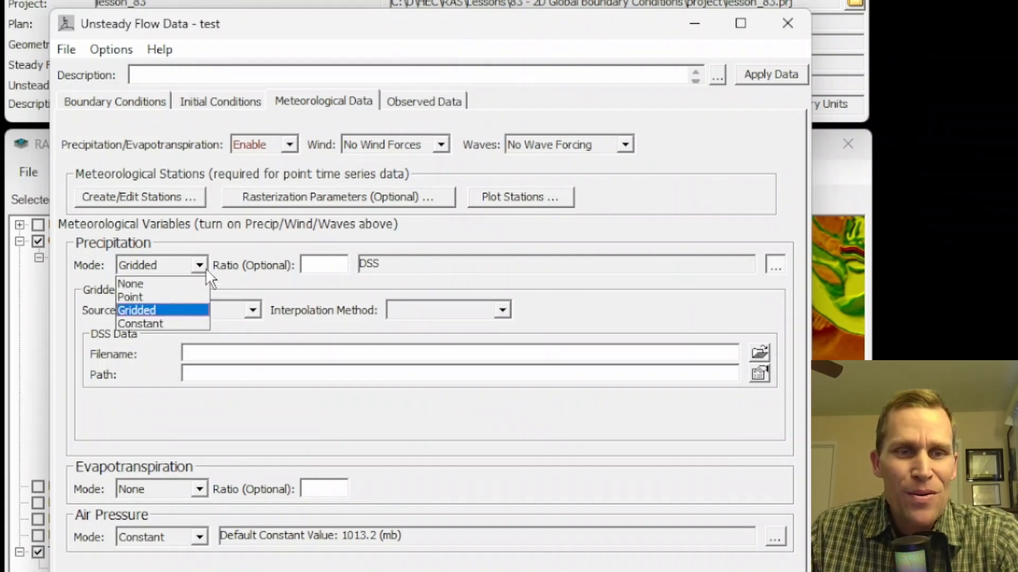
mouse_move(129, 296)
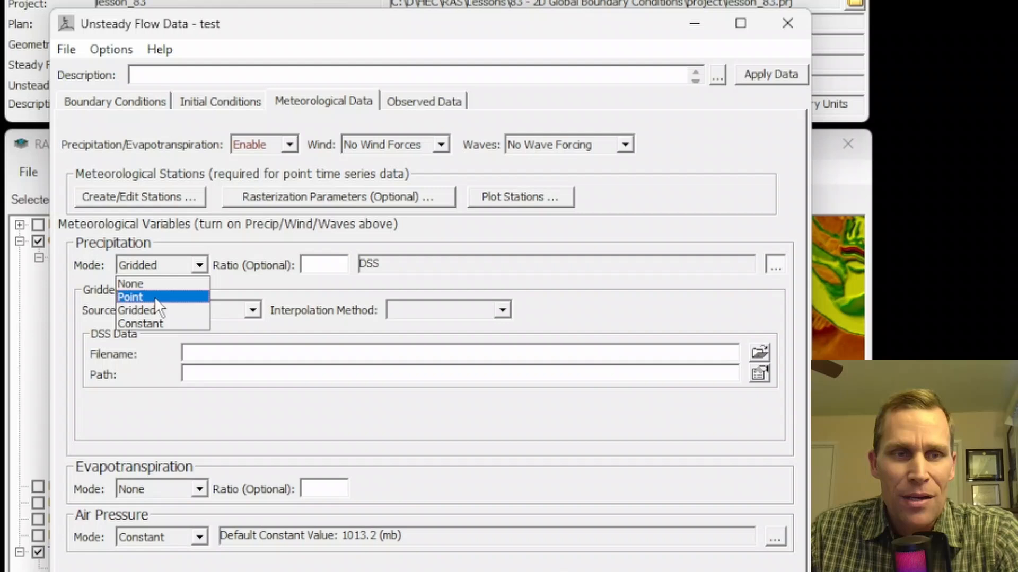
Set precipitation mode to Point, listing stations Point A, B and C.
left_click(130, 297)
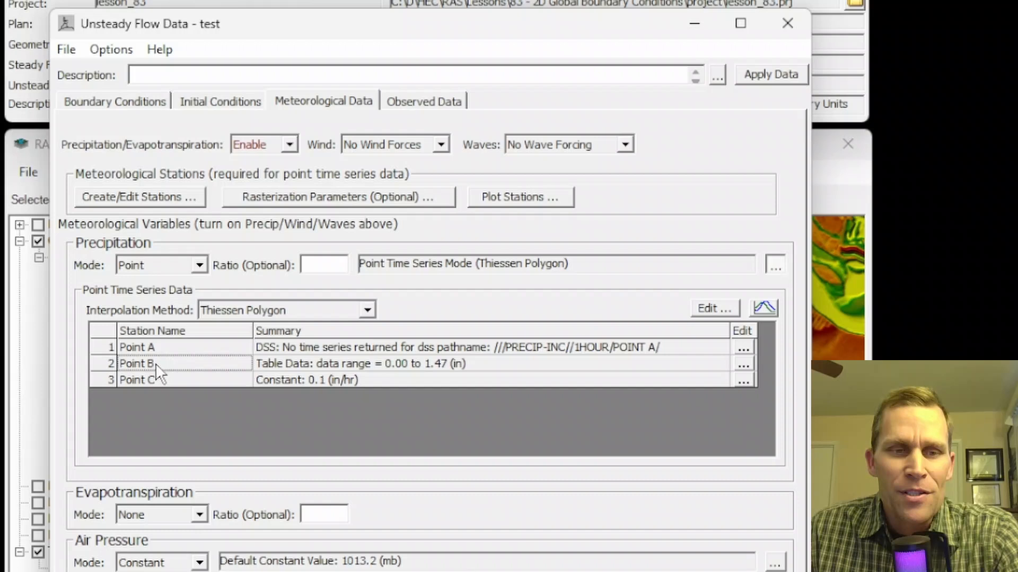
mouse_move(172, 383)
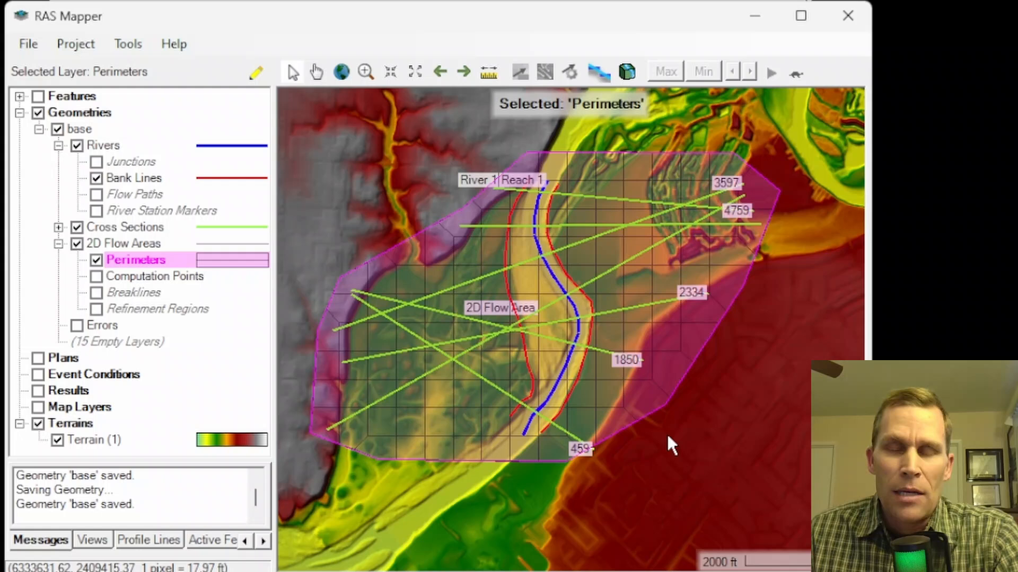
mouse_move(686, 422)
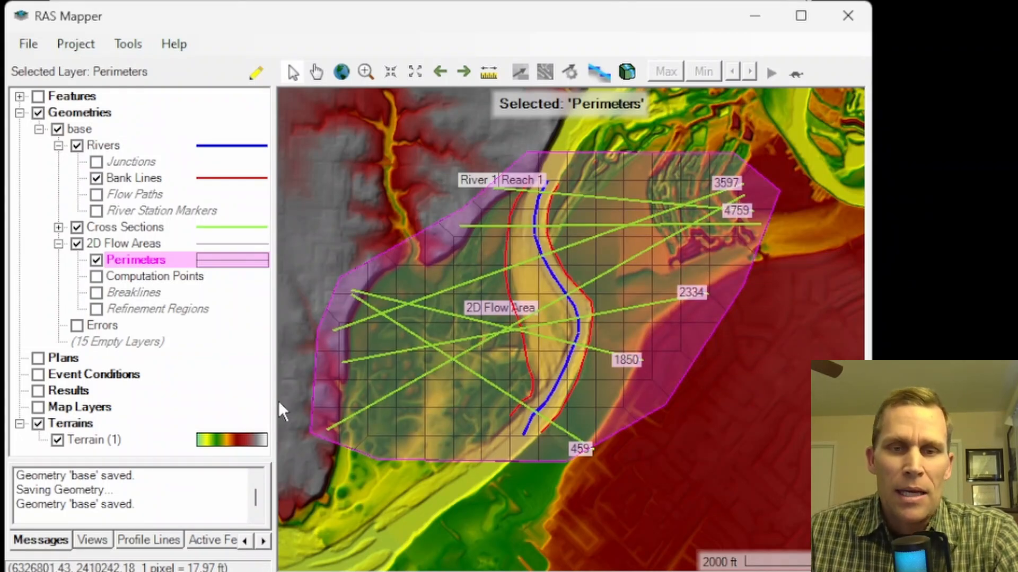
mouse_move(331, 289)
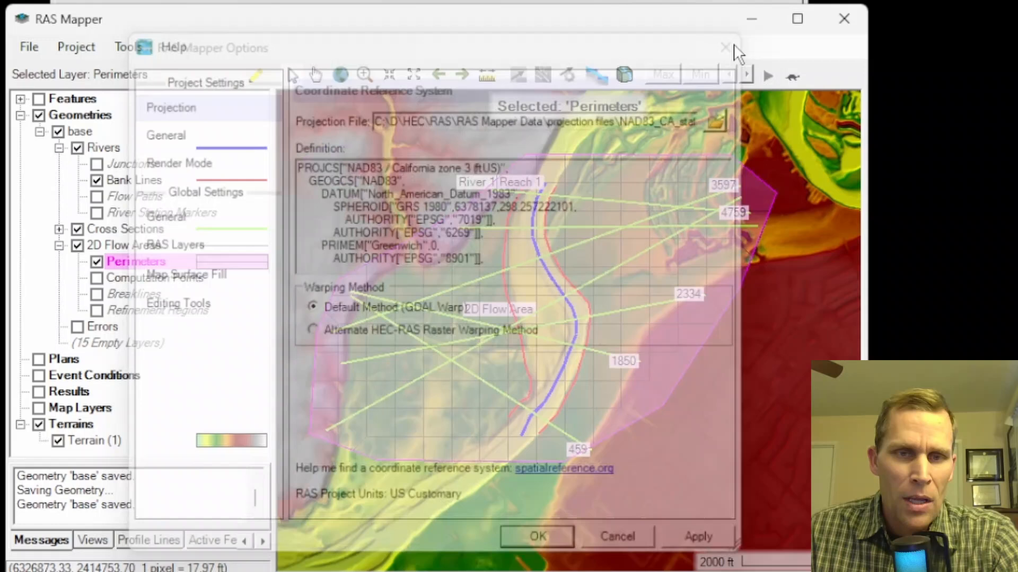
Close RAS Mapper's projection settings after reviewing the coordinate system.
left_click(725, 48)
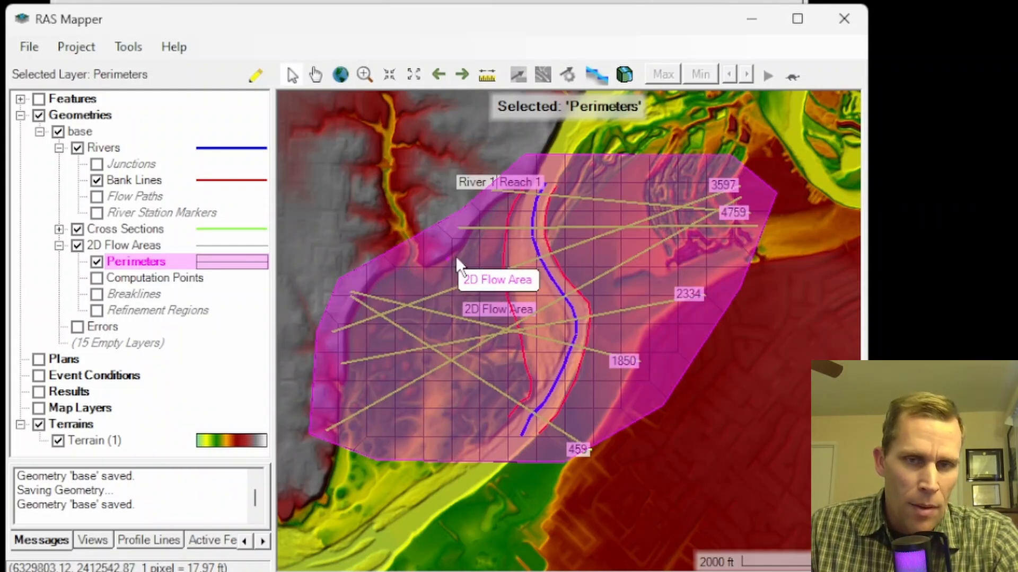
mouse_move(734, 192)
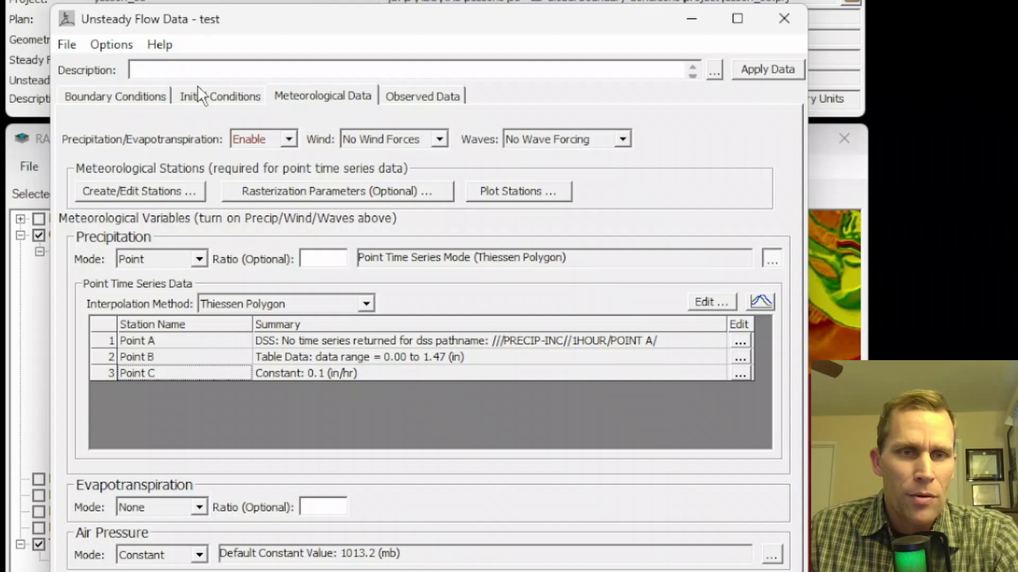
mouse_move(115, 197)
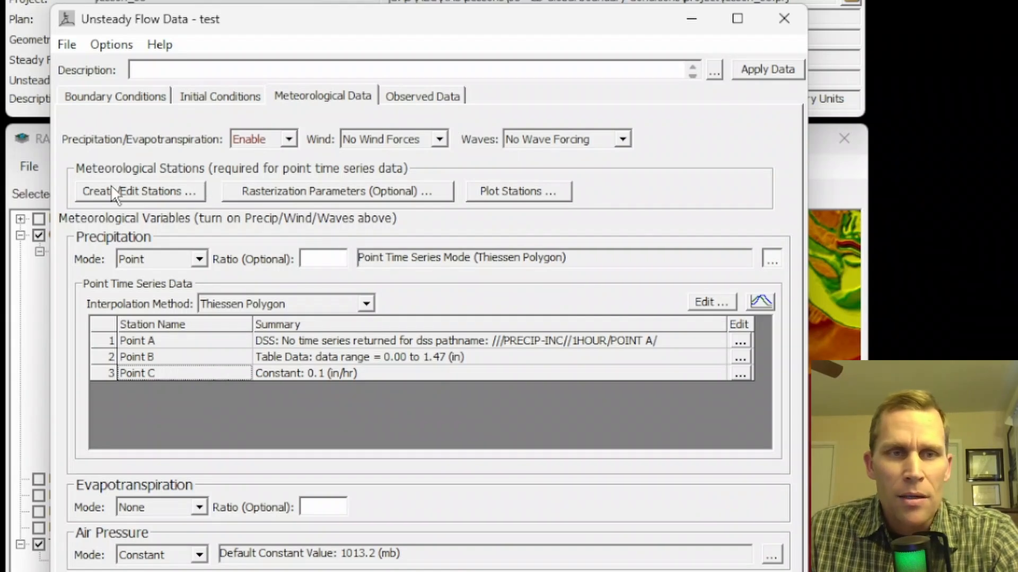
mouse_move(138, 191)
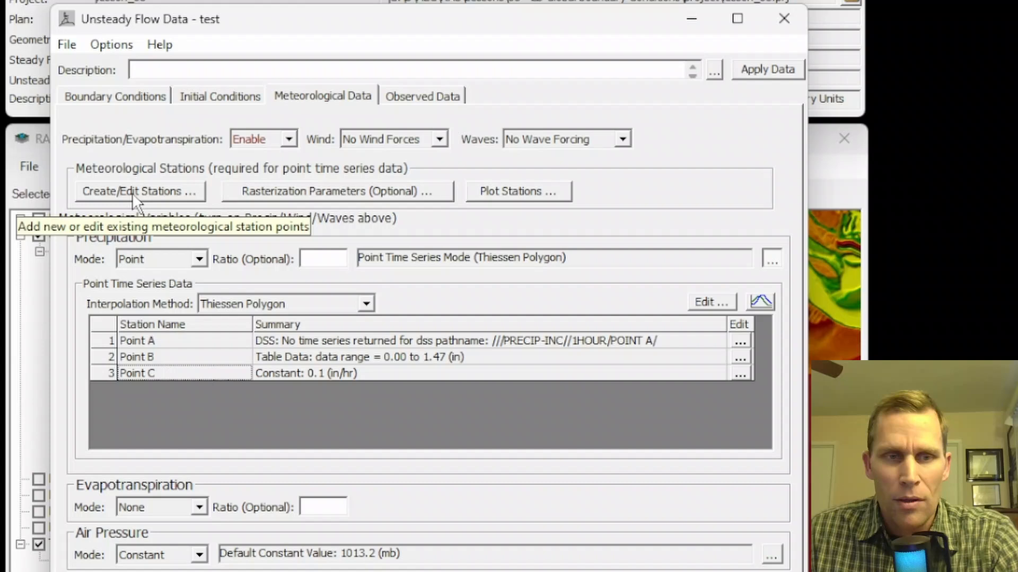
mouse_move(324, 117)
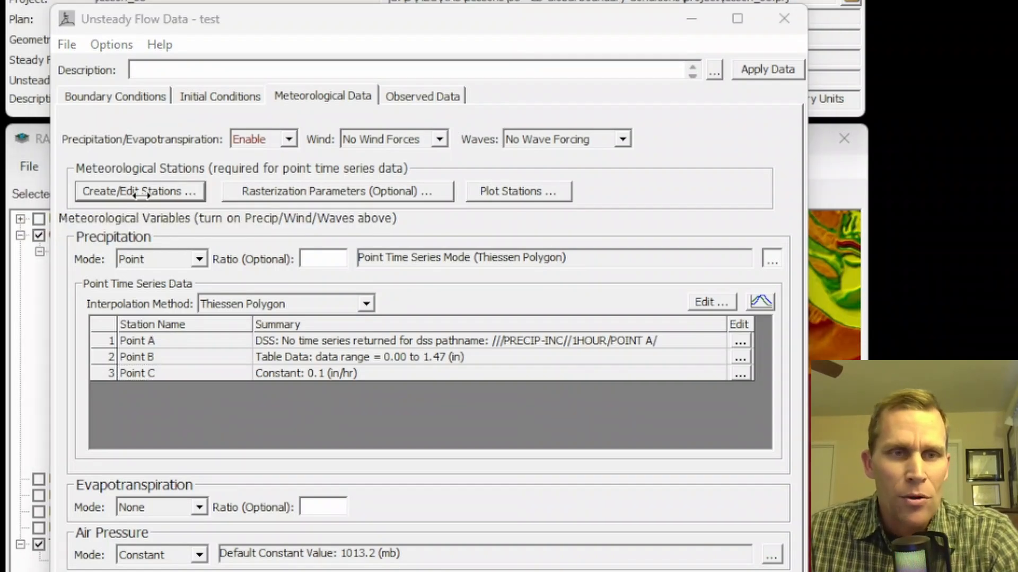
Define station sta1 with gauge height 10 and projected X 6329648, Y 2412630, then accept it.
left_click(138, 191)
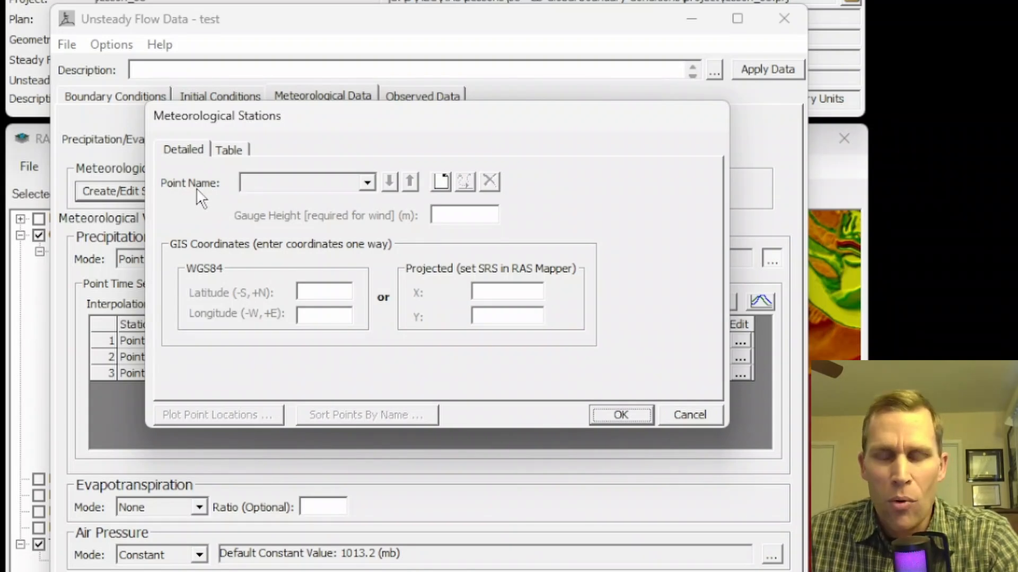
left_click(439, 181)
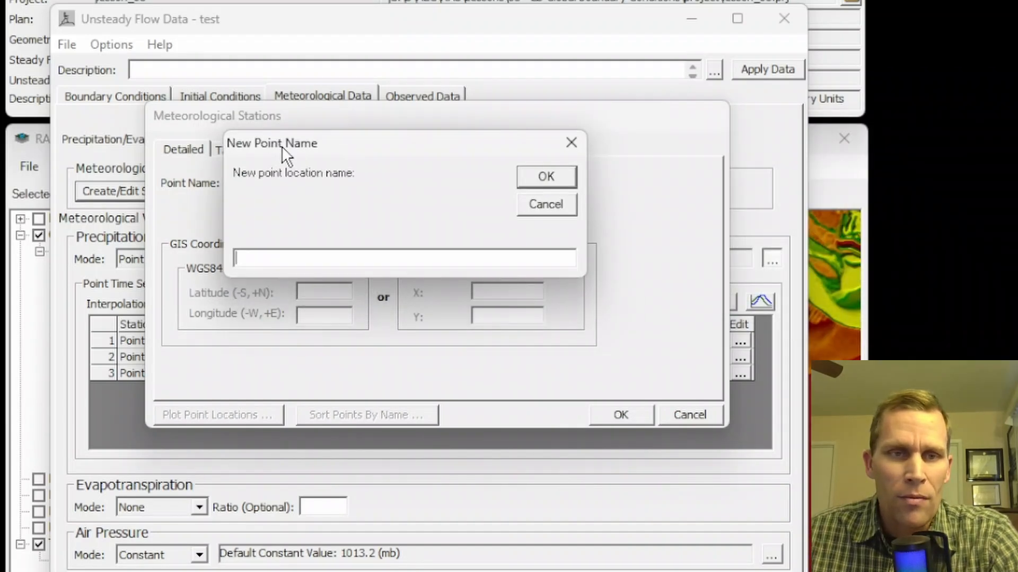
type("sta")
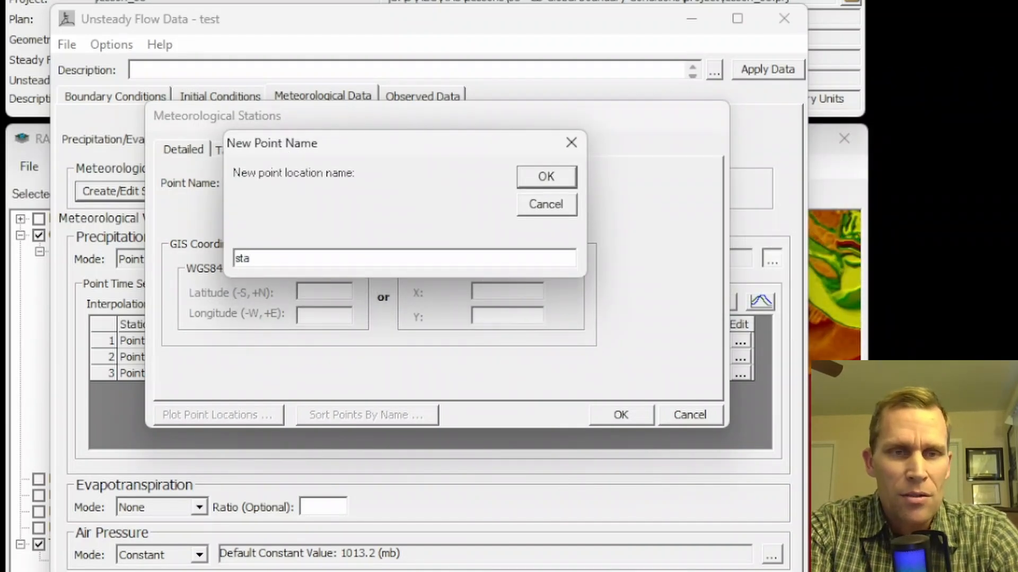
type("1")
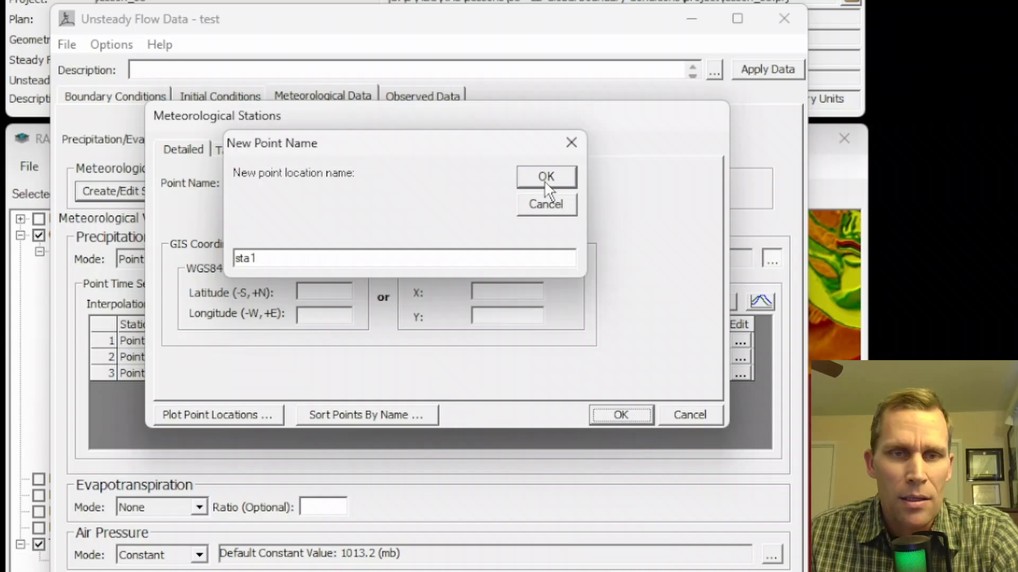
left_click(544, 177)
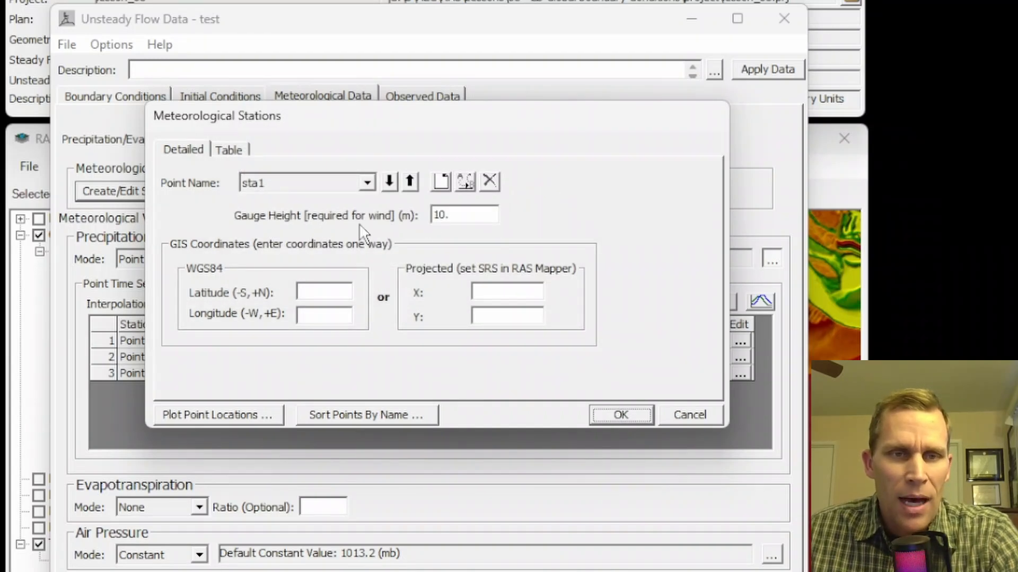
left_click(507, 292)
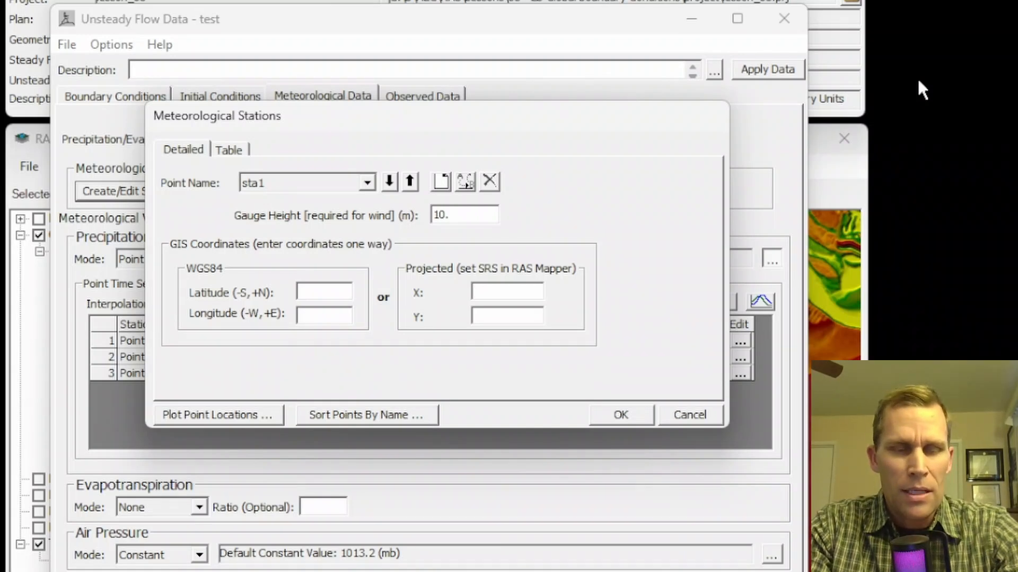
type("630")
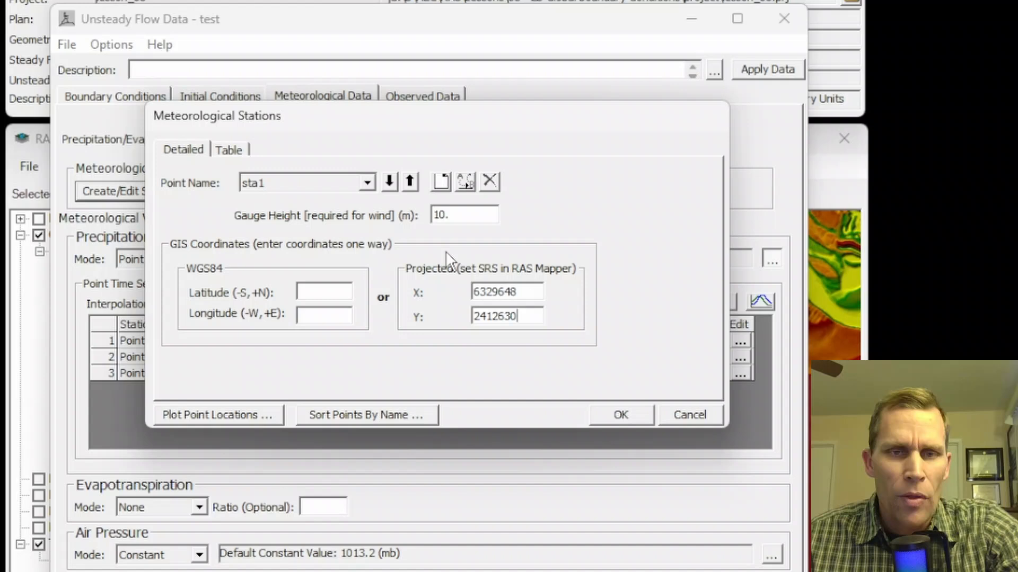
left_click(620, 415)
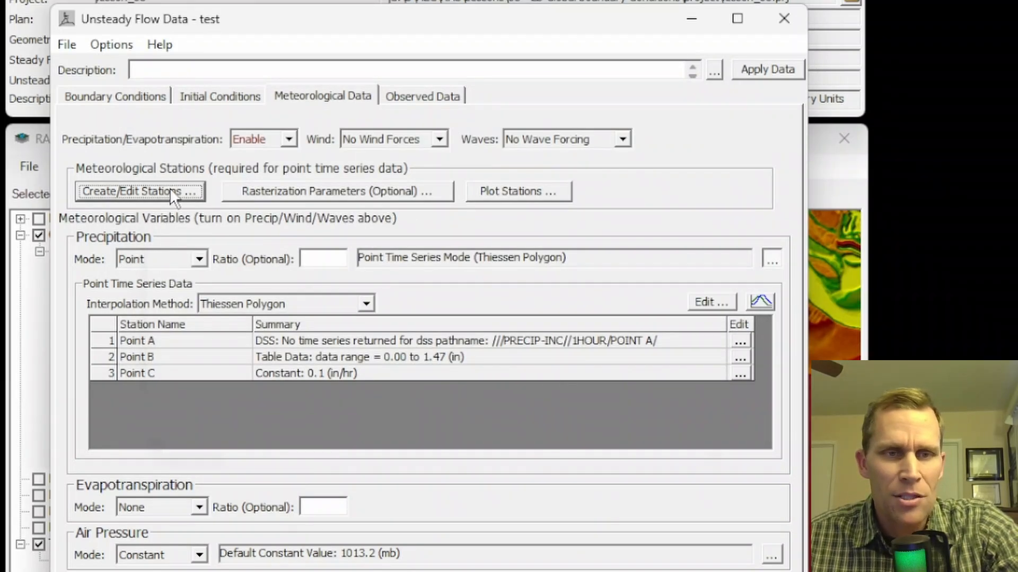
Review station sta1 in the station editor's table and detail views.
left_click(140, 191)
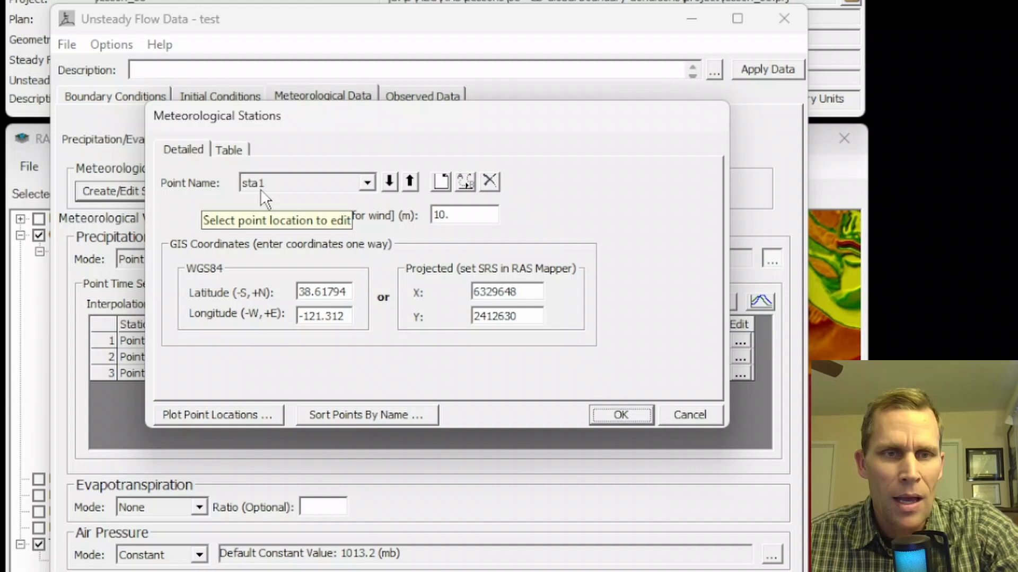
left_click(229, 150)
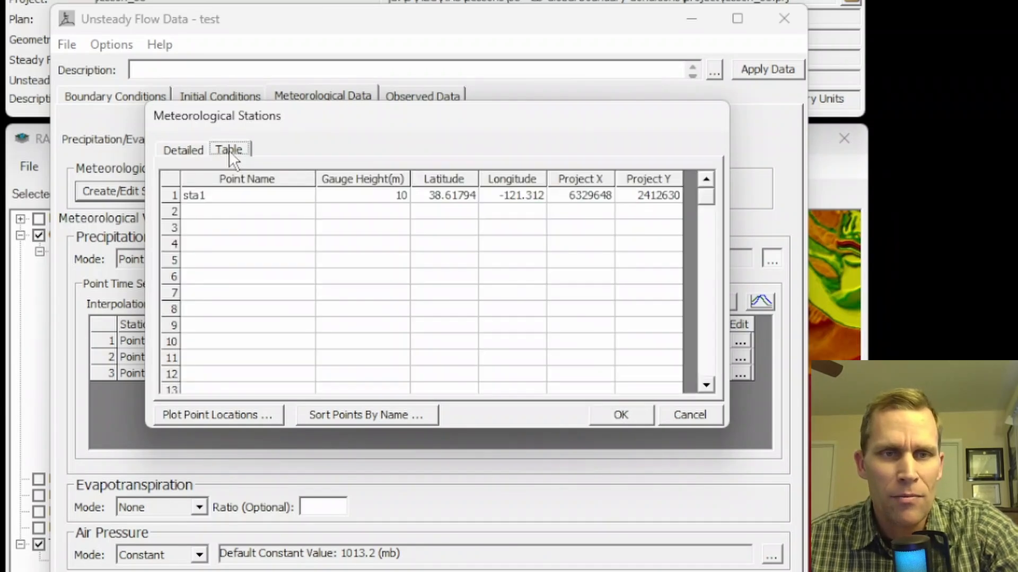
left_click(182, 150)
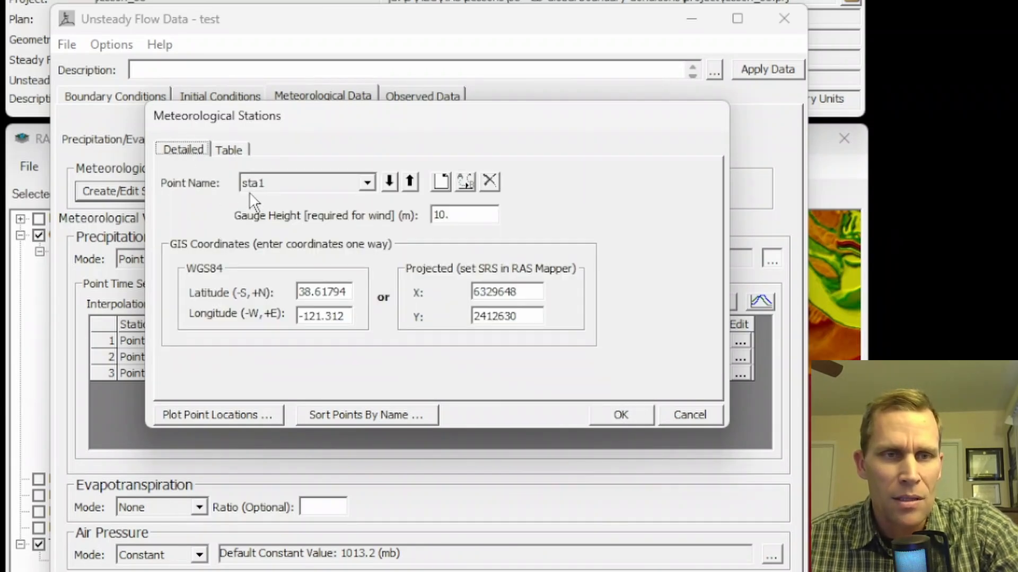
left_click(229, 149)
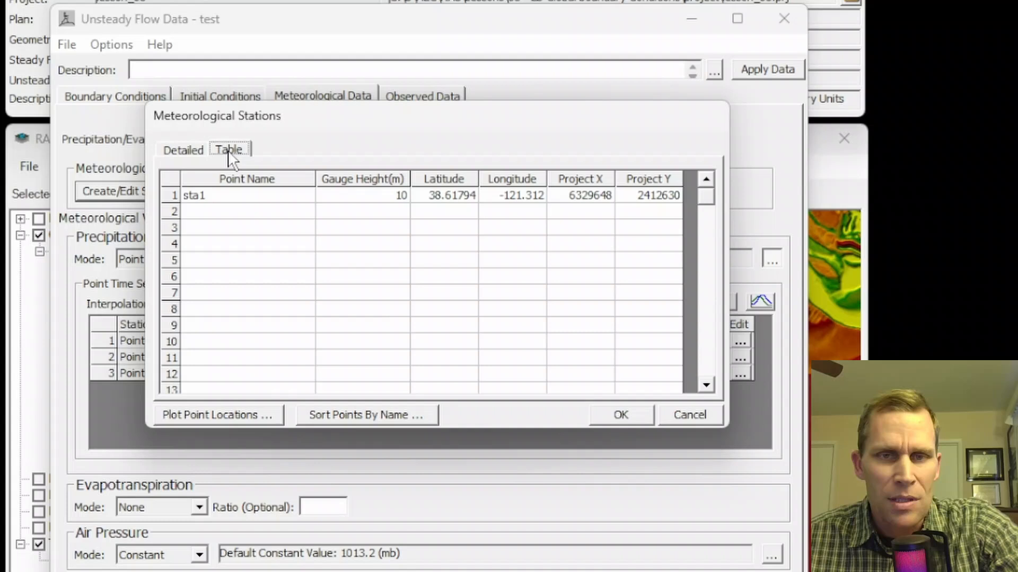
left_click(182, 150)
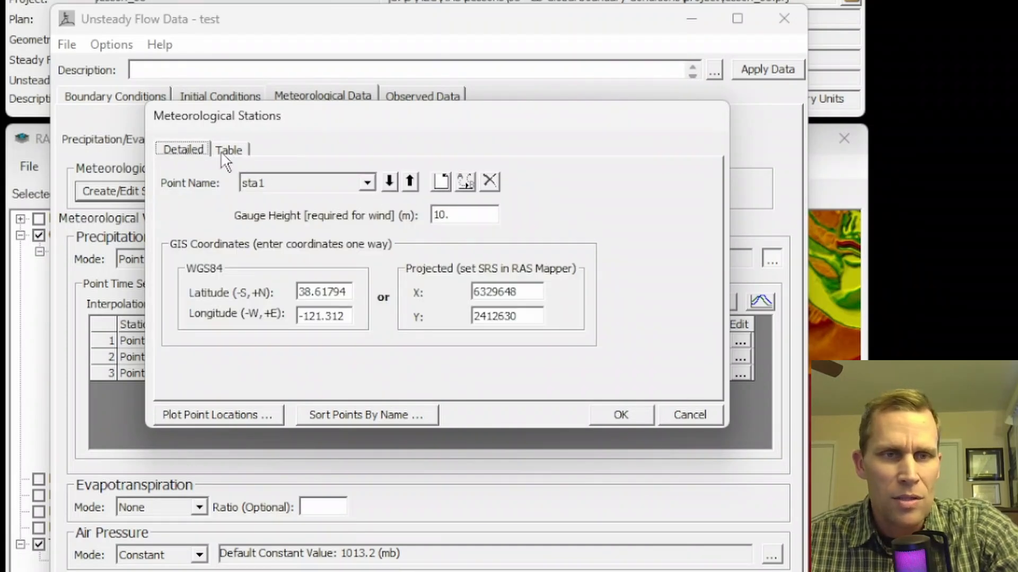
left_click(229, 150)
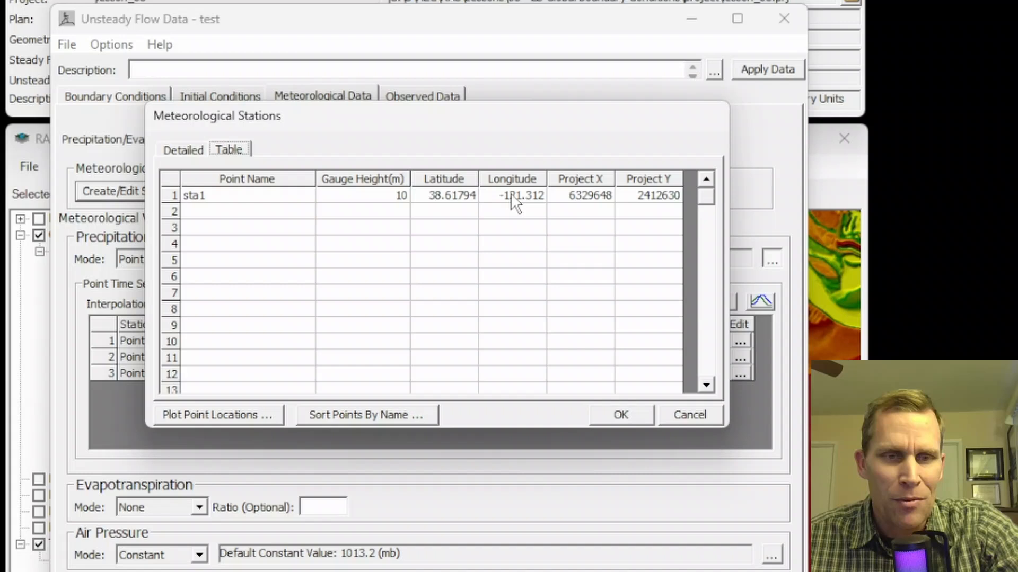
left_click(182, 149)
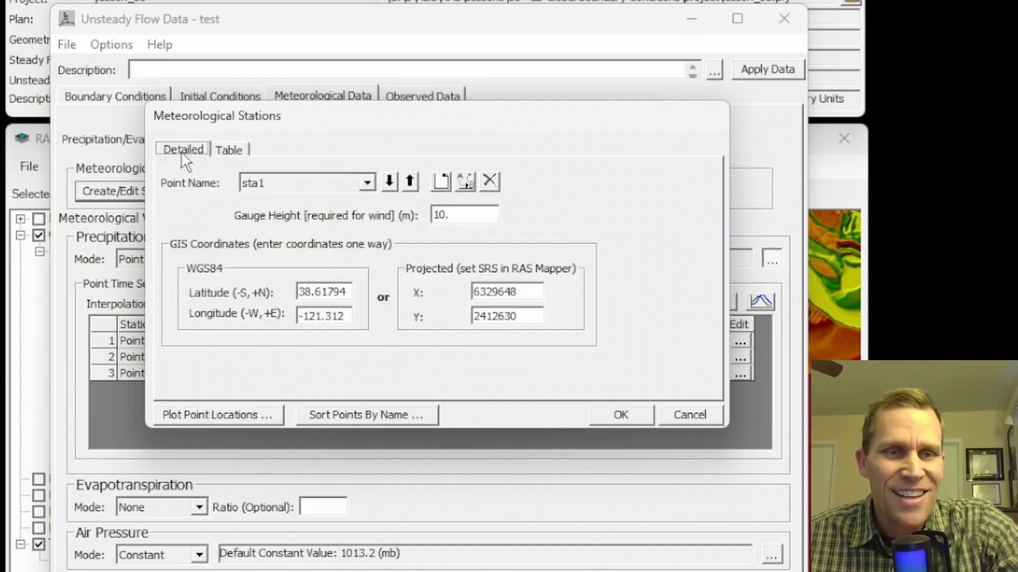
mouse_move(440, 181)
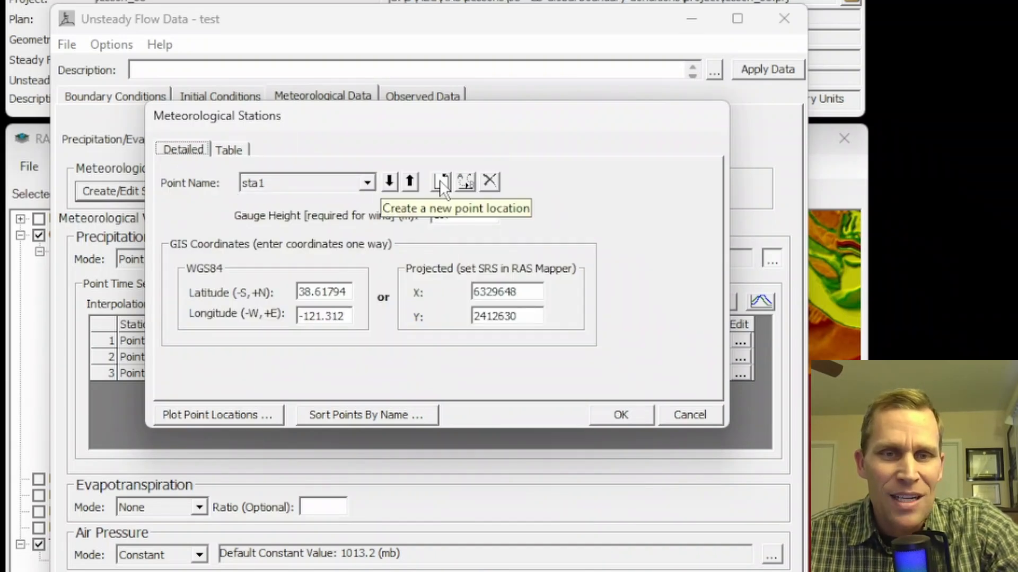
Add station sta2 with projected X 6333384 and accept it.
left_click(441, 181)
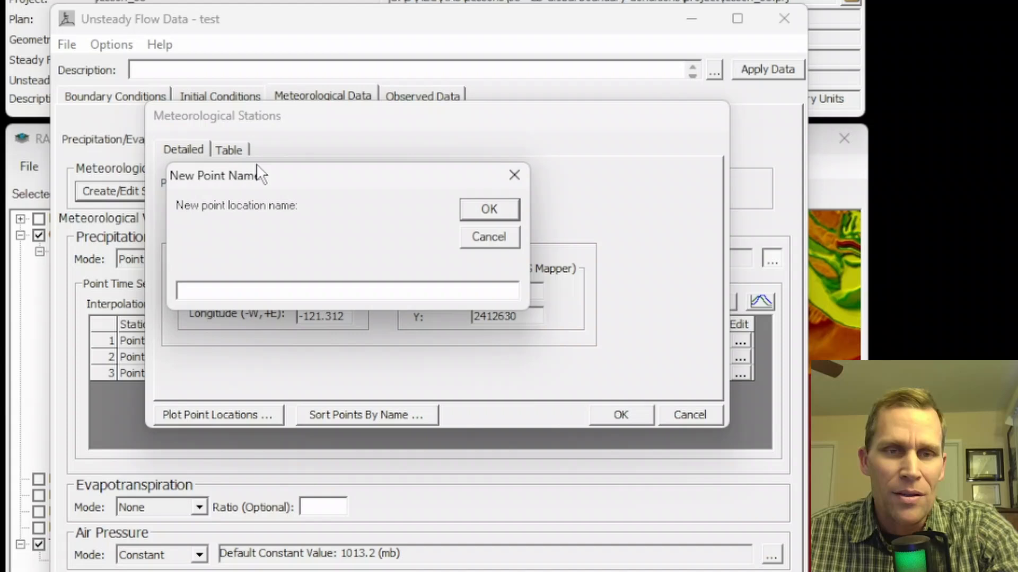
type("sta2")
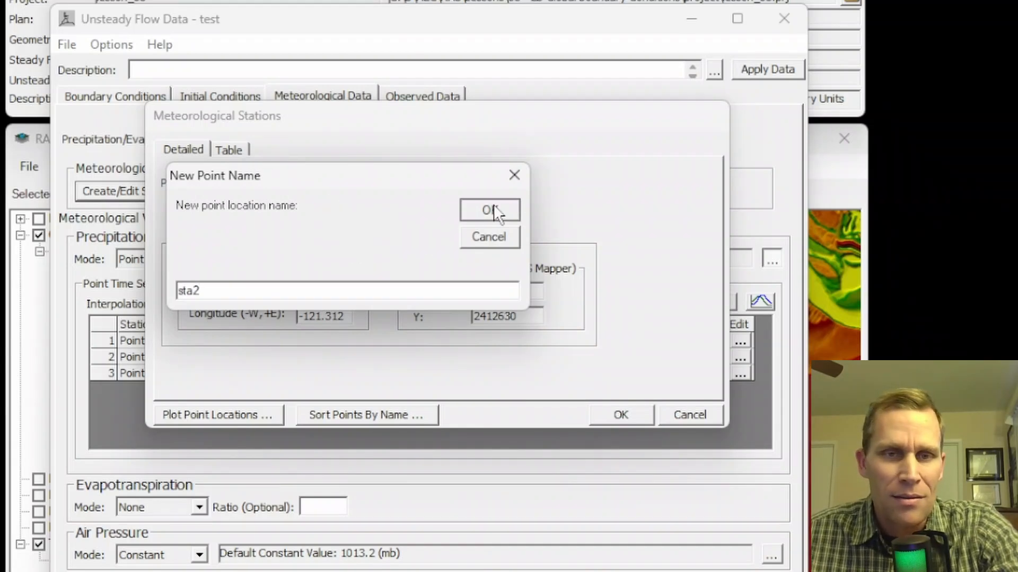
left_click(489, 210)
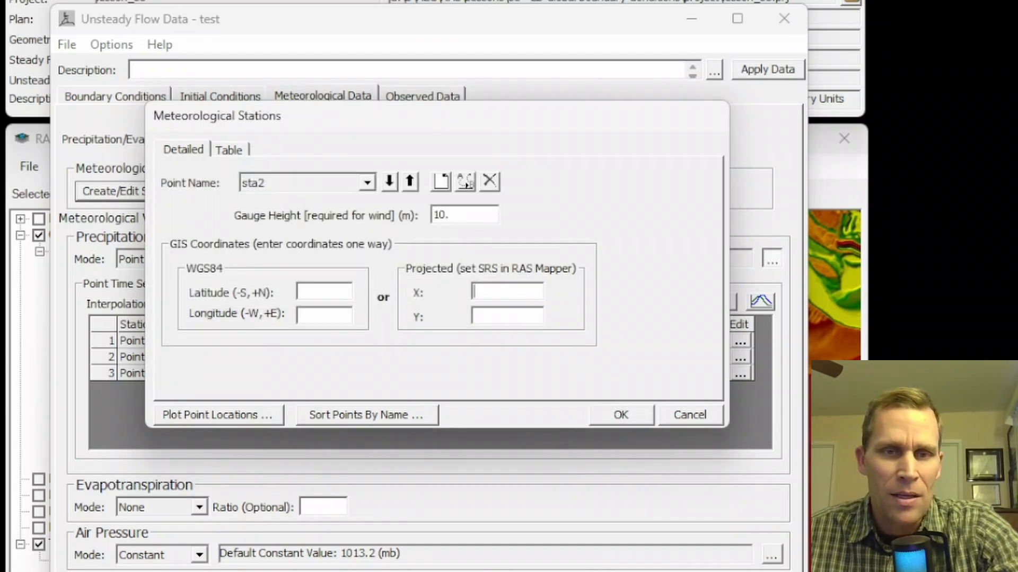
type("6333384")
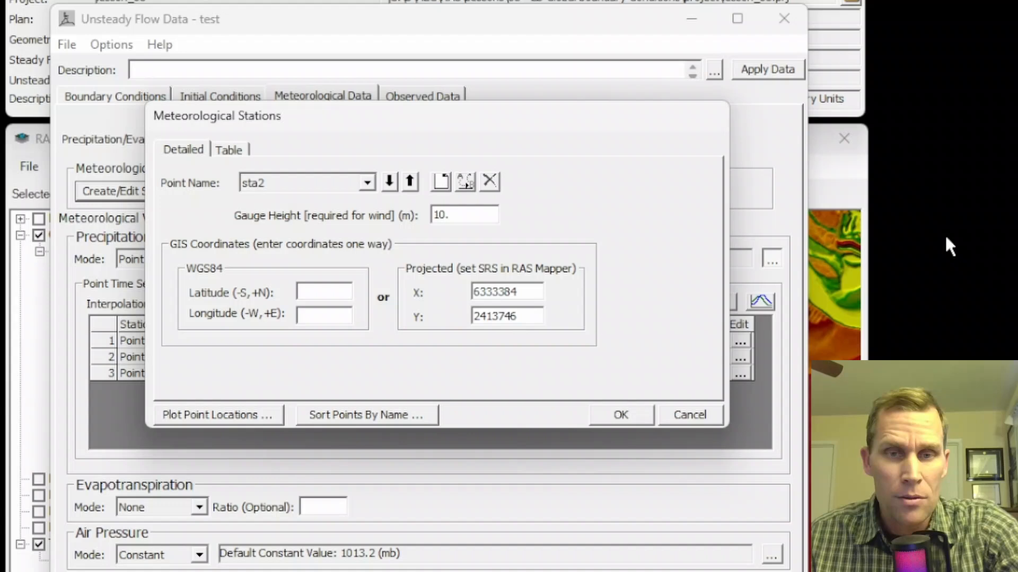
left_click(620, 414)
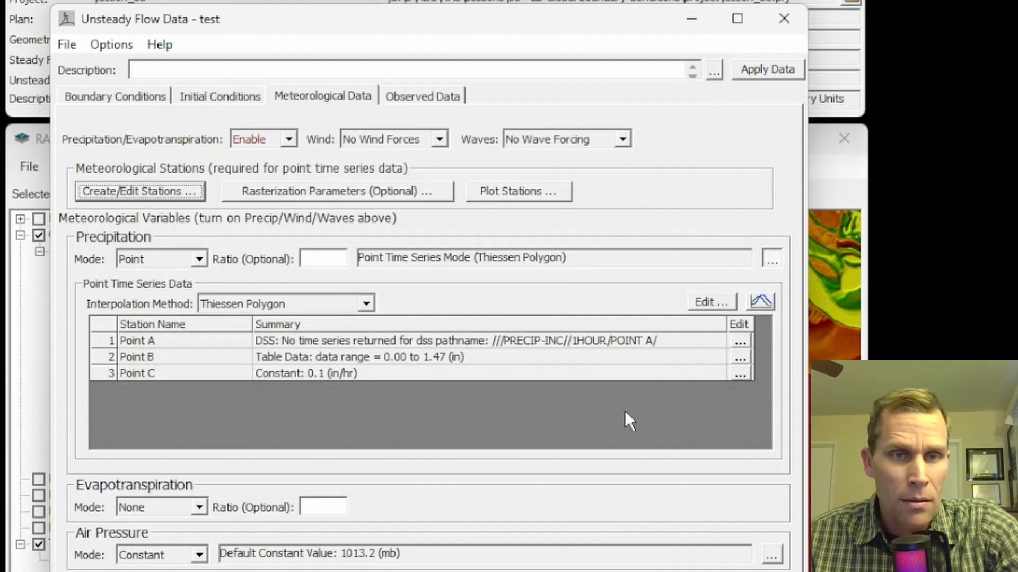
Add station sta3 with X 6332381, Y 2409848 and view all three stations as a table.
left_click(139, 190)
type("sta3")
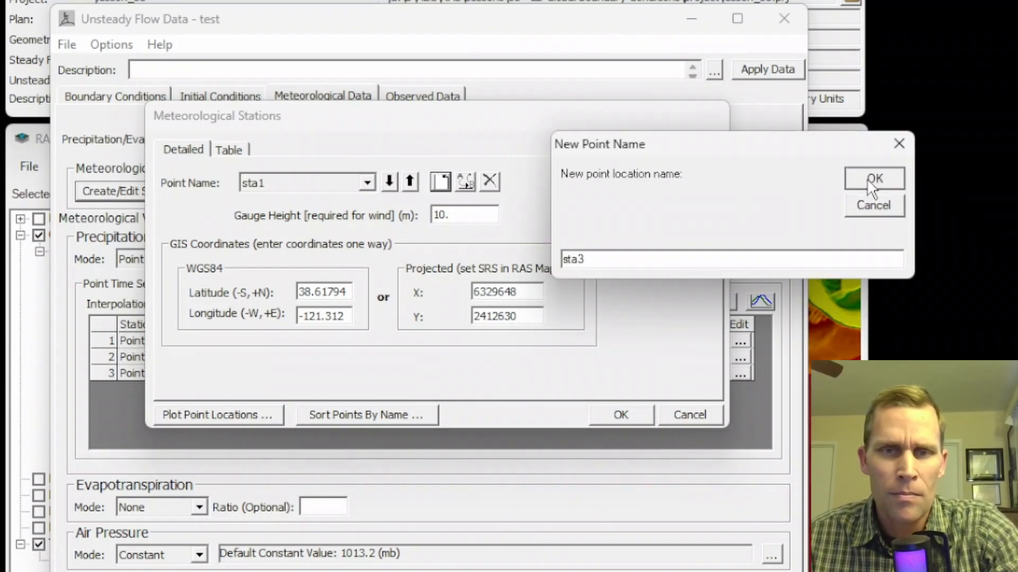
left_click(873, 179)
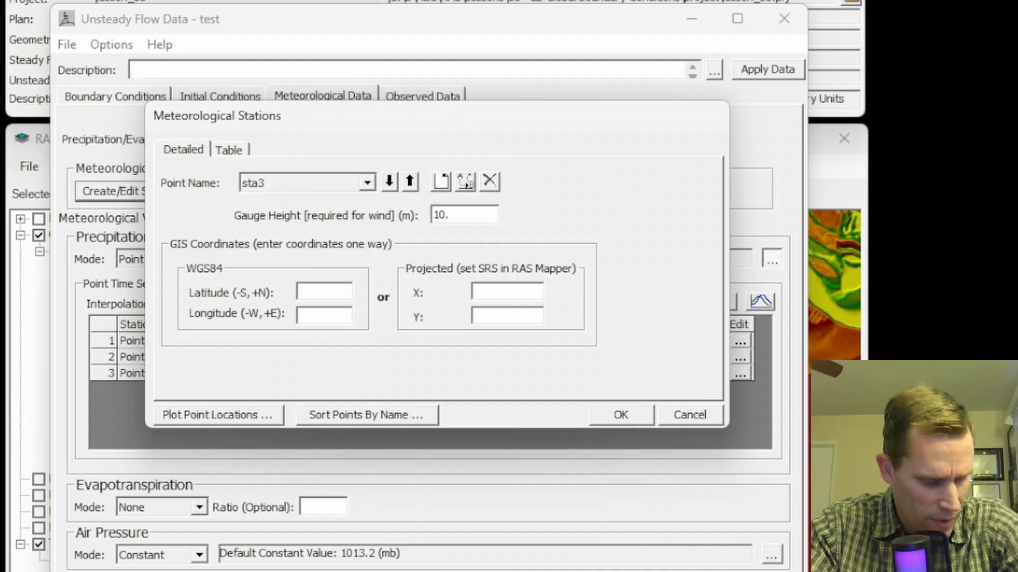
type("6332381")
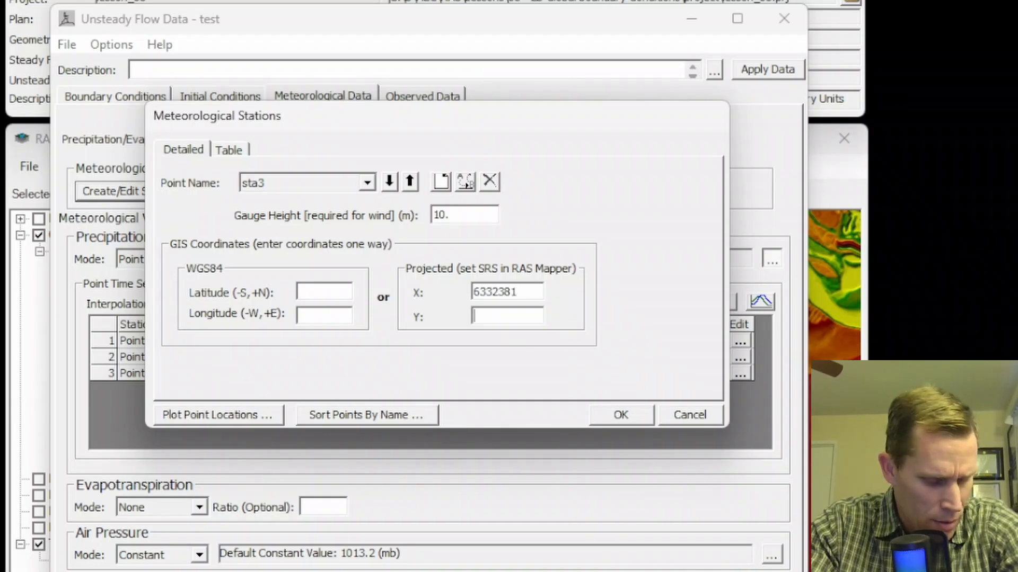
type("2409848")
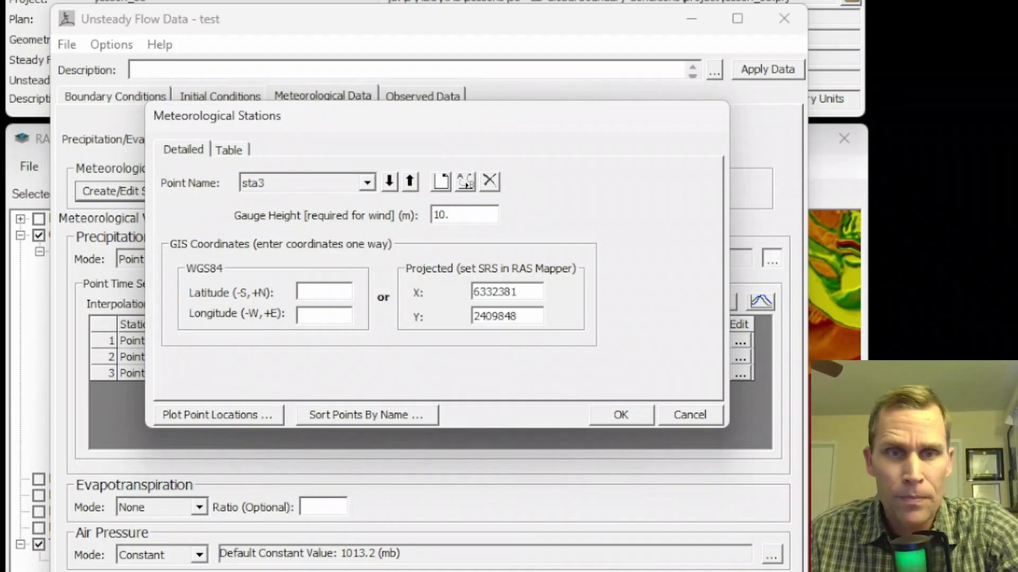
left_click(227, 149)
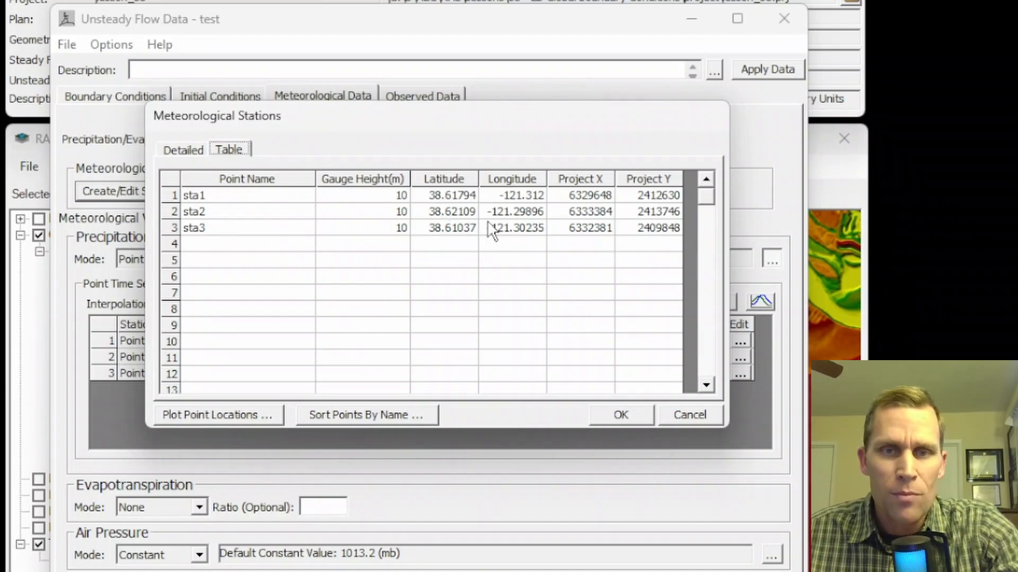
mouse_move(203, 432)
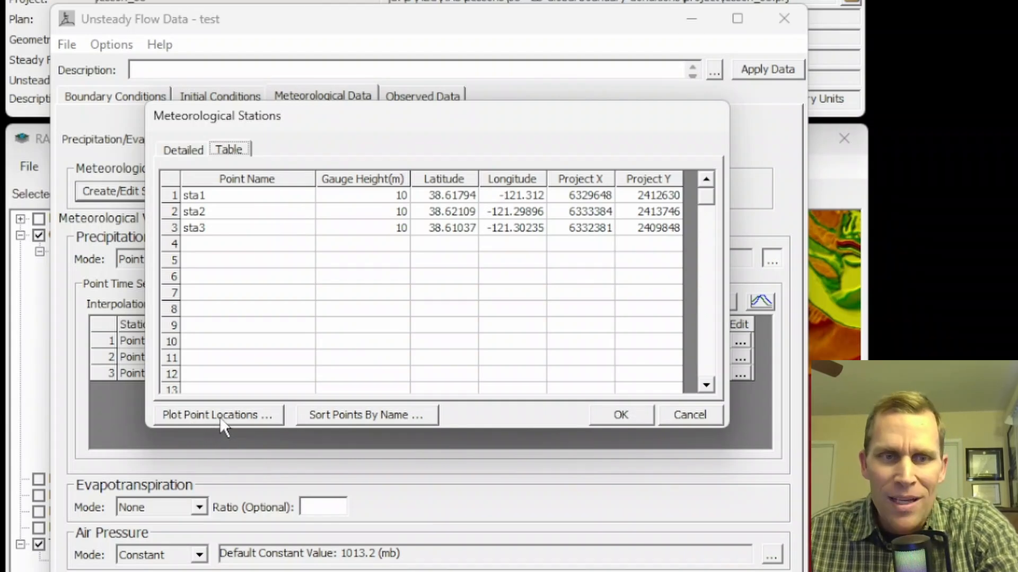
Plot the three station locations on a map, then close the Plot Stations window.
left_click(216, 414)
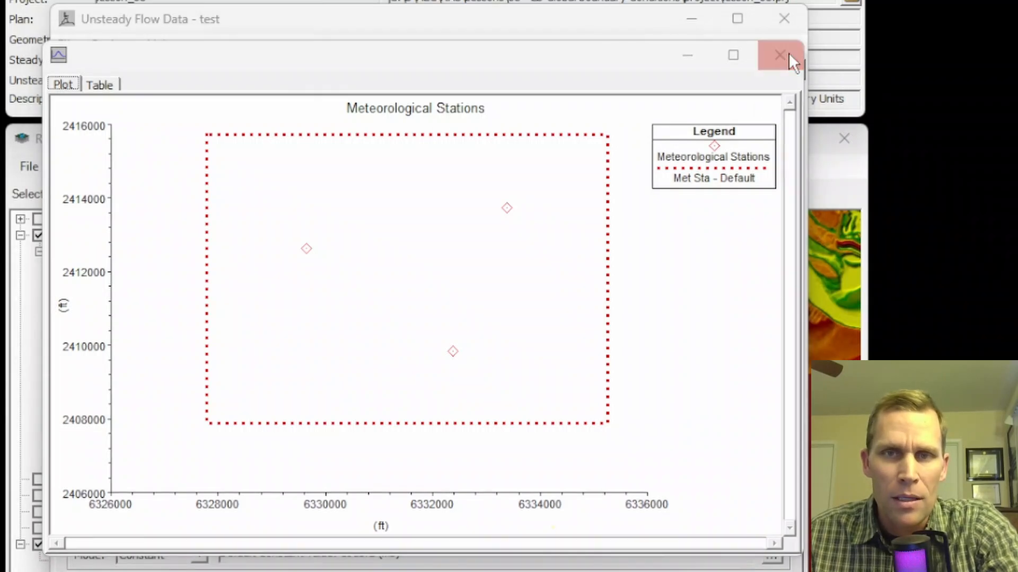
left_click(779, 54)
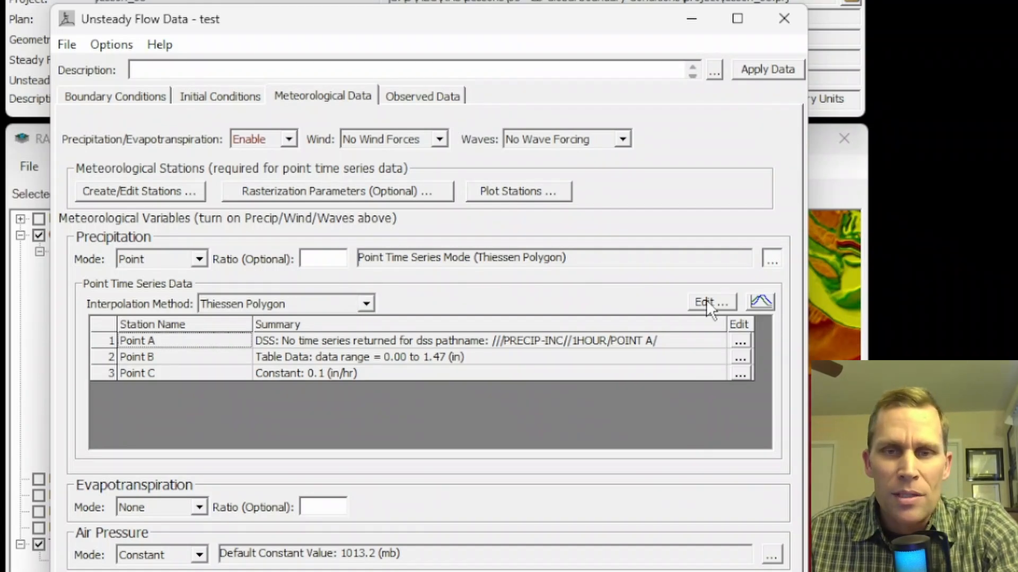
mouse_move(144, 245)
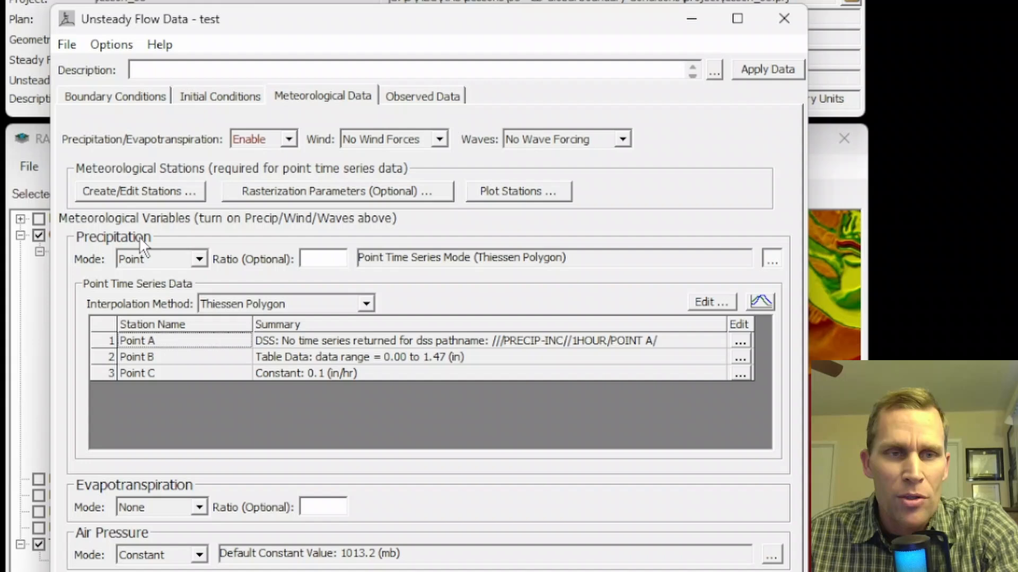
left_click(709, 302)
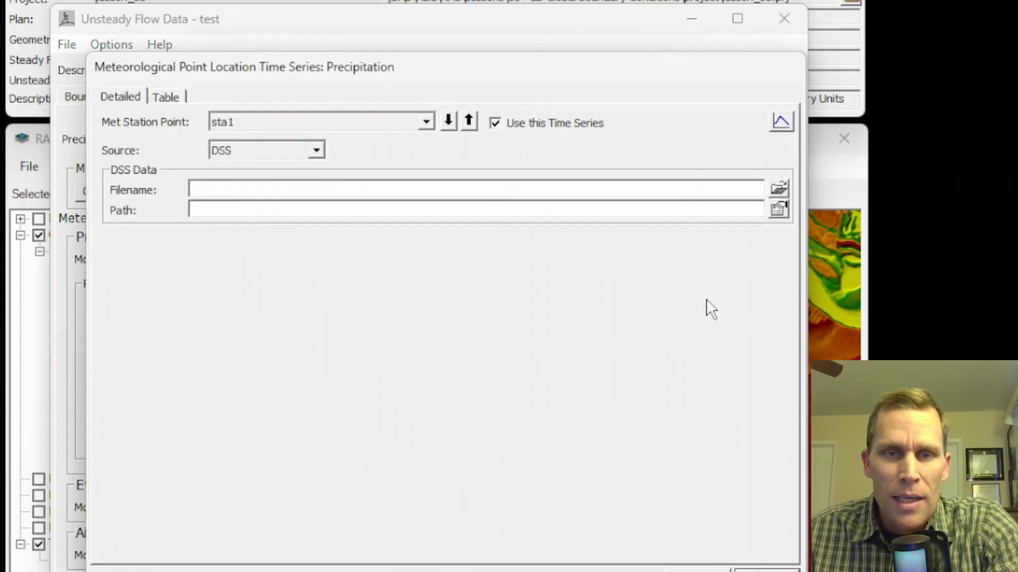
For station sta1 set the precipitation Source to Constant with value 0.1 in/hr.
left_click(424, 122)
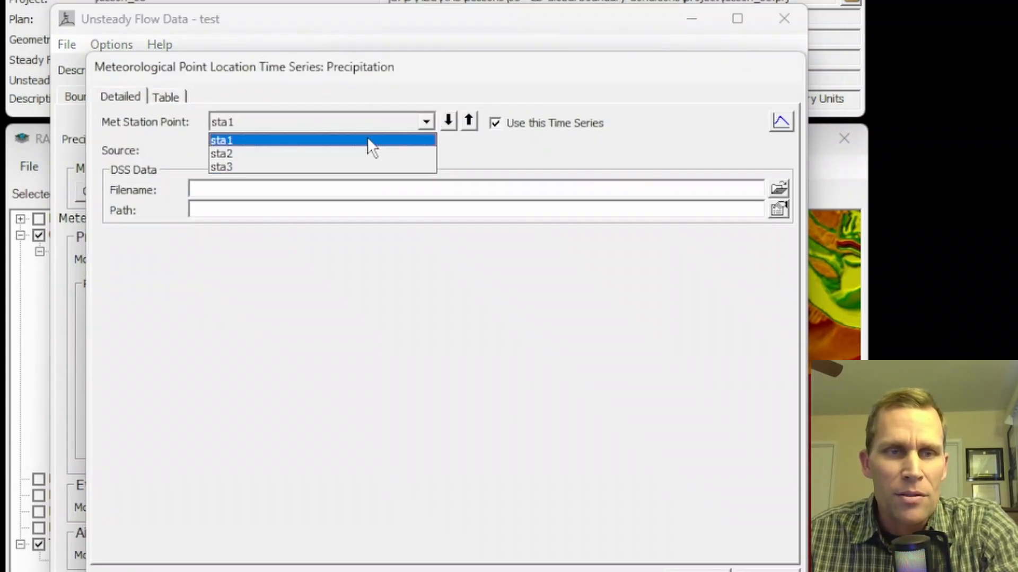
left_click(221, 140)
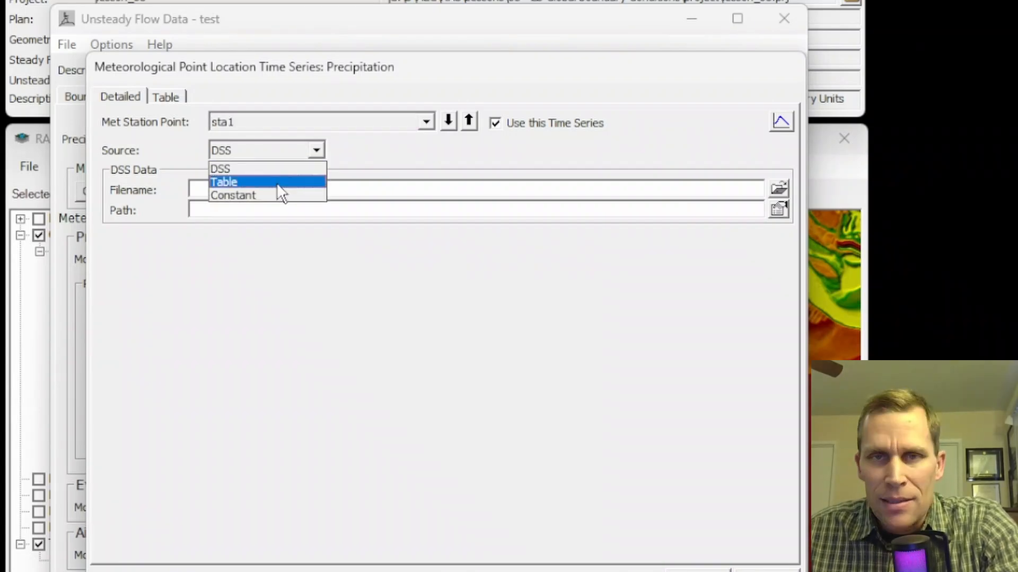
mouse_move(263, 195)
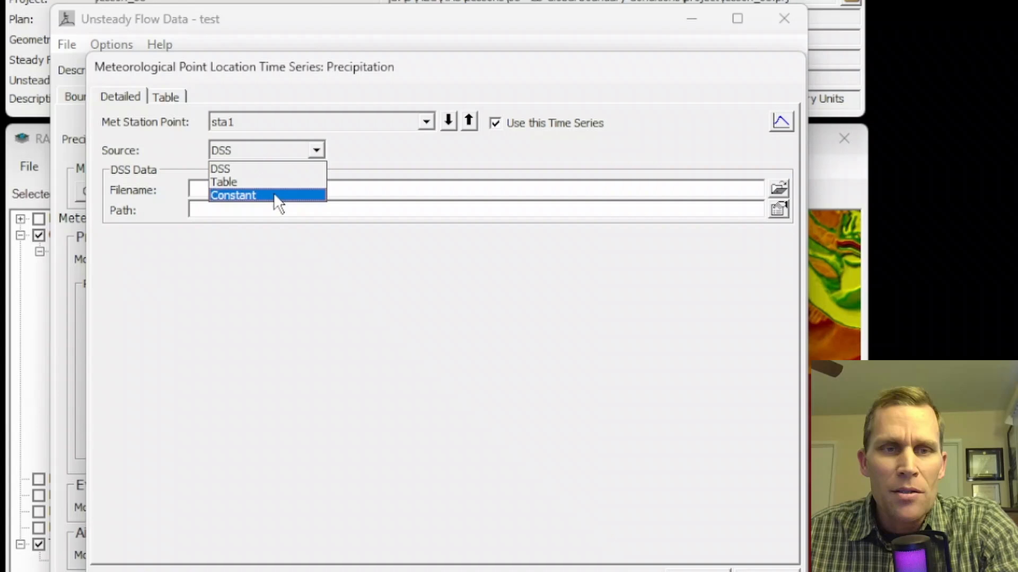
left_click(232, 195)
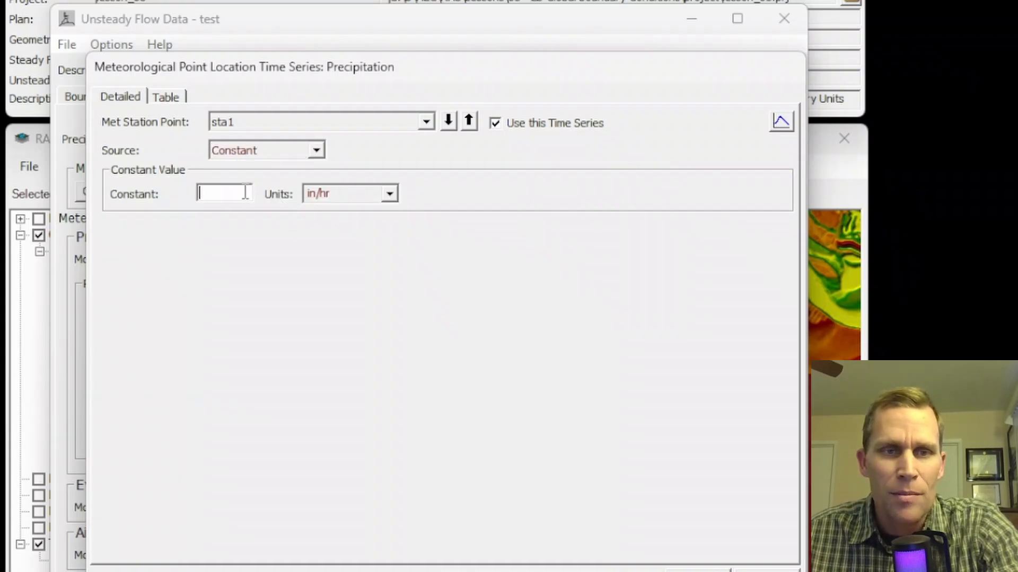
type("0.1")
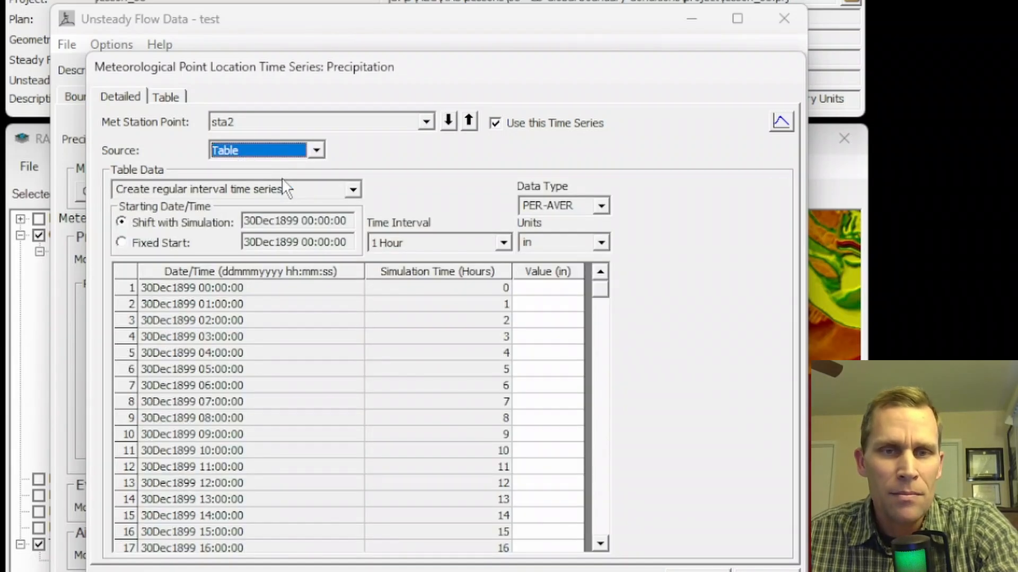
Give sta2 a Fixed Start 01JAN2020 PER-CUM hourly table with rainfall values rising to .89 and back to 0.
left_click(121, 242)
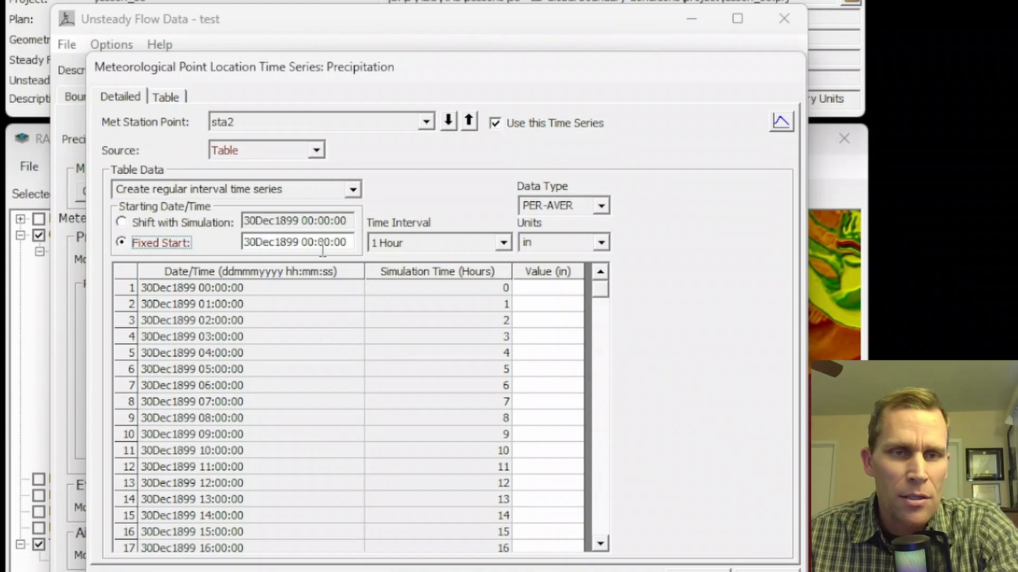
double_click(270, 242)
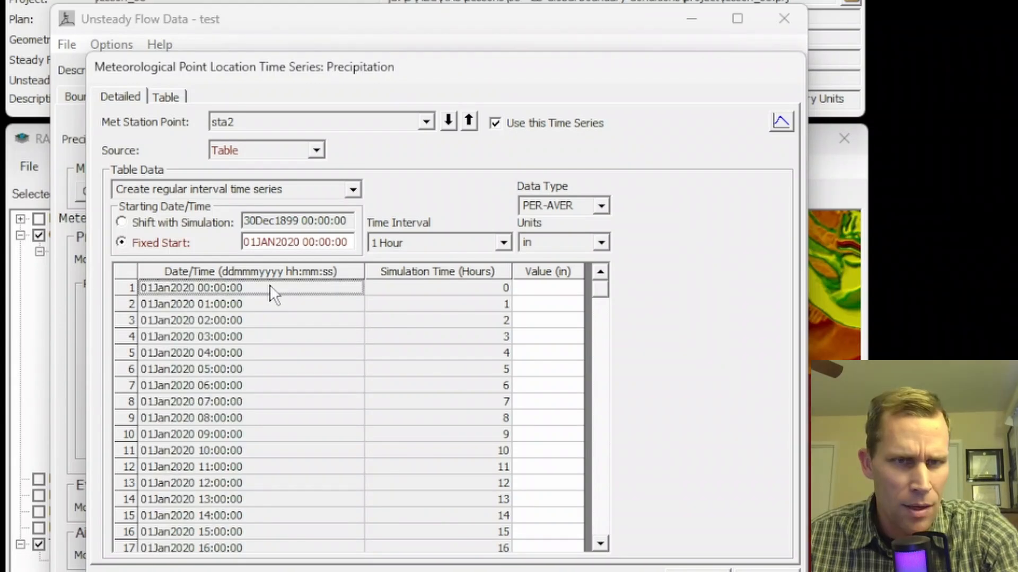
mouse_move(539, 295)
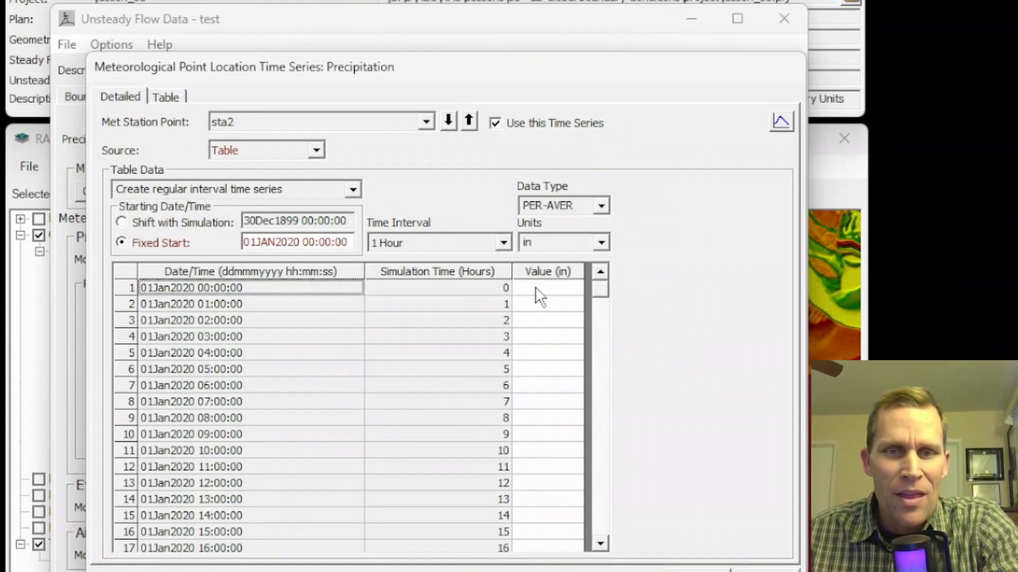
left_click(547, 287)
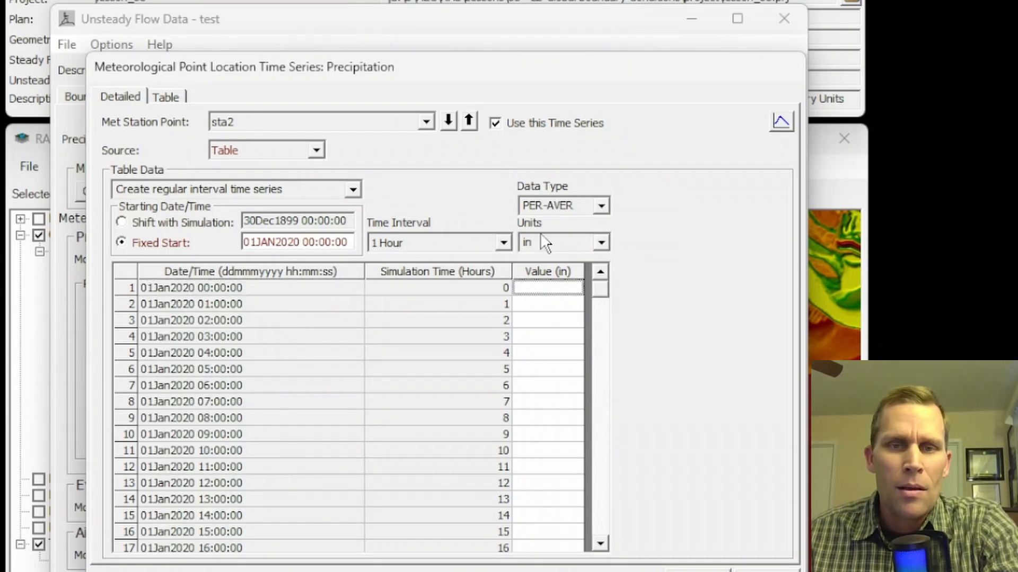
left_click(600, 206)
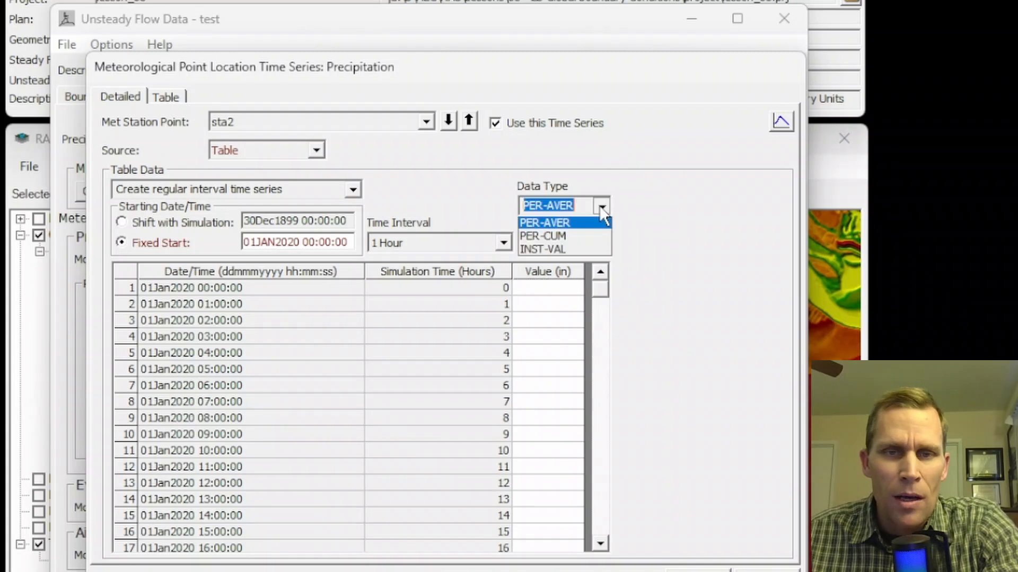
left_click(542, 236)
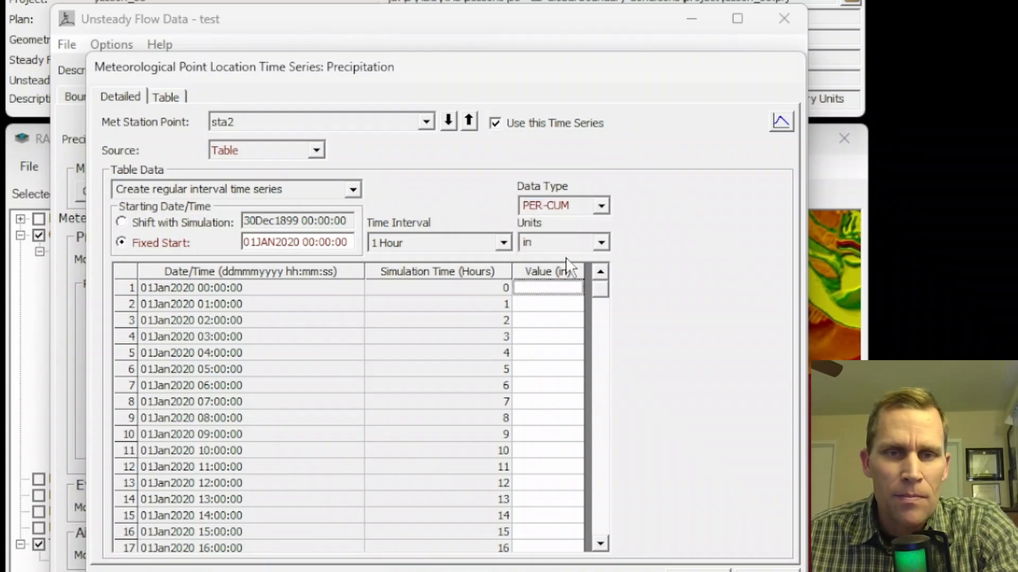
type("0")
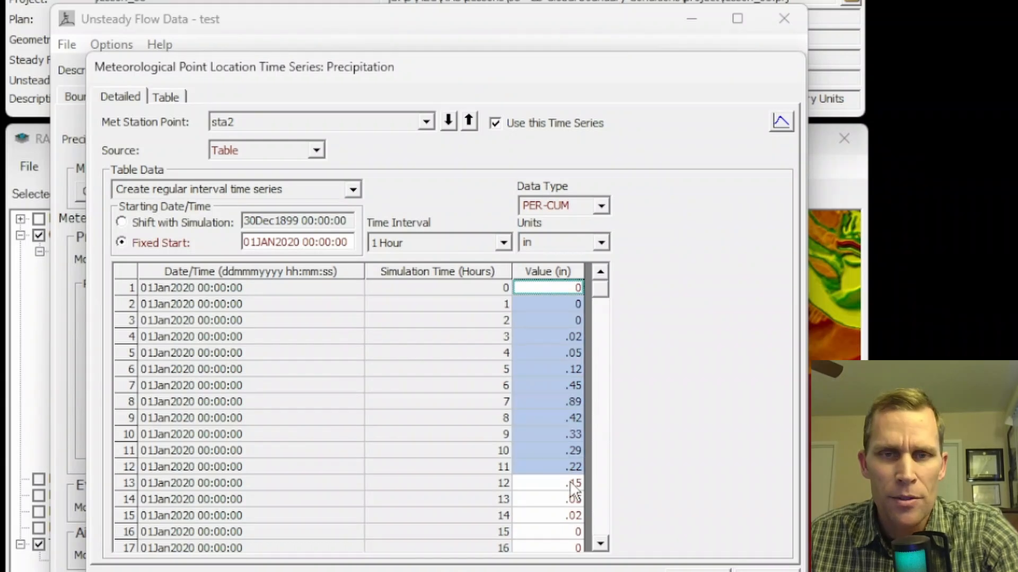
left_click(547, 384)
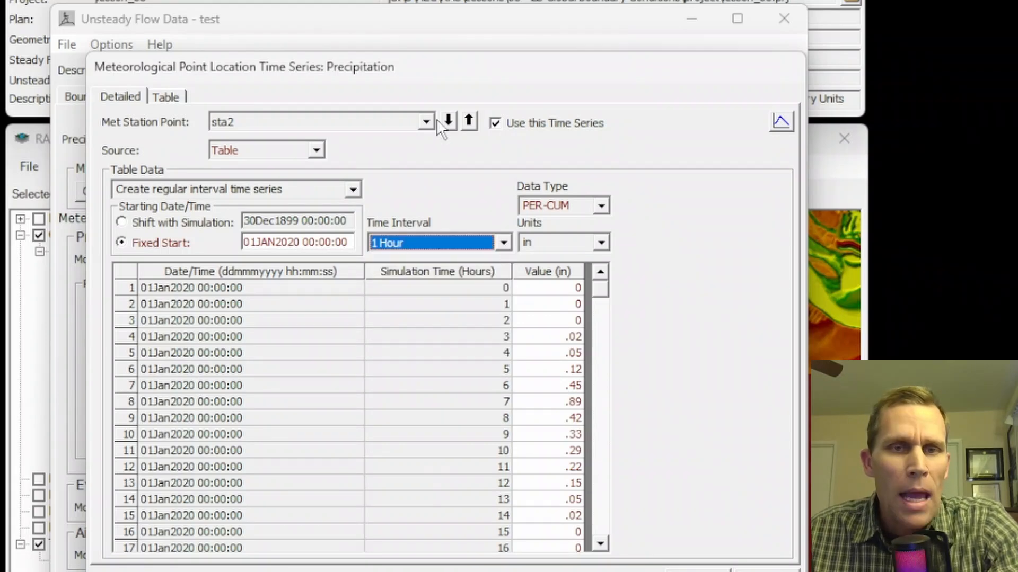
Select sta3 with DSS source, toggle Use this Time Series off and on, and step through the stations.
left_click(425, 122)
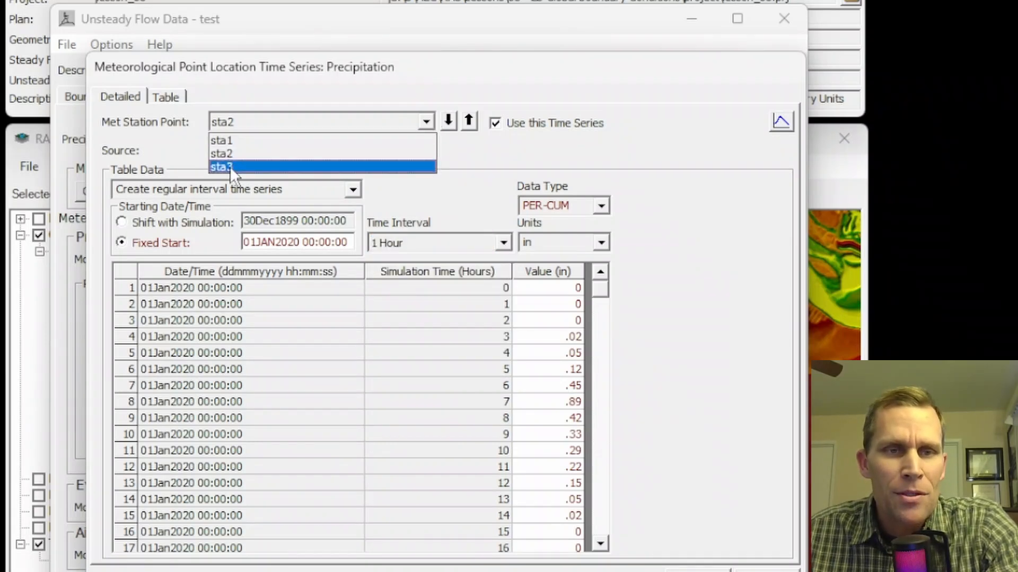
left_click(221, 166)
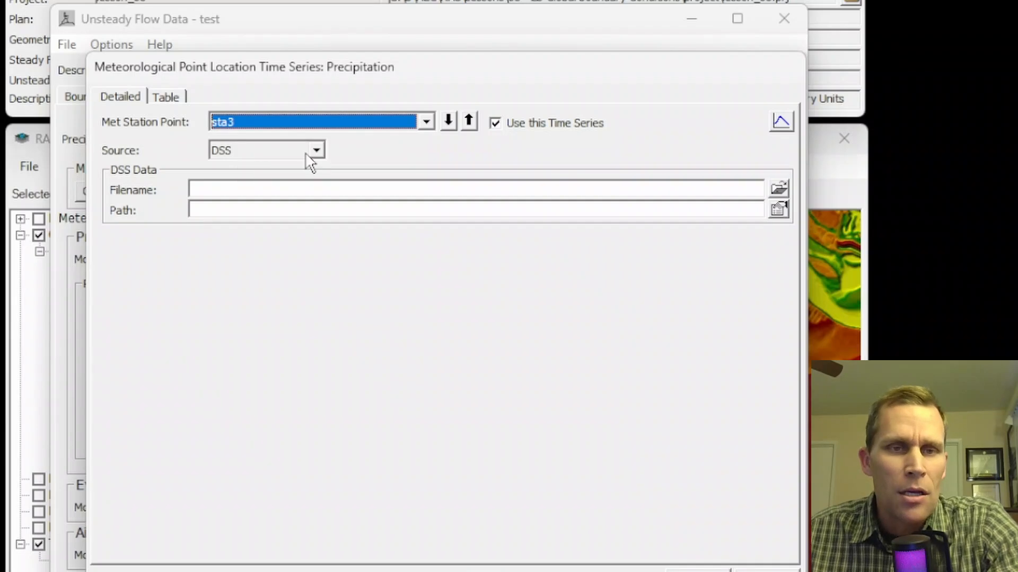
left_click(266, 149)
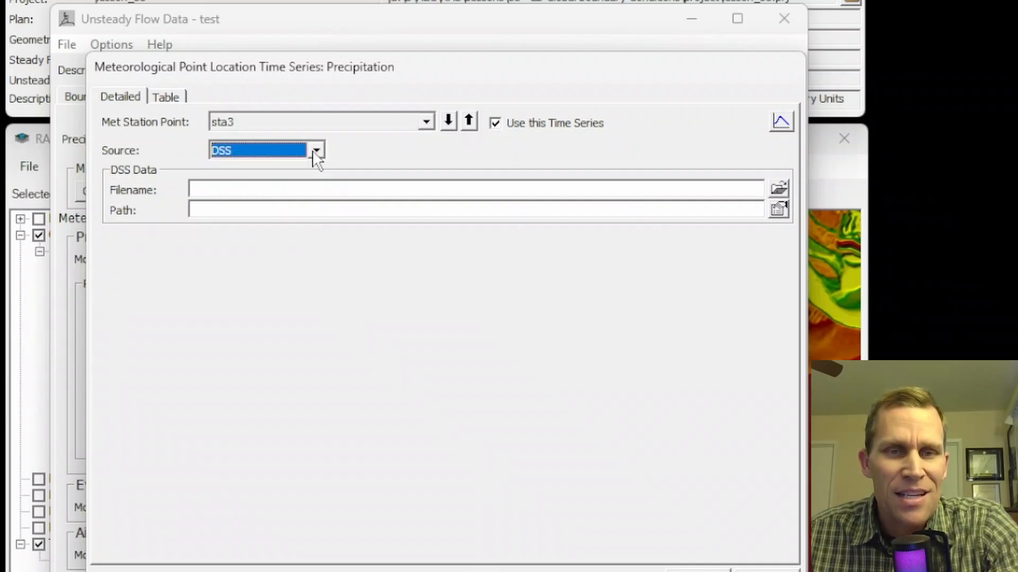
mouse_move(441, 162)
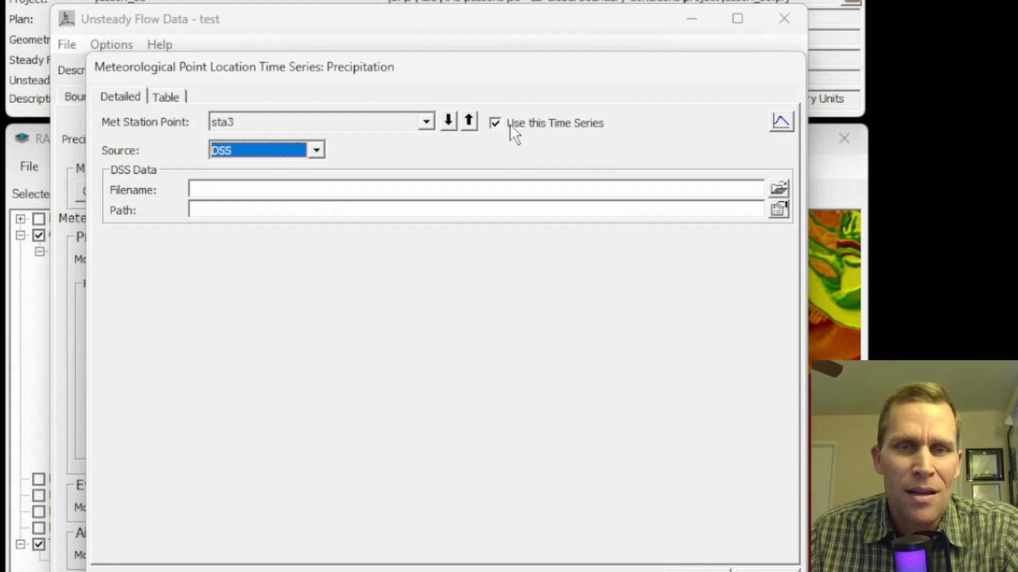
left_click(495, 123)
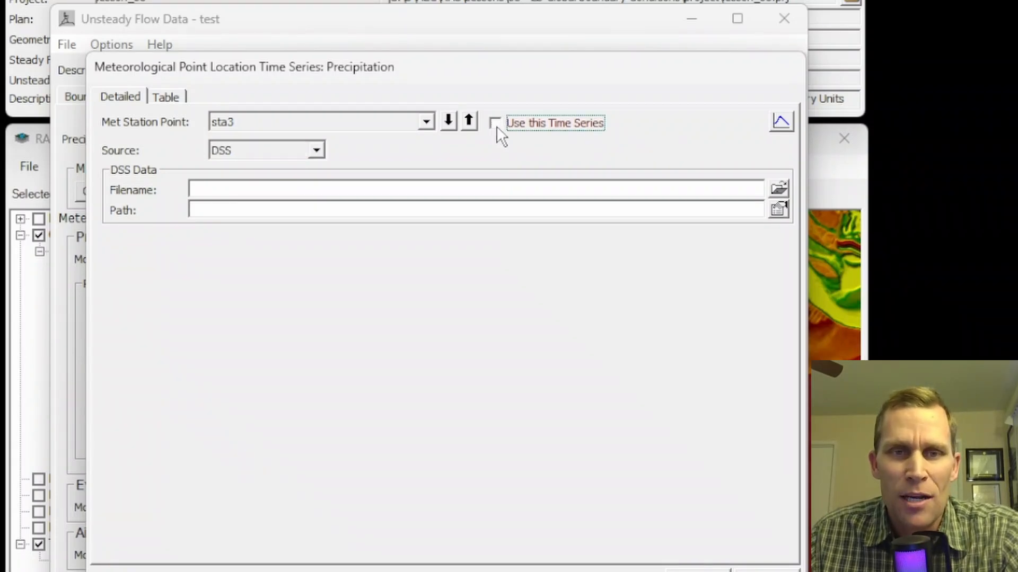
left_click(494, 123)
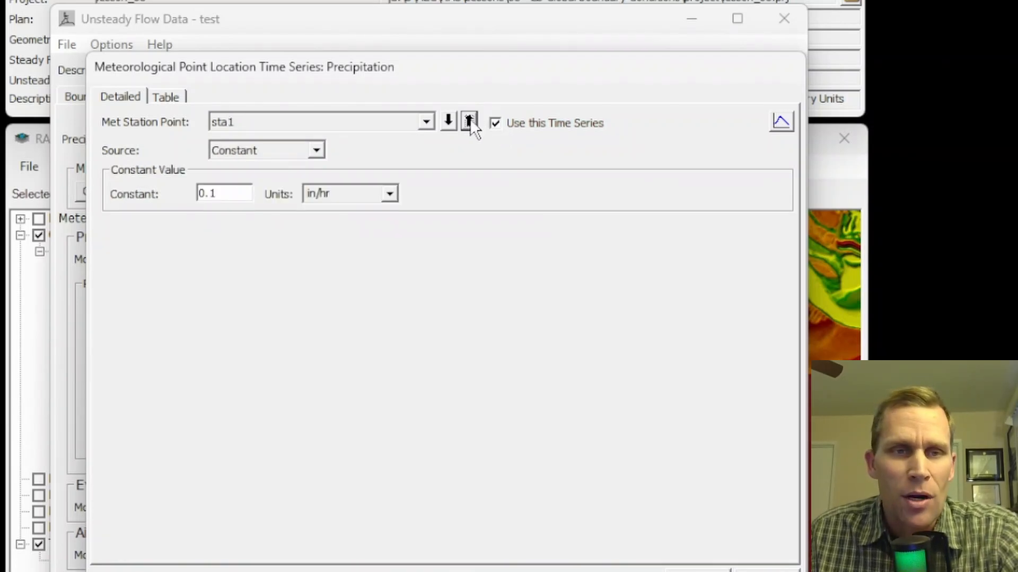
left_click(447, 122)
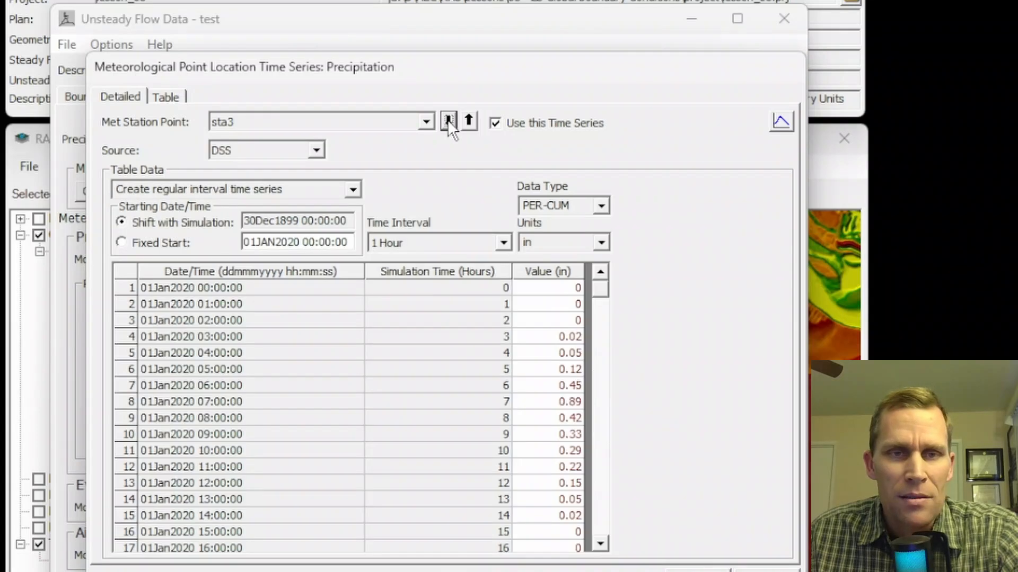
left_click(448, 121)
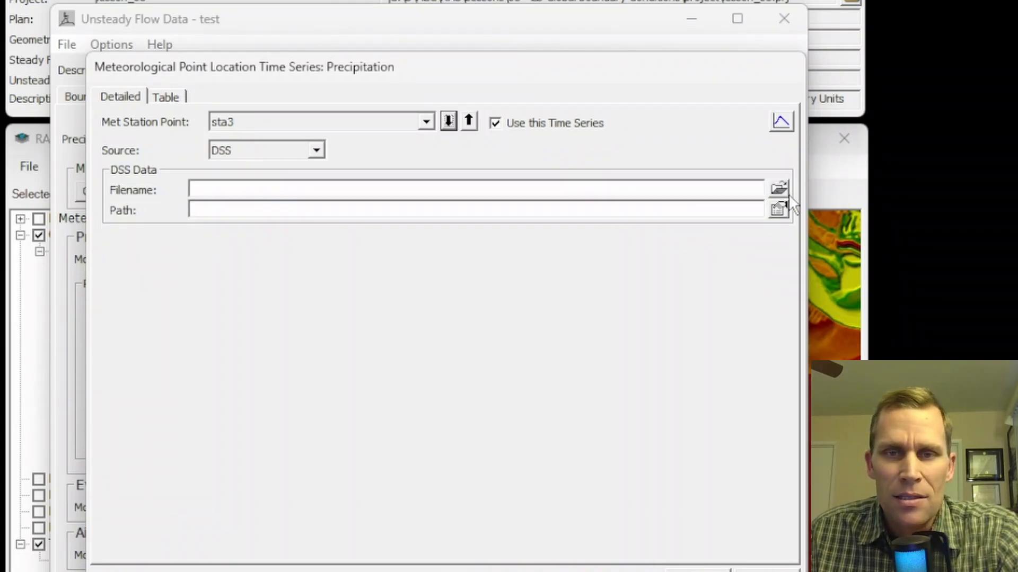
Point sta3 at the POINT C hourly PRECIP-INC record in data.dss and confirm.
left_click(778, 188)
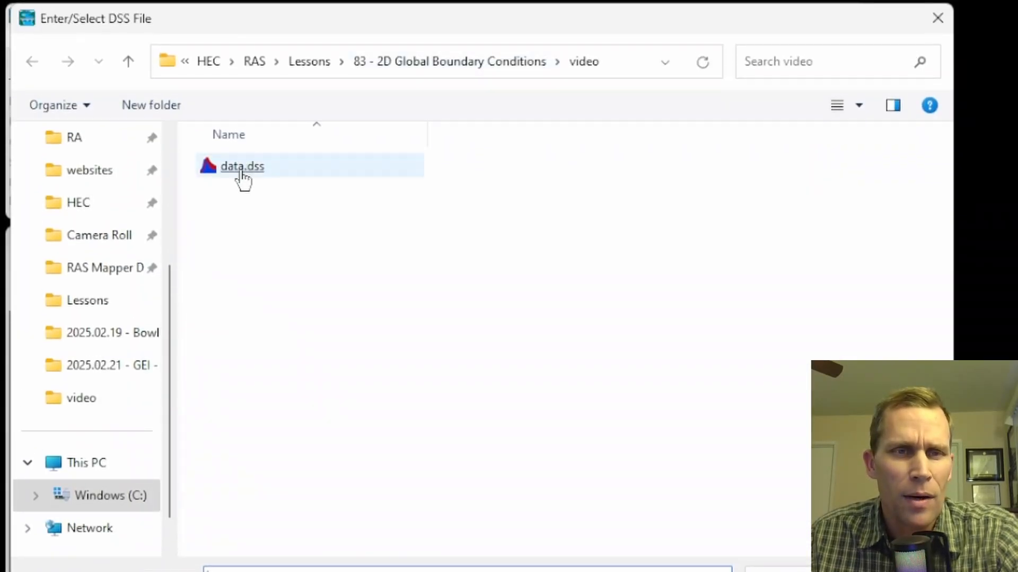
double_click(242, 166)
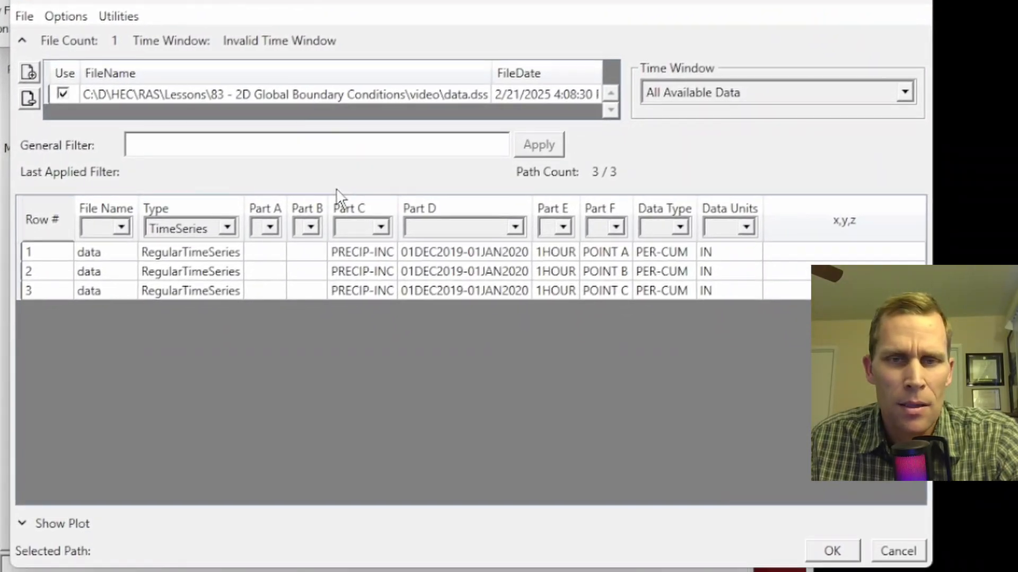
mouse_move(195, 272)
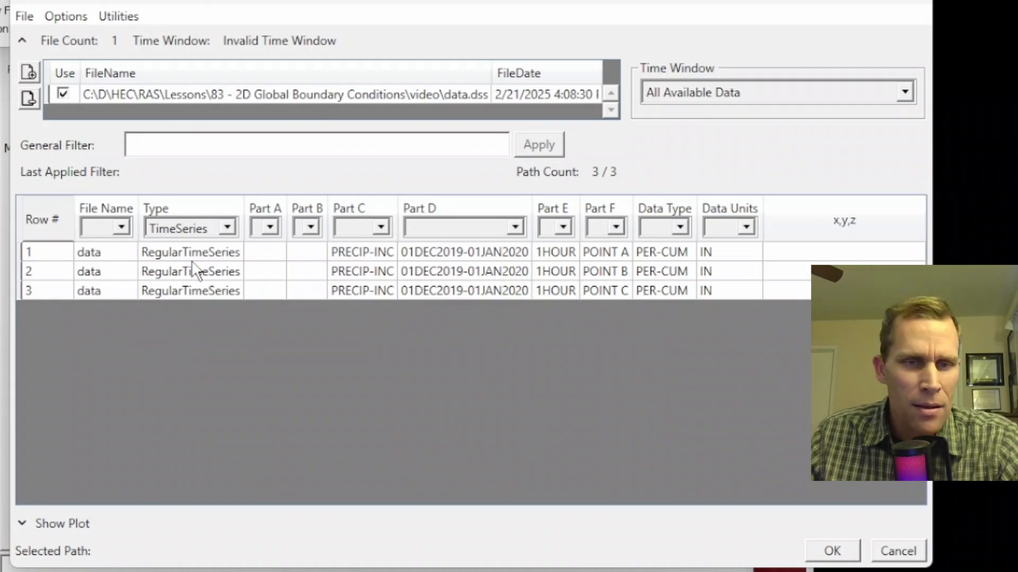
left_click(361, 272)
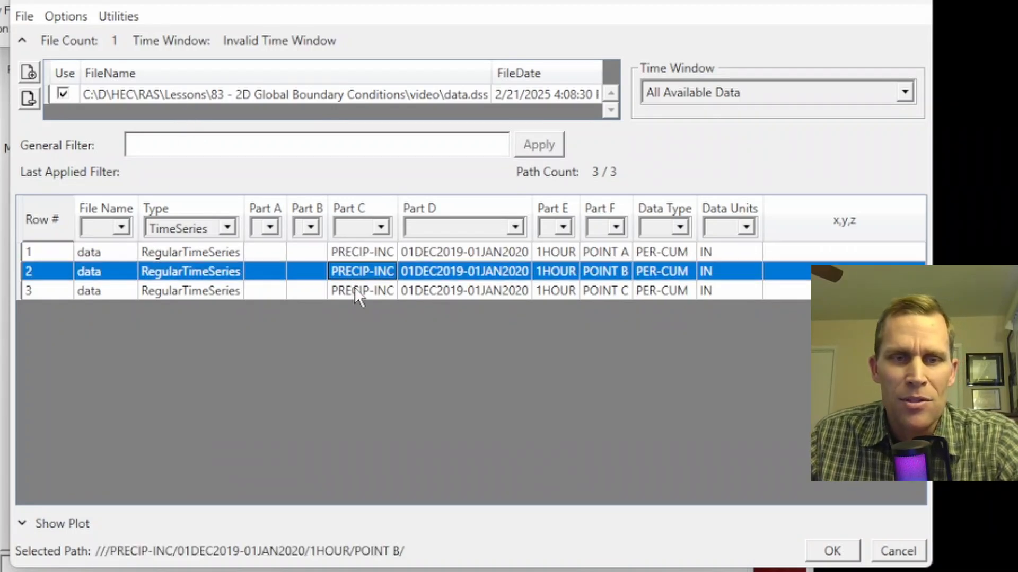
left_click(361, 290)
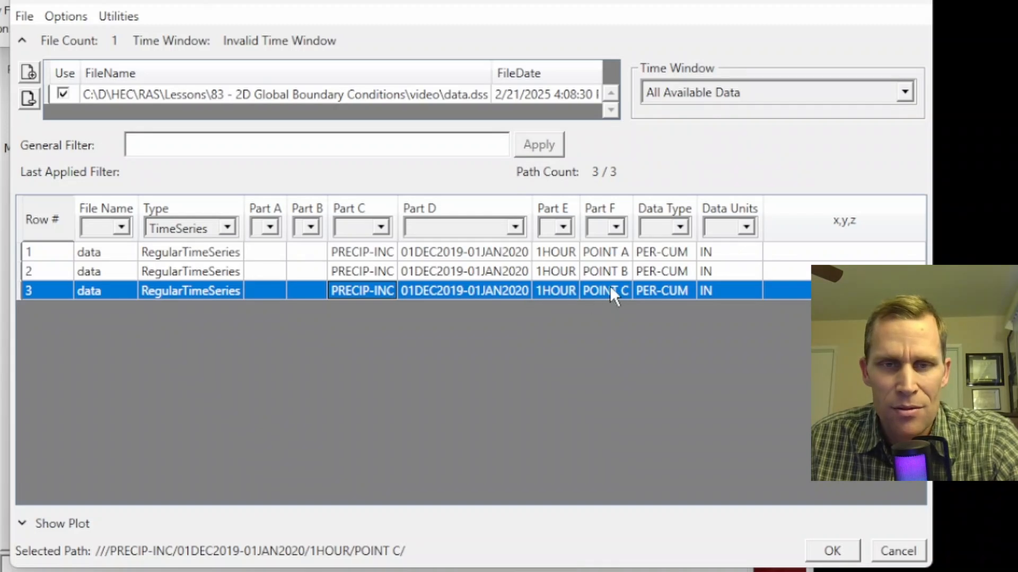
mouse_move(597, 298)
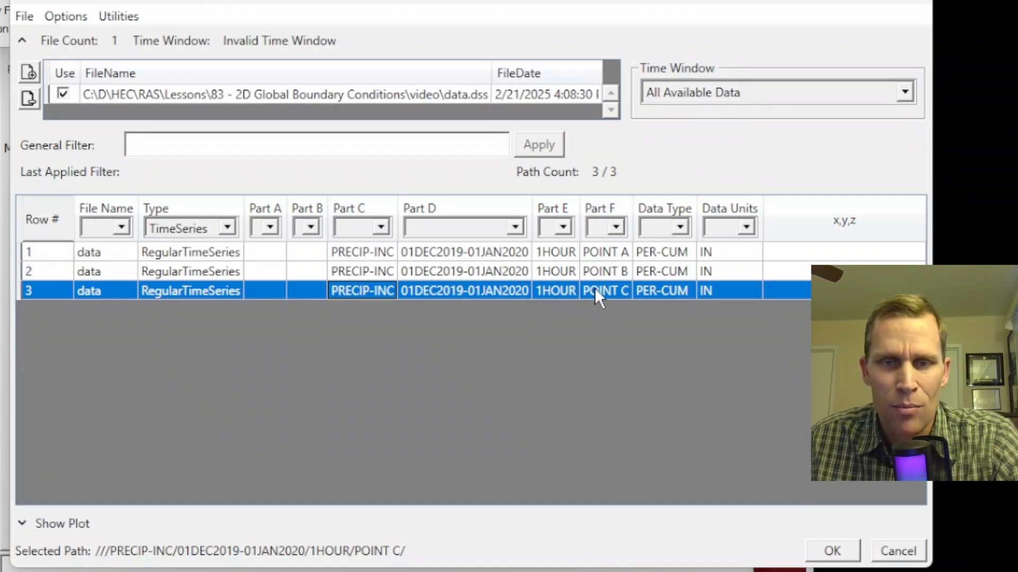
left_click(831, 552)
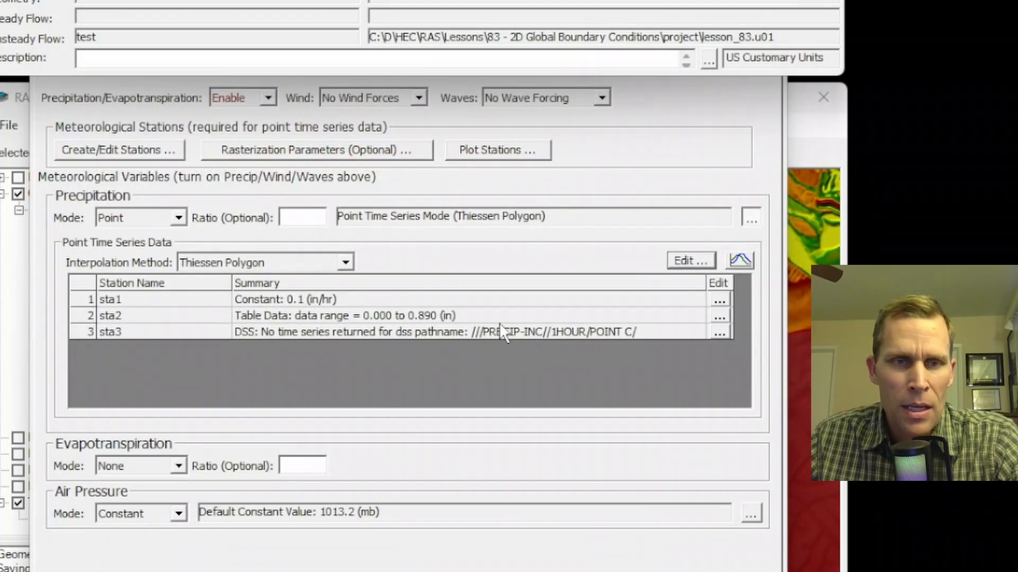
mouse_move(400, 126)
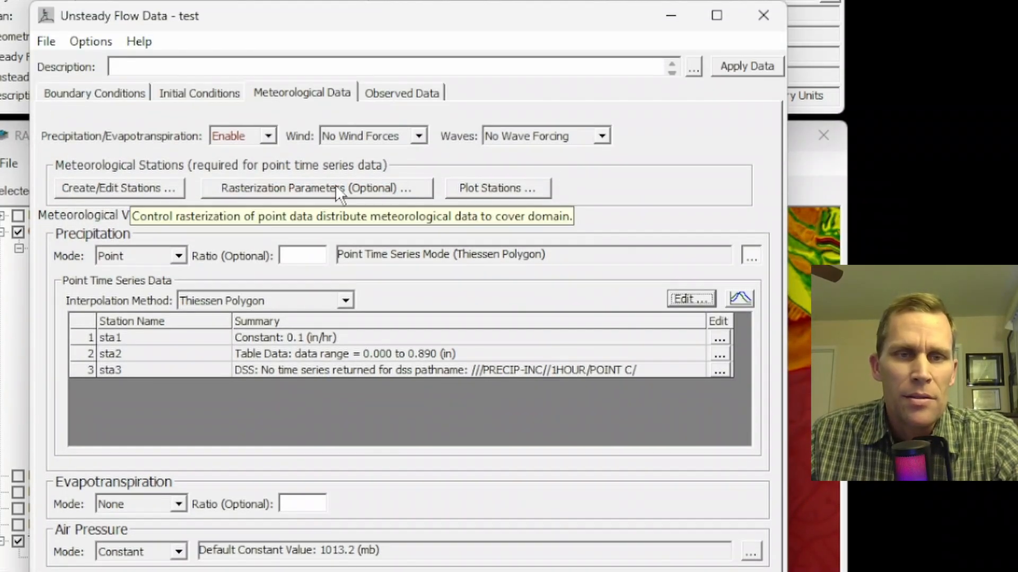
Bring up the empty Rasterization Parameters editor for the meteorological stations.
left_click(314, 187)
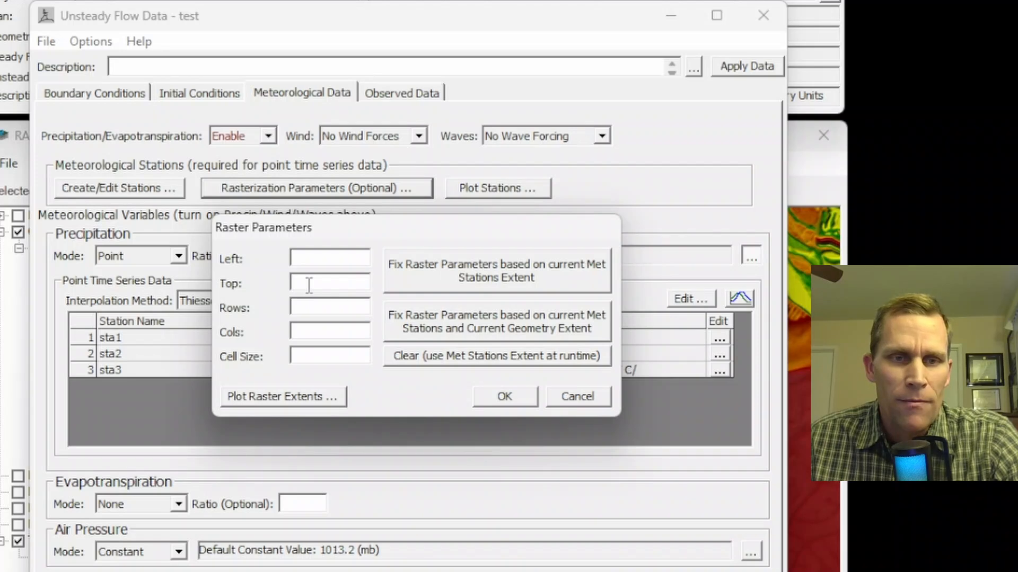
mouse_move(312, 300)
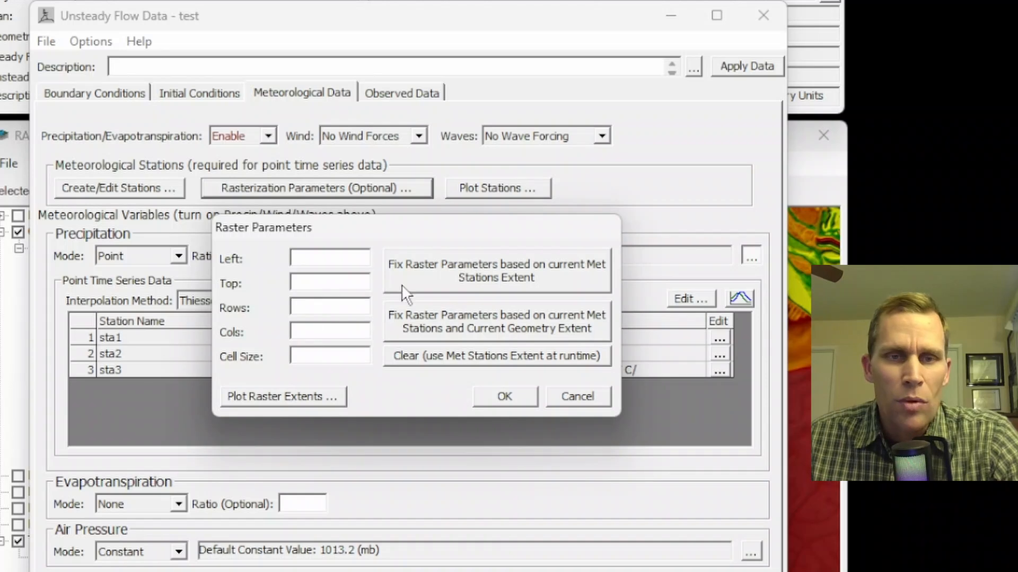
mouse_move(480, 276)
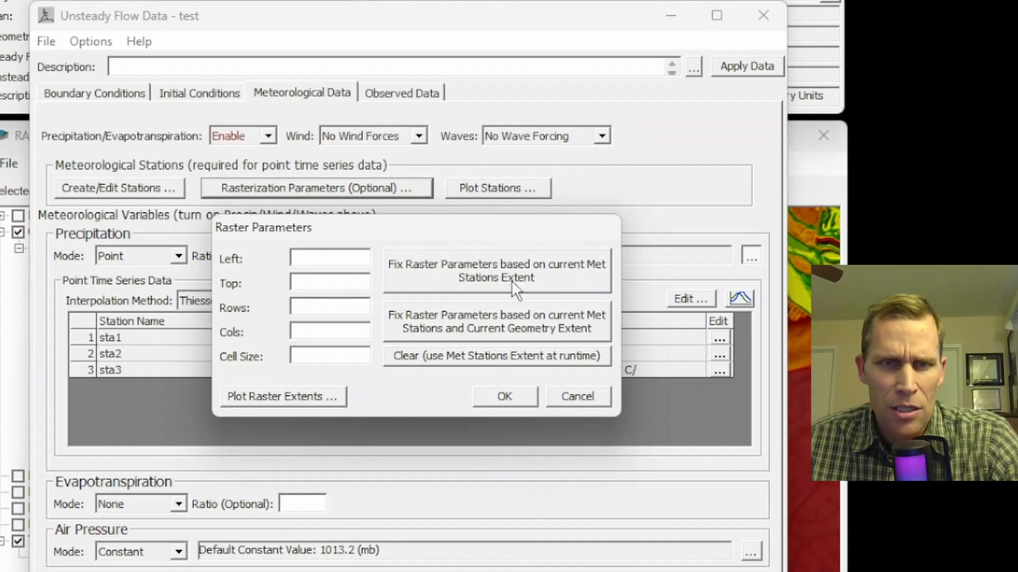
Fix raster extent from met stations (cell size 76.323, 98 columns), set Rows to 100 and plot it.
left_click(496, 270)
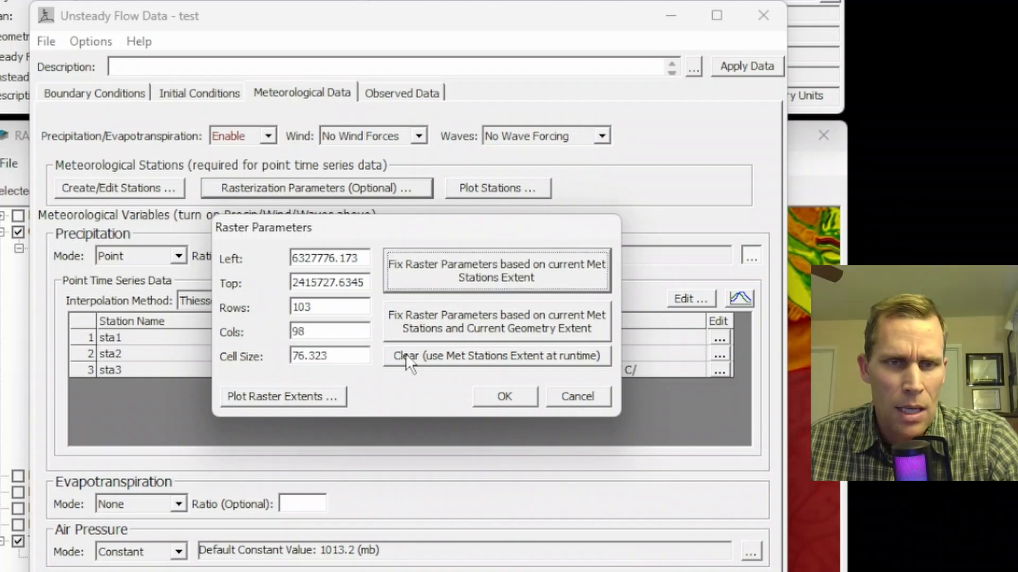
left_click(282, 397)
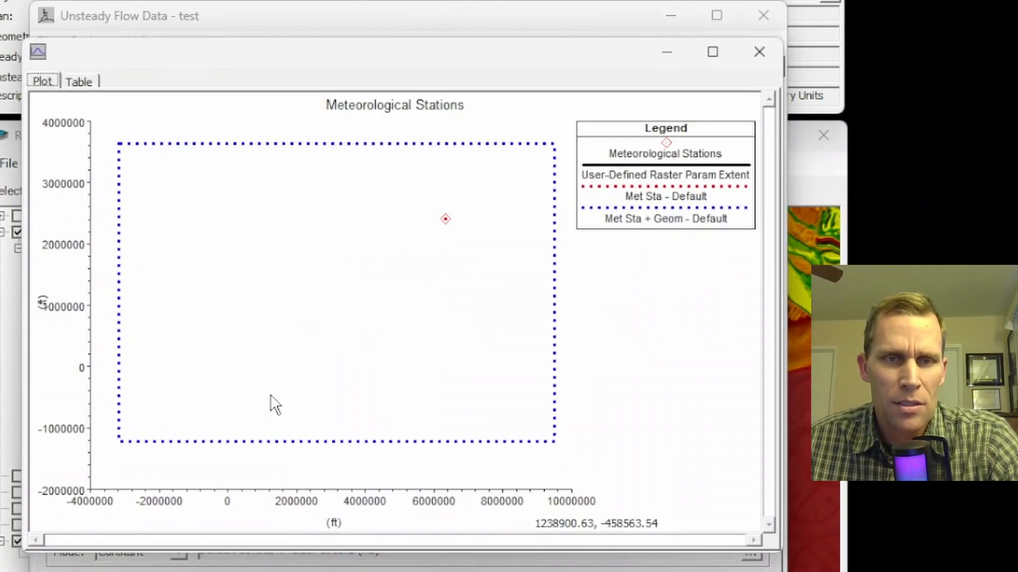
mouse_move(441, 250)
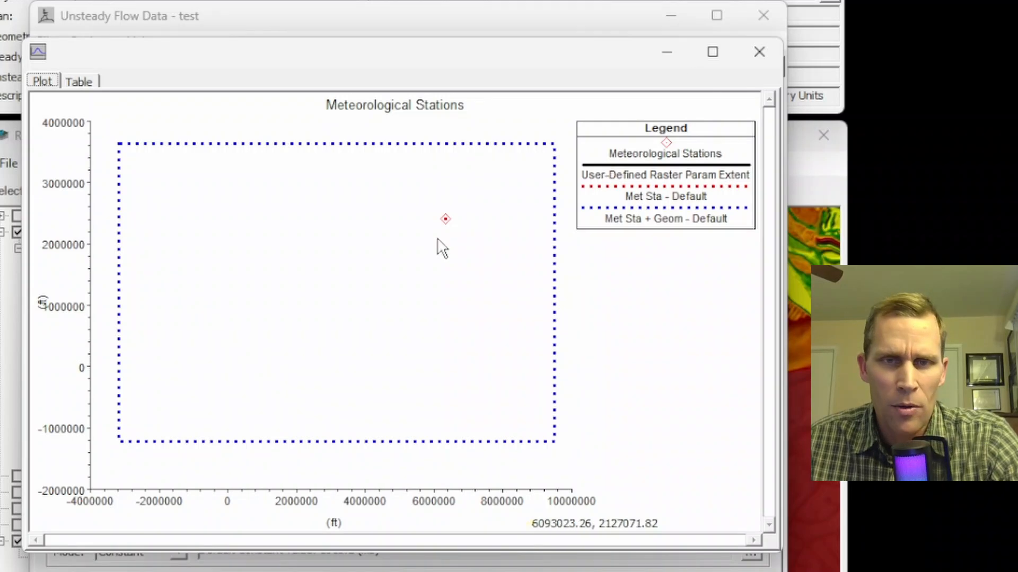
mouse_move(271, 401)
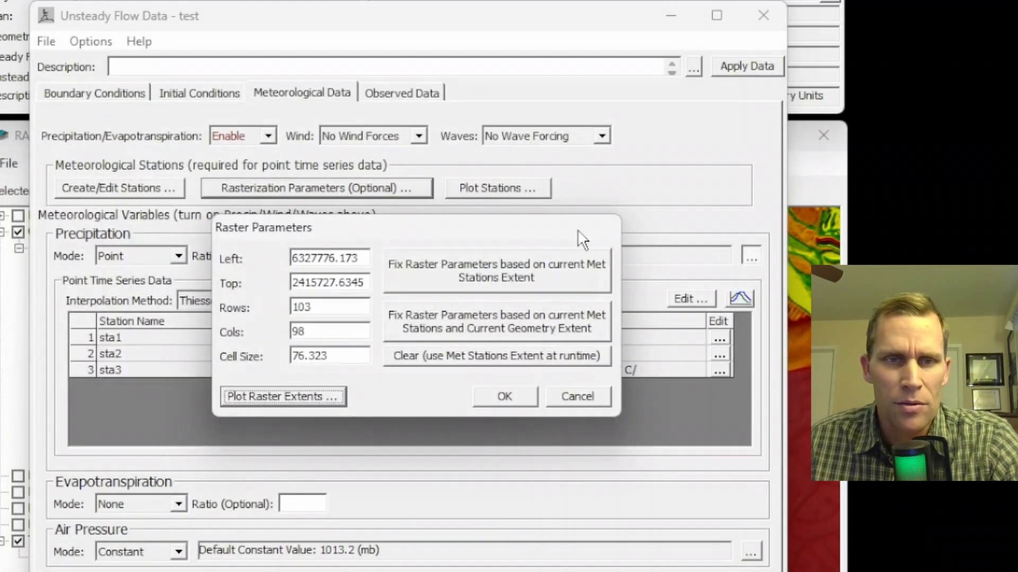
type("1")
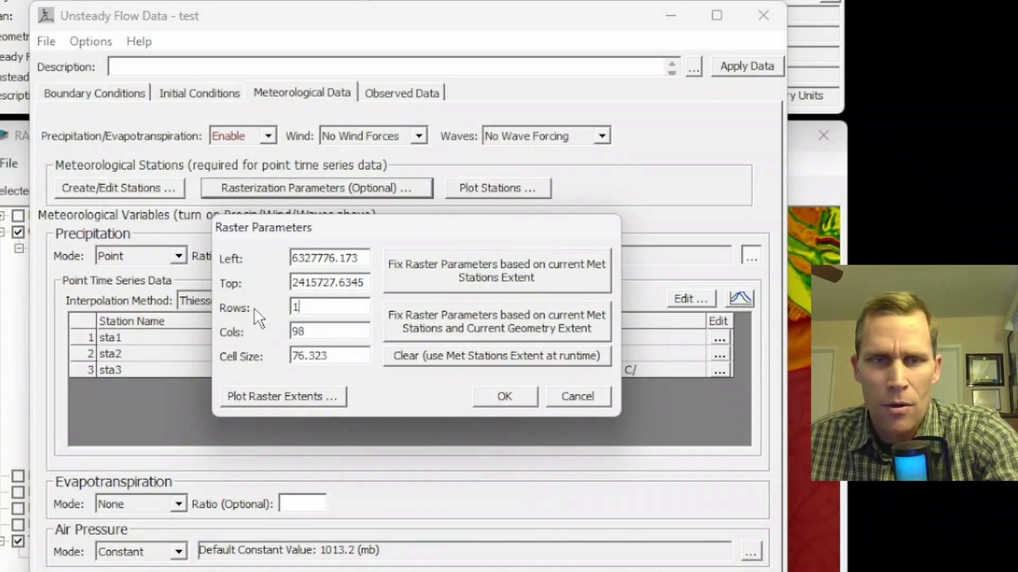
type("00")
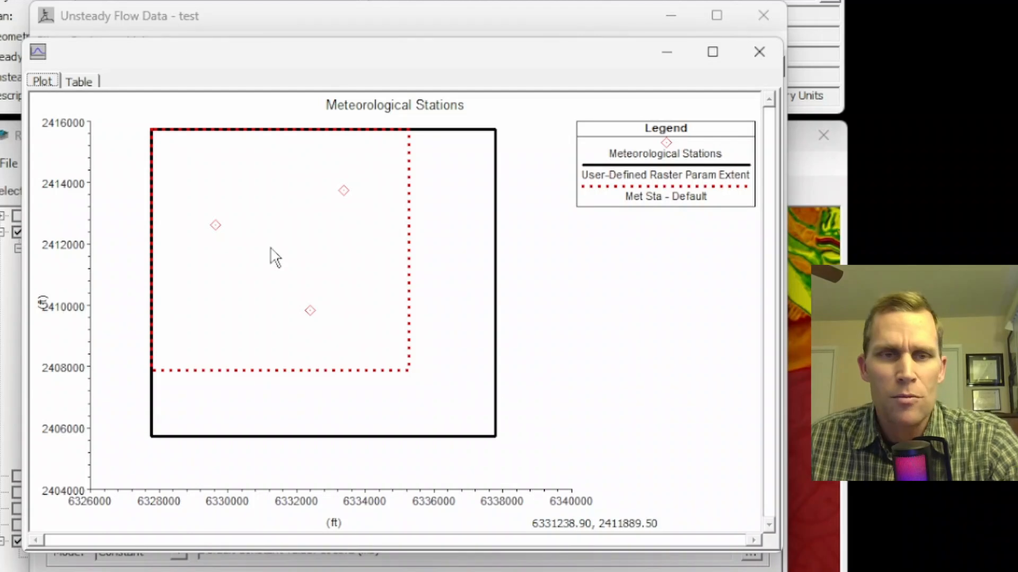
mouse_move(181, 315)
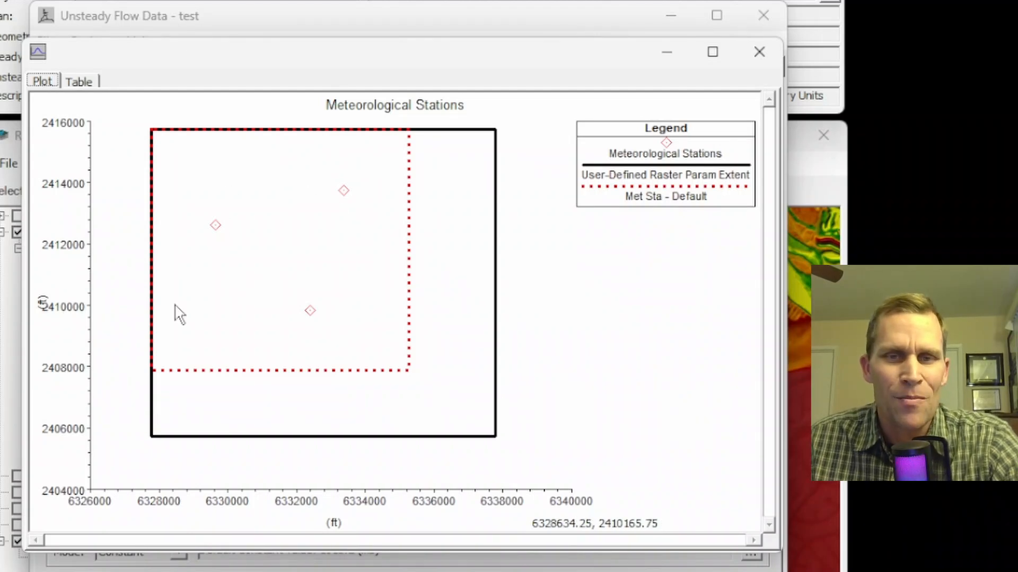
mouse_move(403, 385)
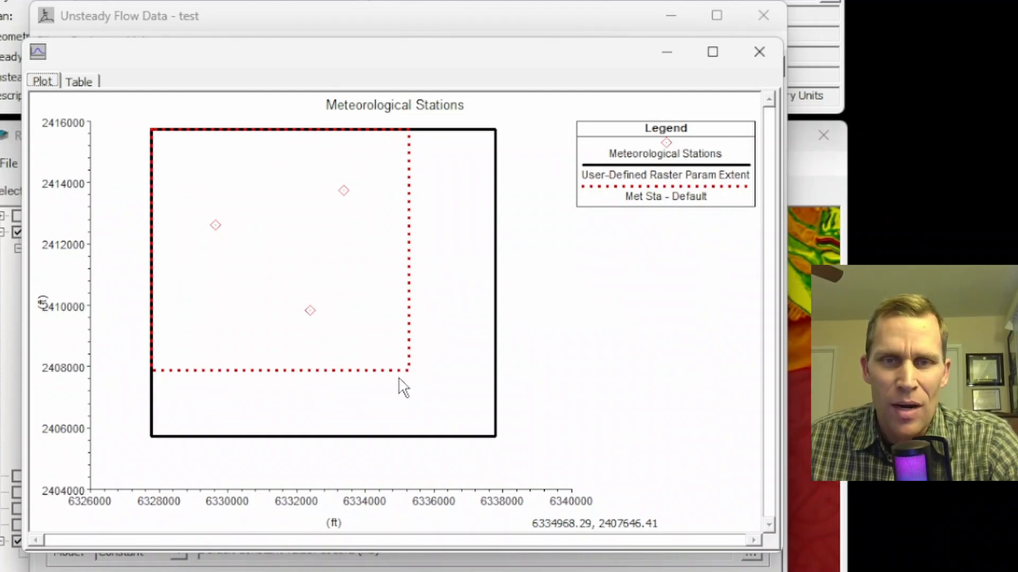
mouse_move(182, 159)
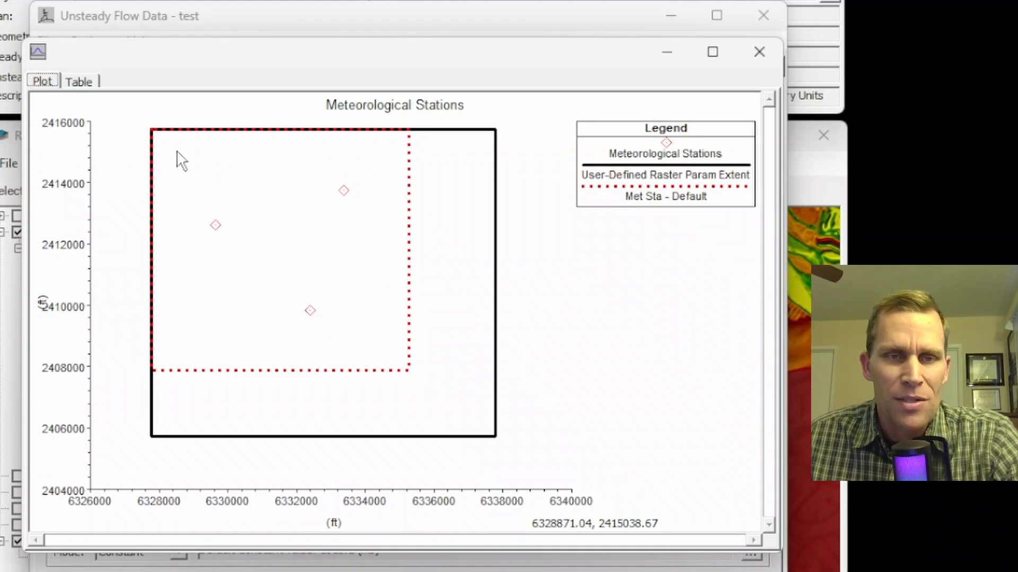
mouse_move(182, 401)
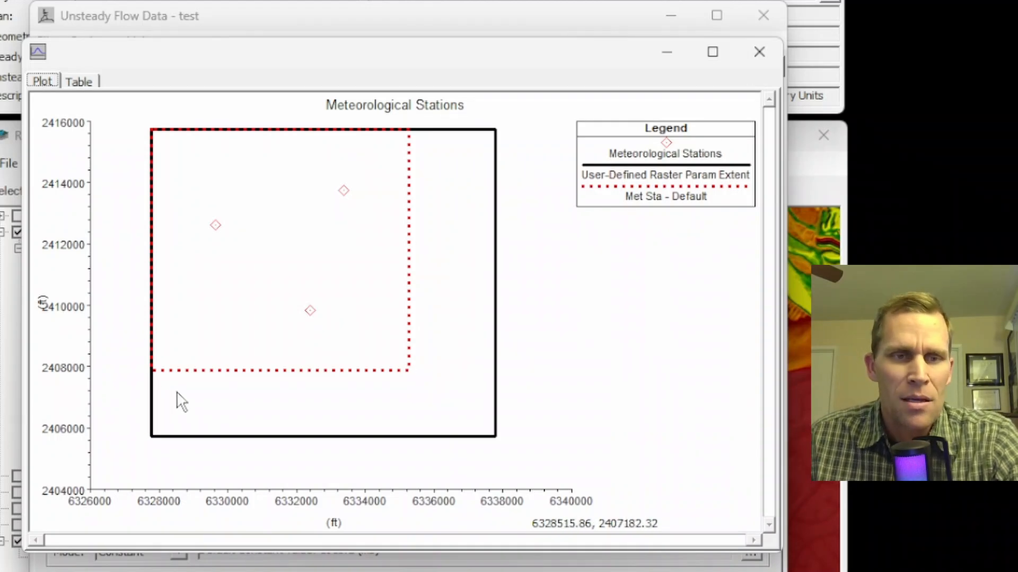
mouse_move(388, 382)
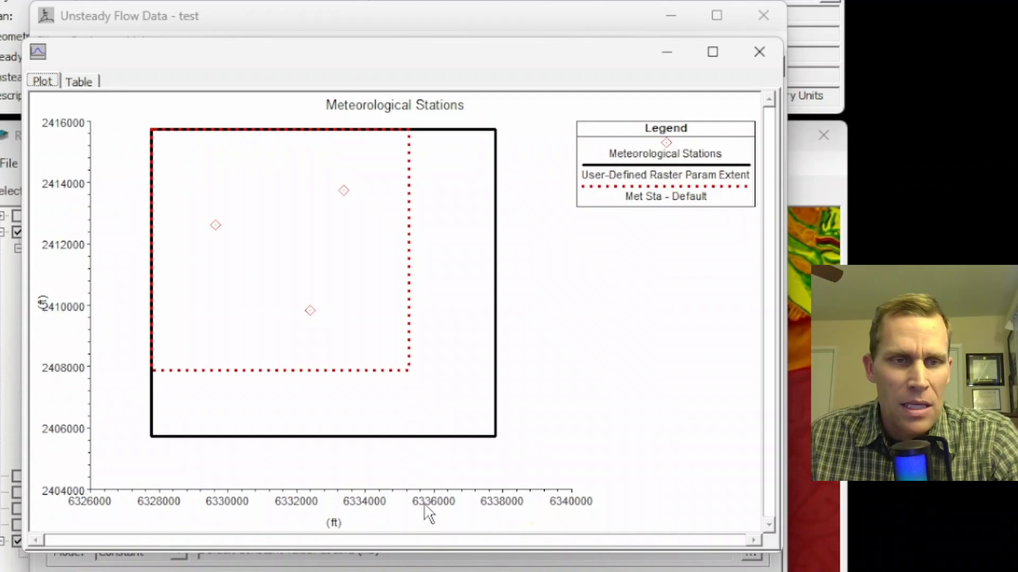
mouse_move(95, 257)
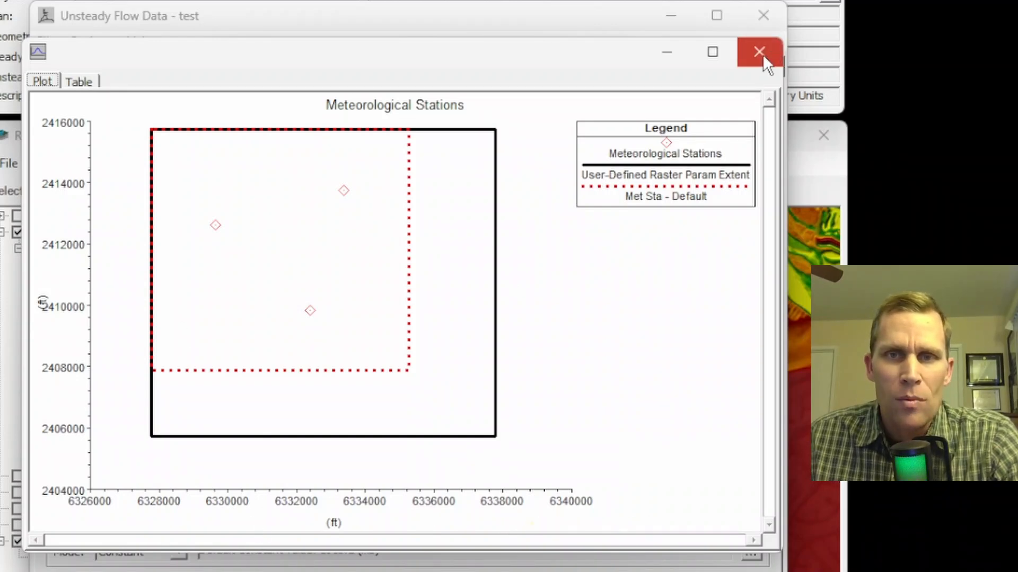
Cycle precipitation interpolation through Inv Distance Sq options and leave it on Peak Preservation.
left_click(759, 51)
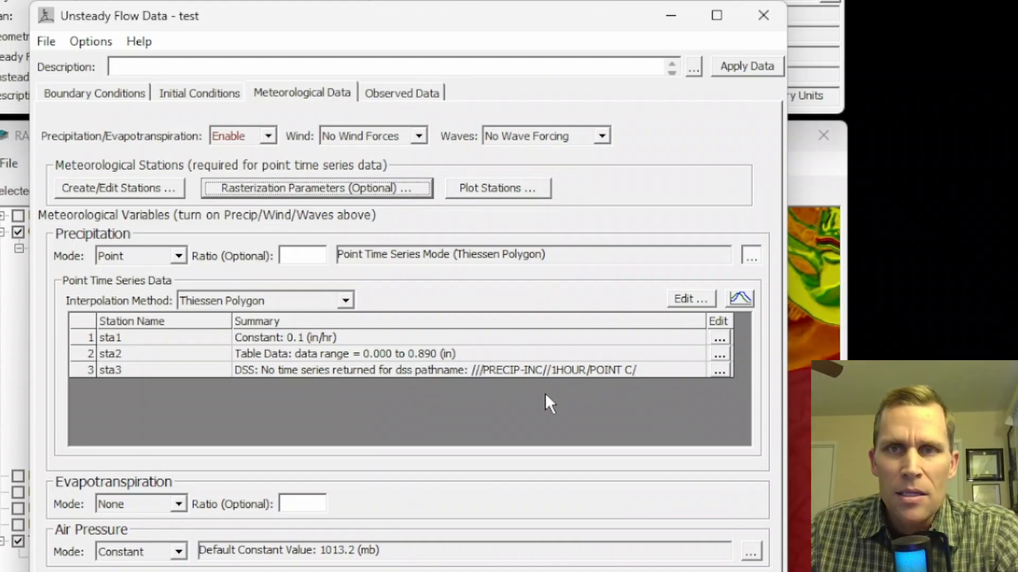
mouse_move(156, 321)
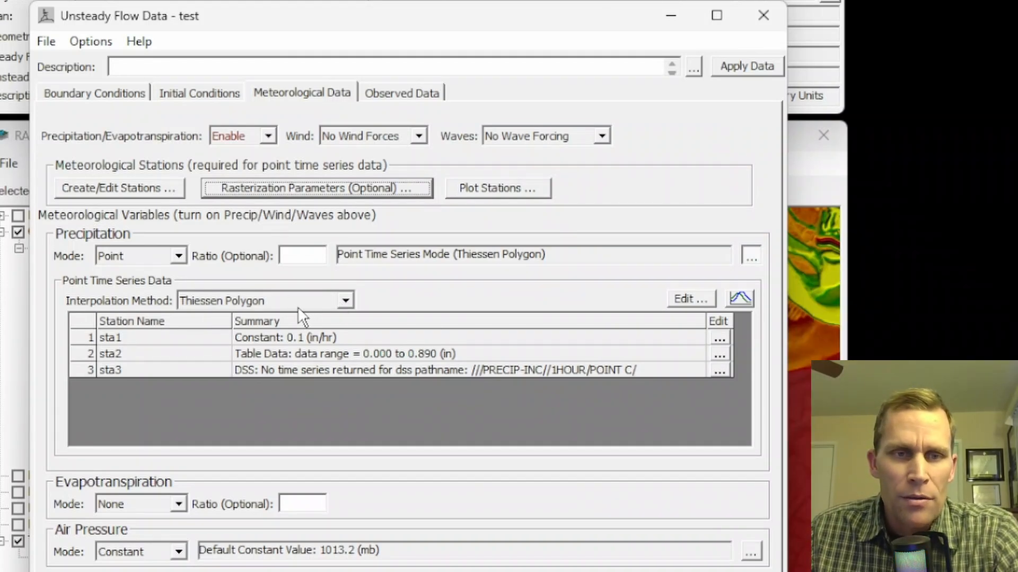
left_click(345, 300)
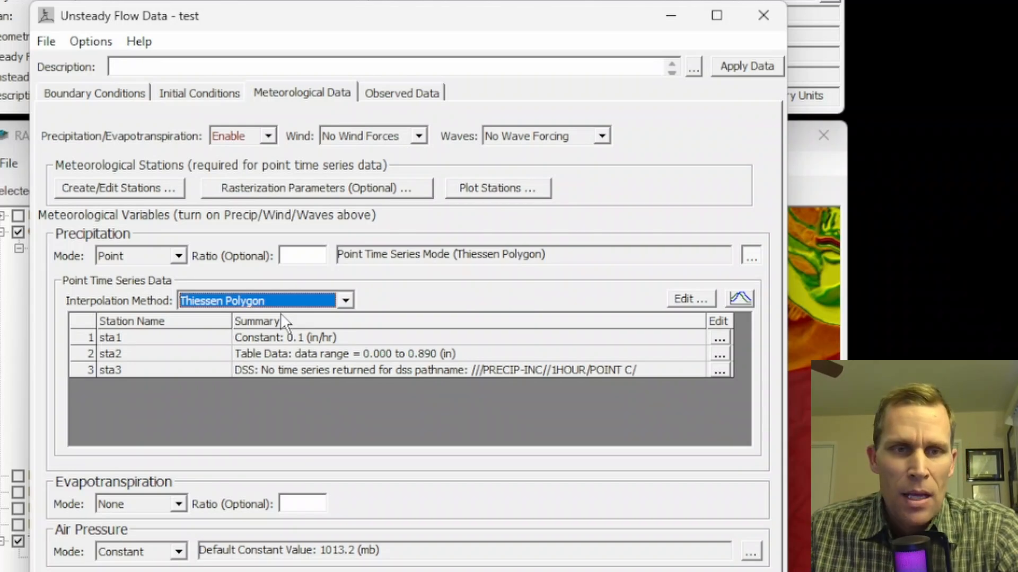
mouse_move(275, 349)
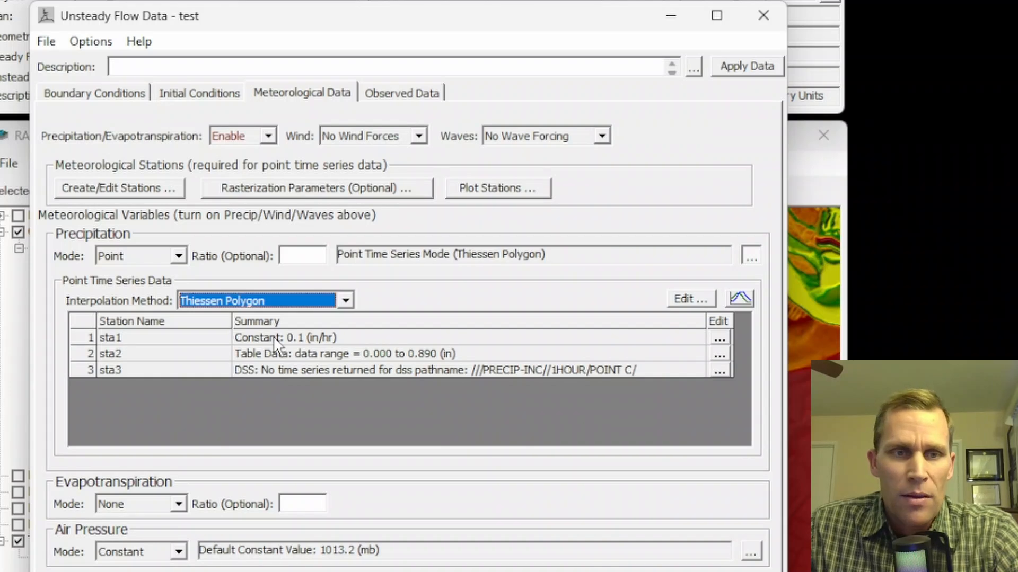
left_click(344, 300)
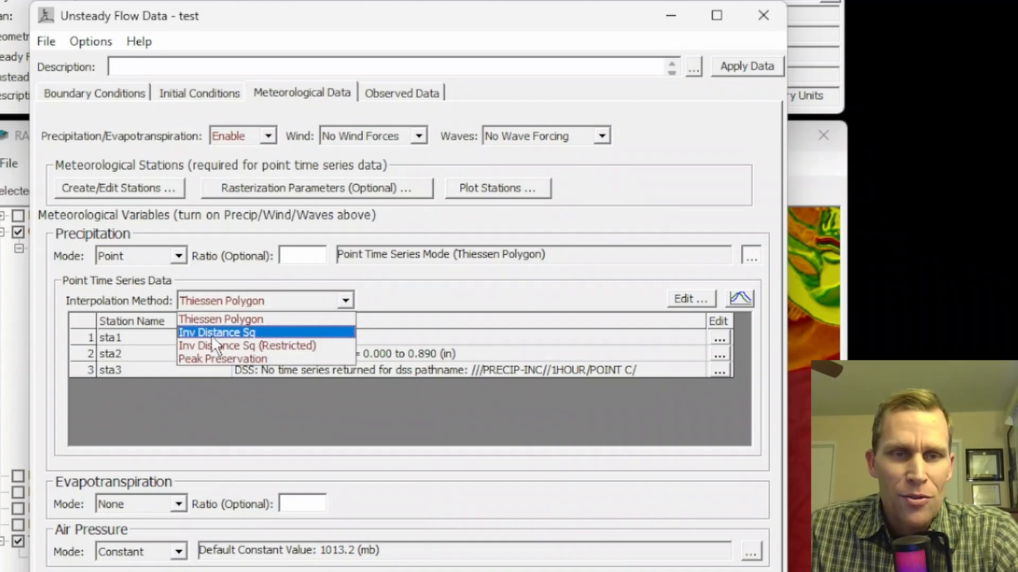
left_click(216, 332)
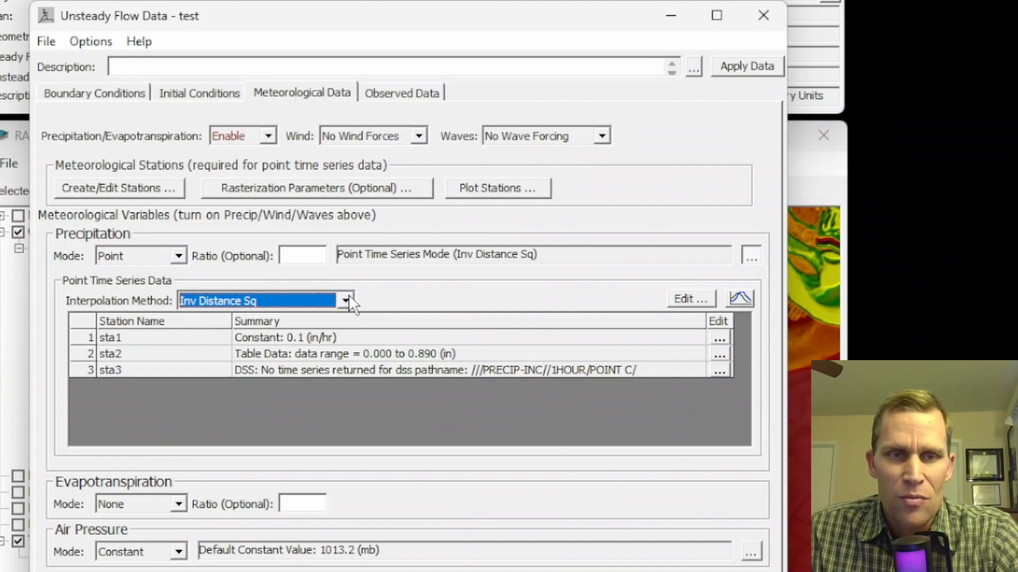
left_click(345, 300)
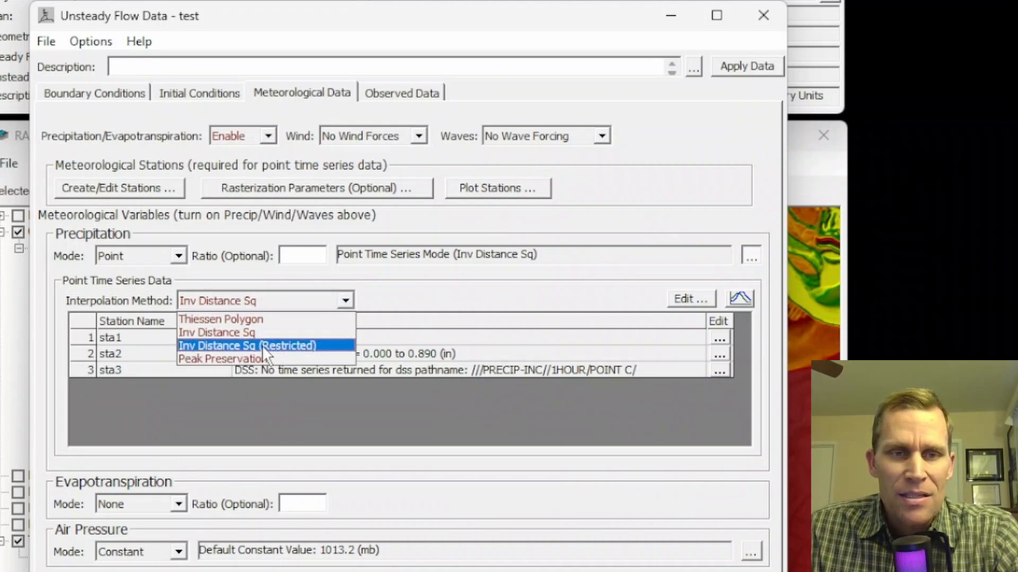
left_click(247, 345)
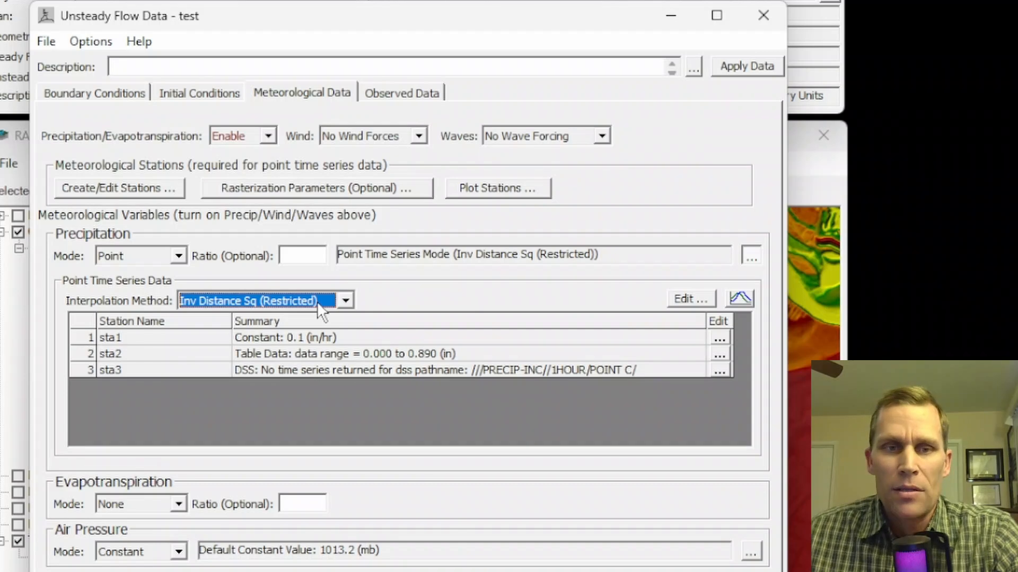
mouse_move(330, 318)
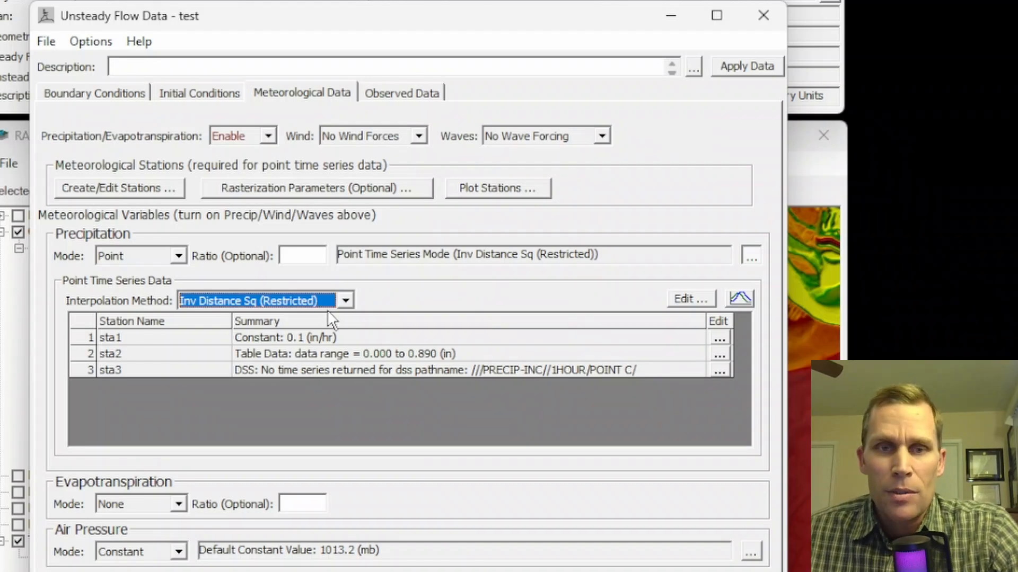
left_click(345, 300)
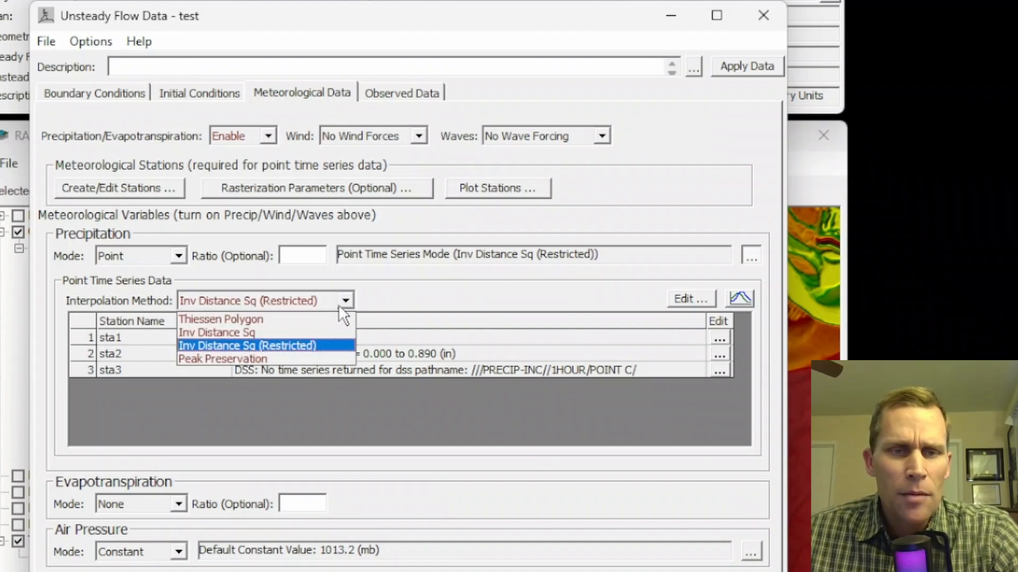
left_click(222, 358)
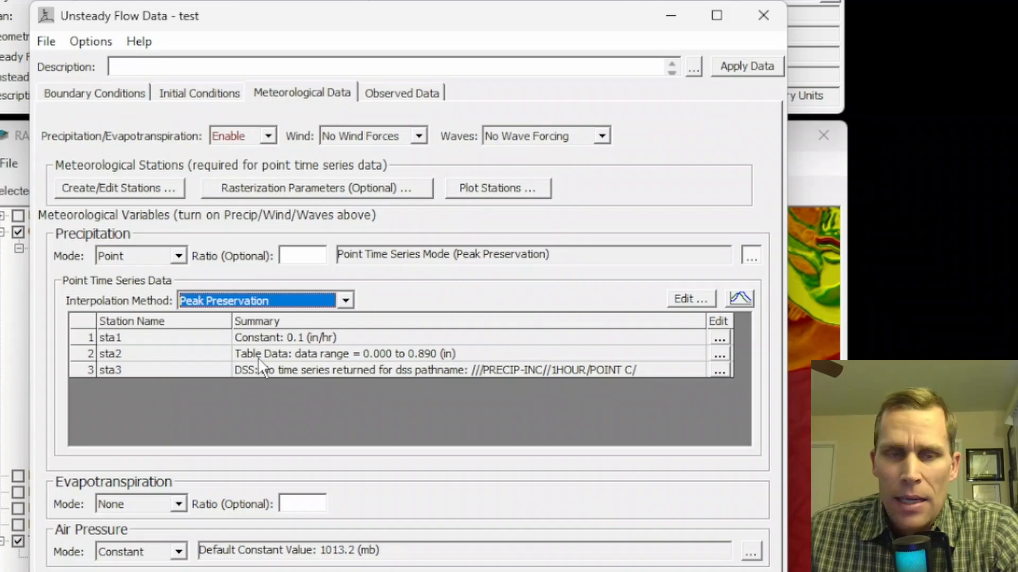
mouse_move(218, 419)
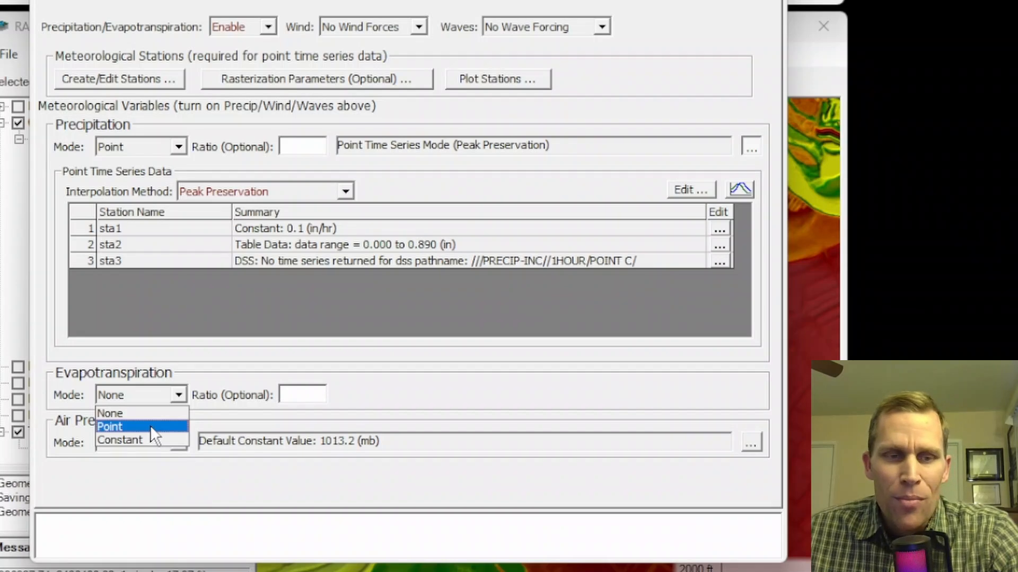
Try evapotranspiration as a Constant rate of 12 mm/hr.
left_click(119, 440)
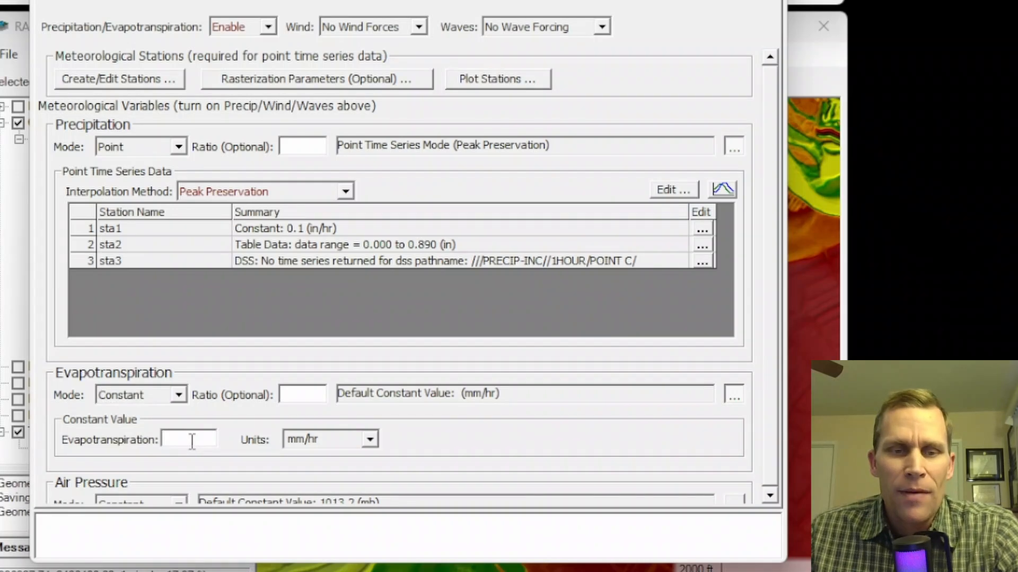
type("12")
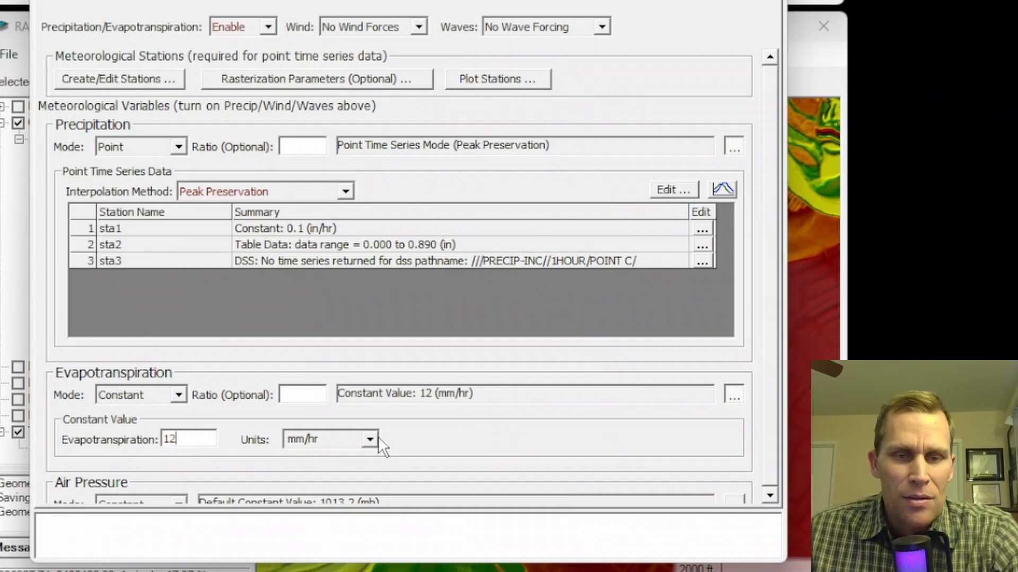
left_click(370, 439)
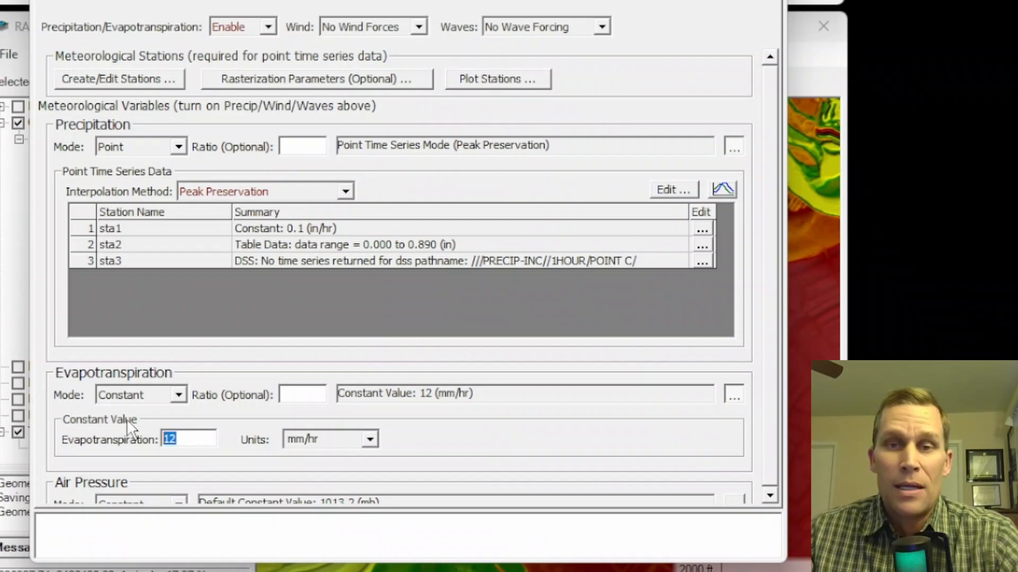
mouse_move(162, 415)
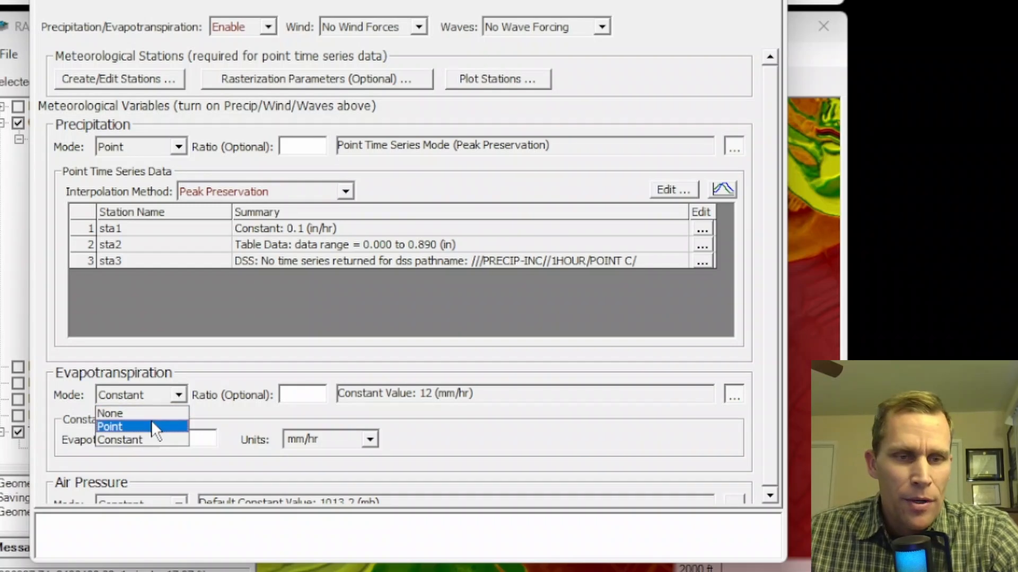
Switch evapotranspiration to Point mode and accept the empty stations editor.
left_click(109, 426)
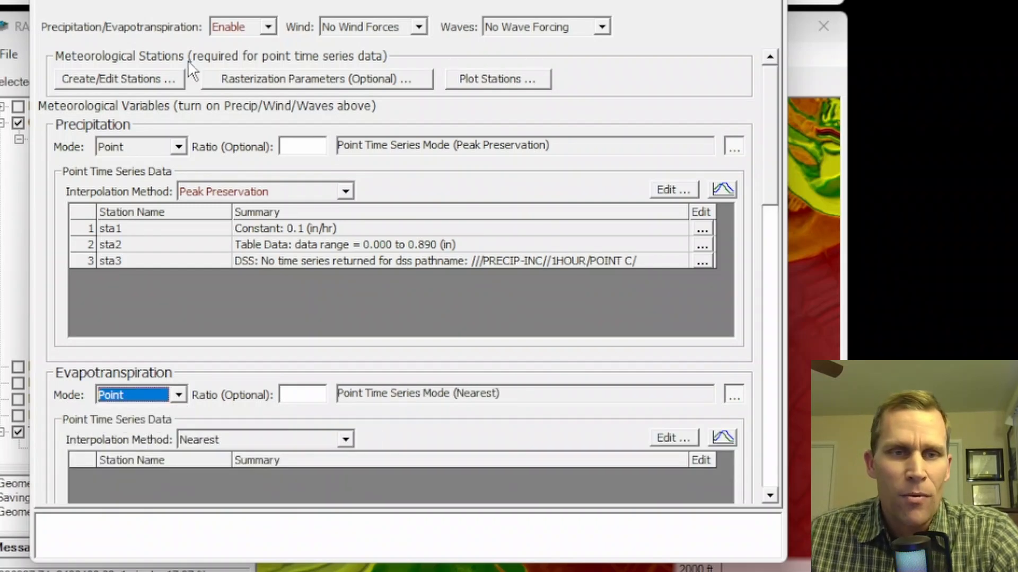
mouse_move(137, 85)
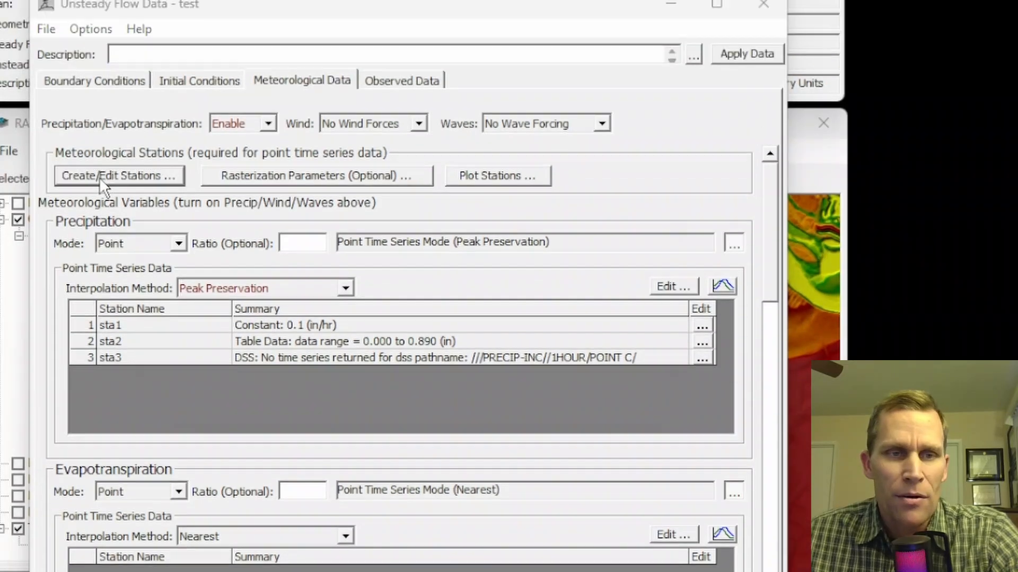
left_click(118, 175)
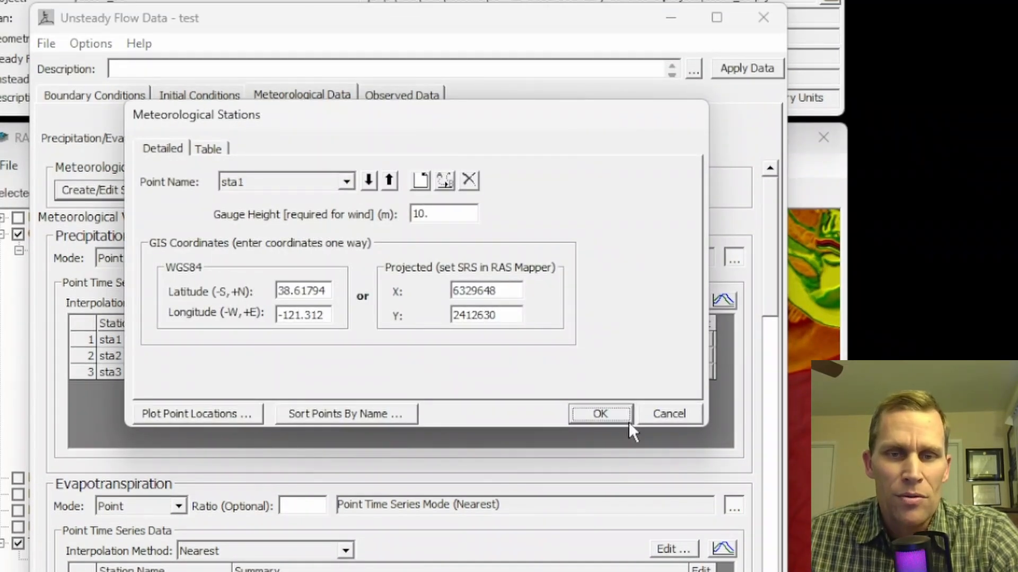
left_click(599, 415)
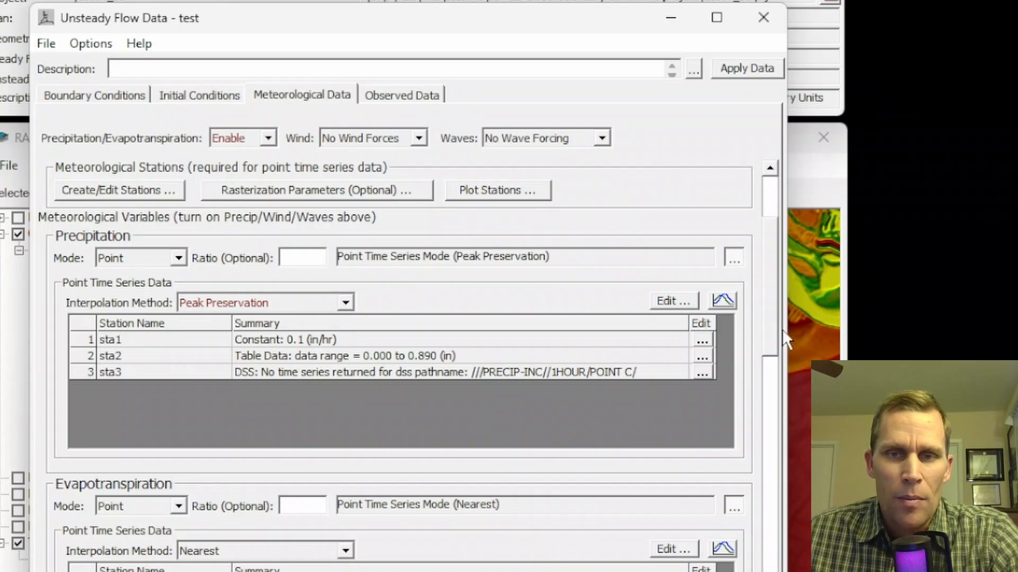
Review the evapotranspiration time-series editor unchanged, then set interpolation to Inv Distance Sq (Restricted).
scroll("down", 3)
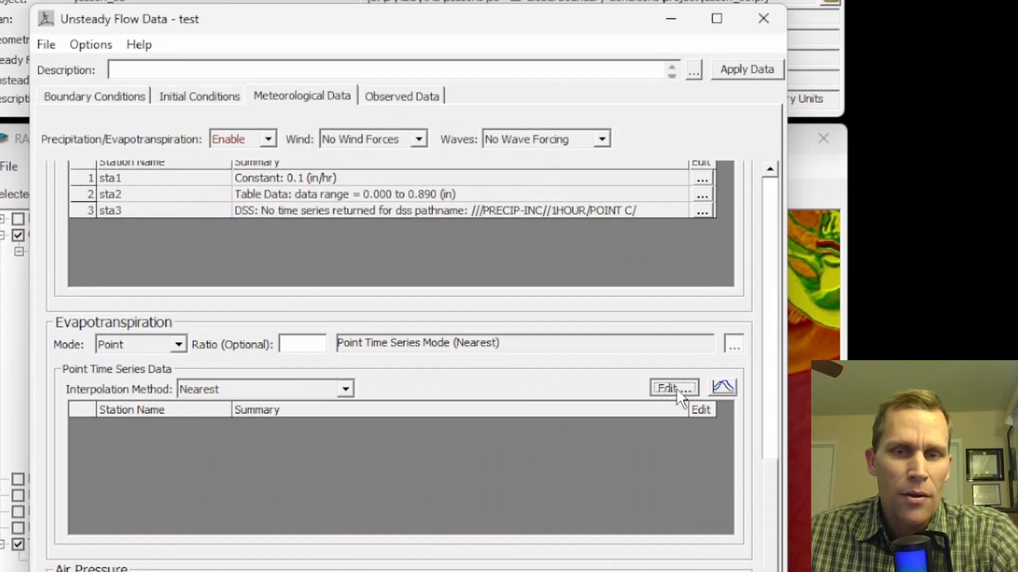
left_click(673, 388)
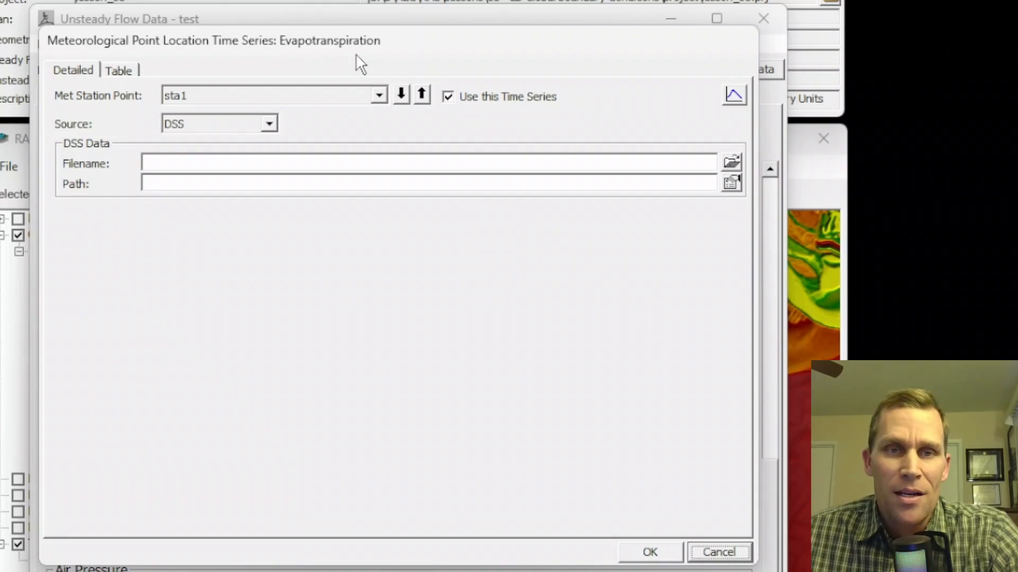
mouse_move(289, 123)
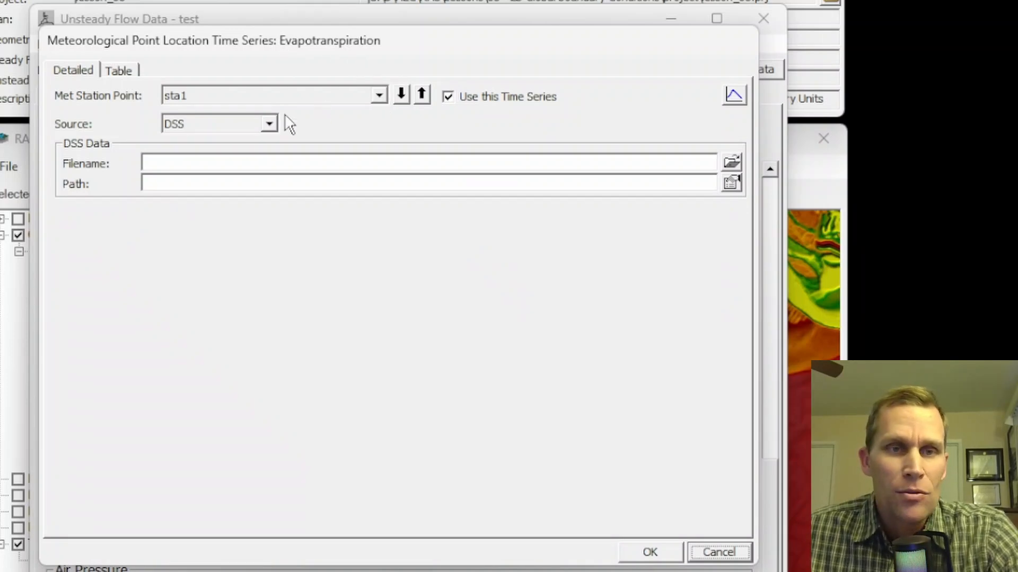
left_click(268, 123)
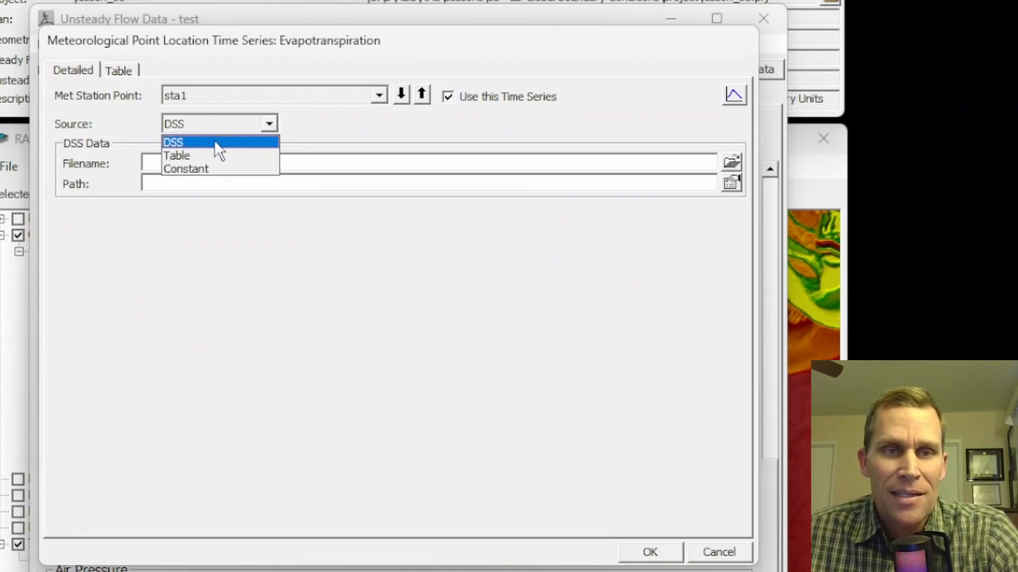
mouse_move(195, 169)
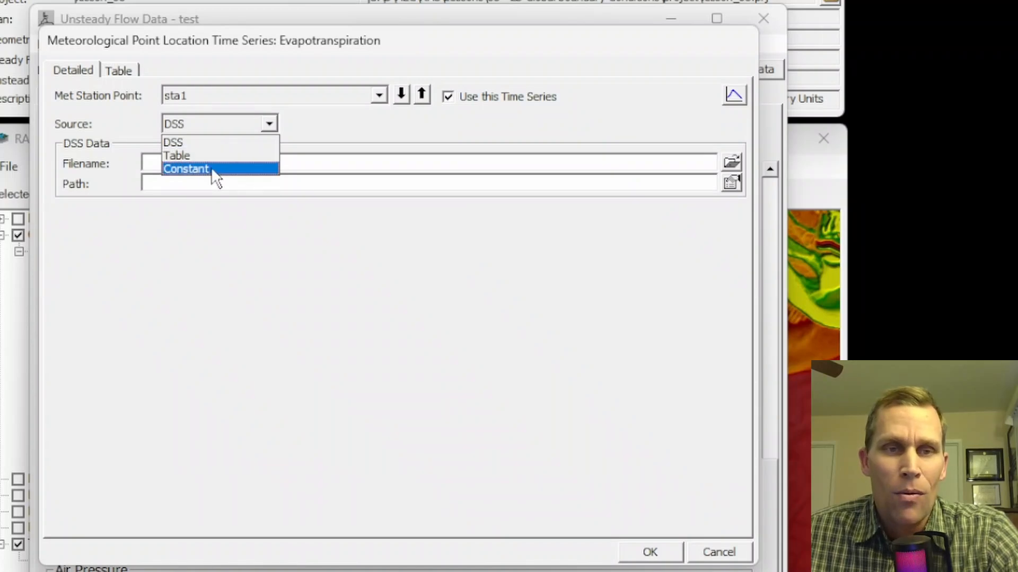
mouse_move(220, 177)
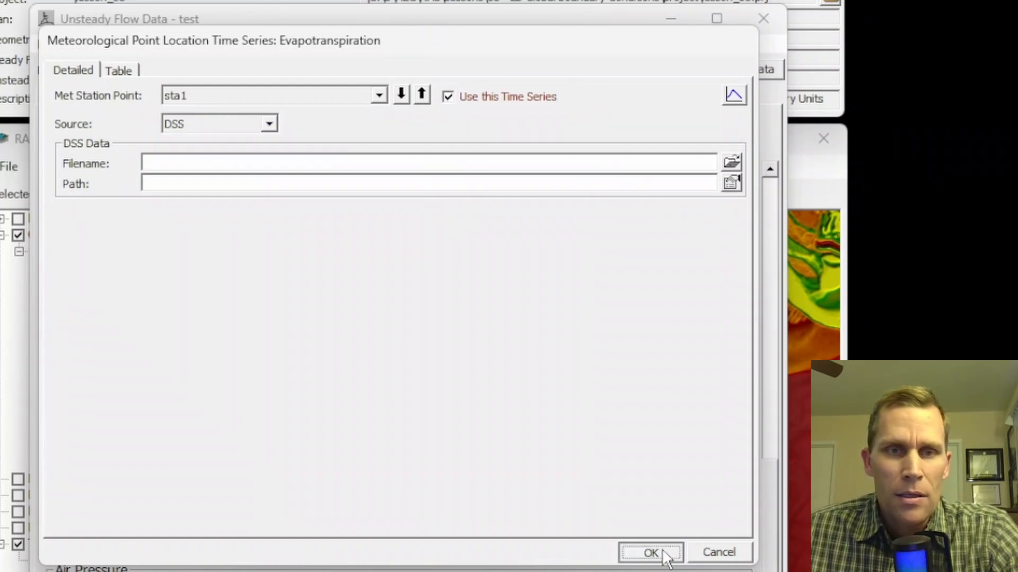
left_click(650, 553)
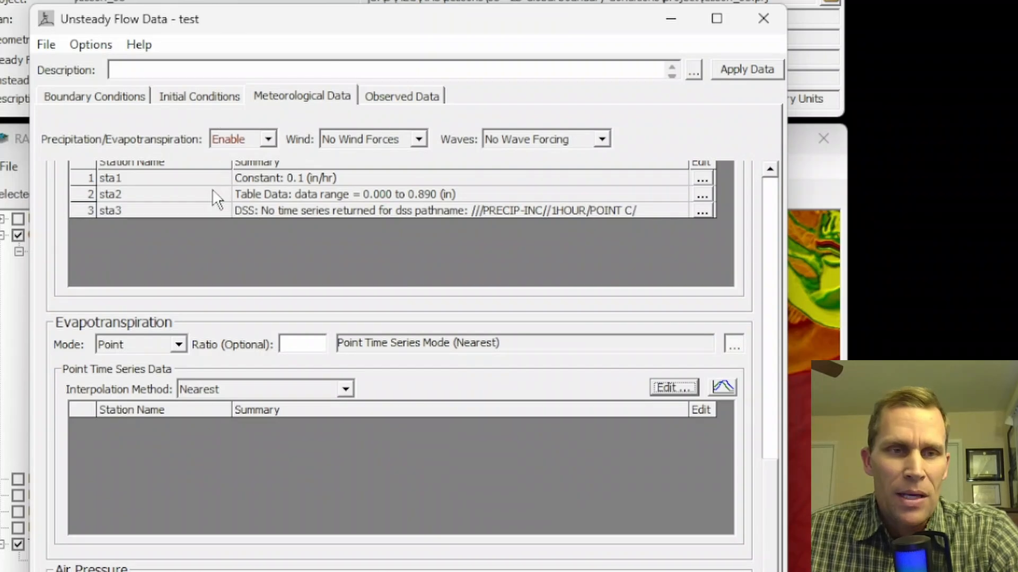
mouse_move(189, 467)
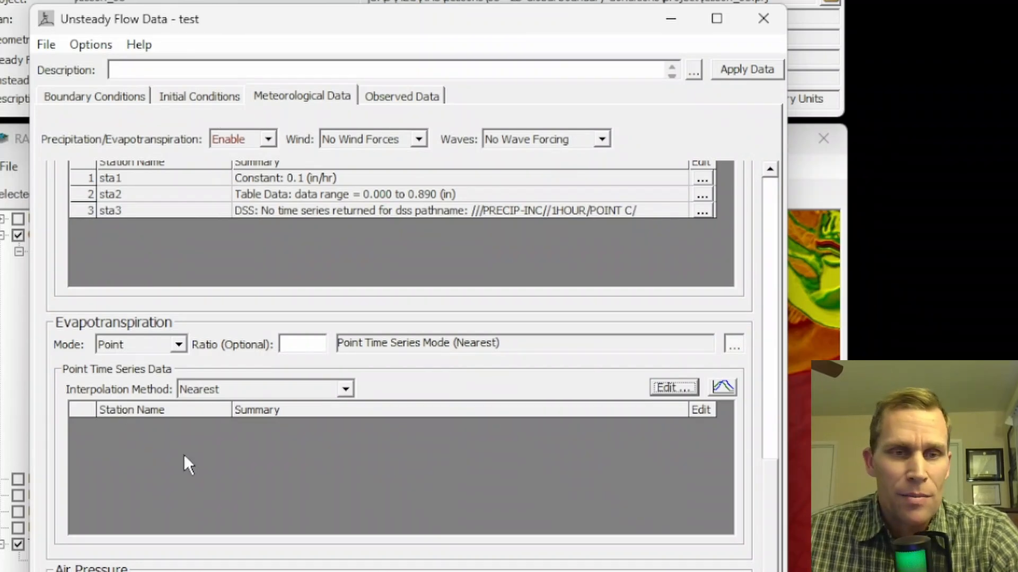
mouse_move(256, 400)
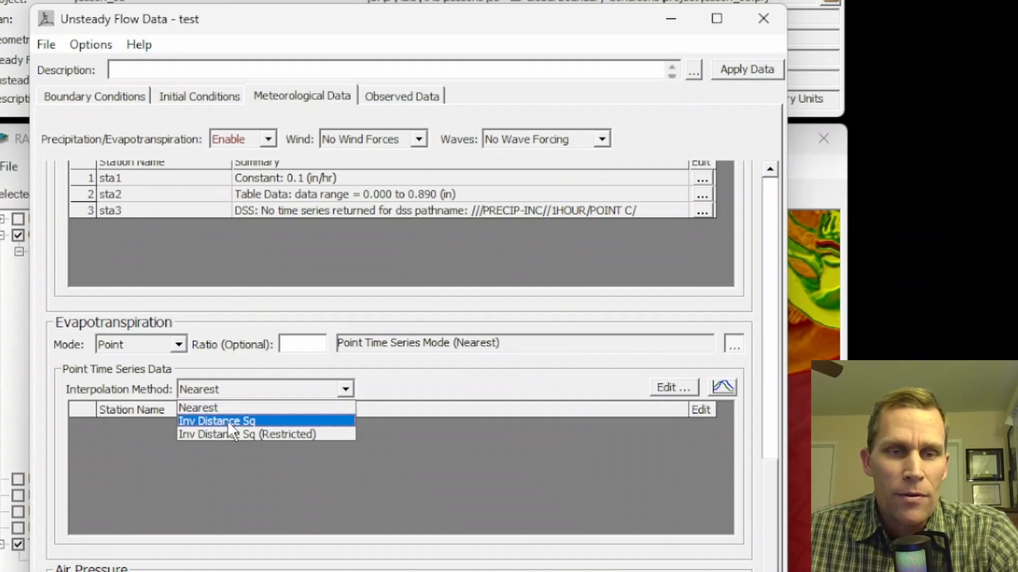
mouse_move(266, 435)
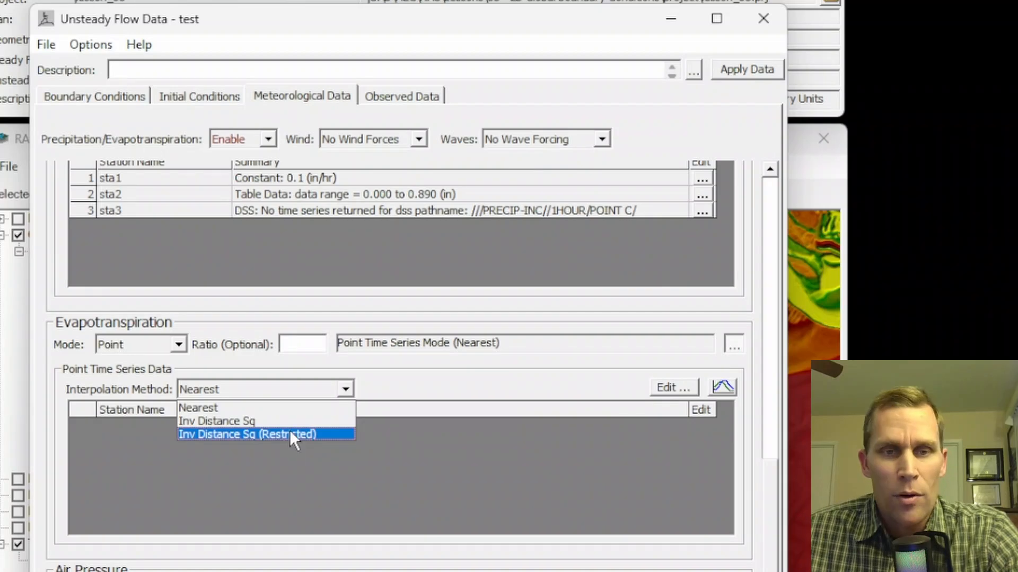
left_click(265, 434)
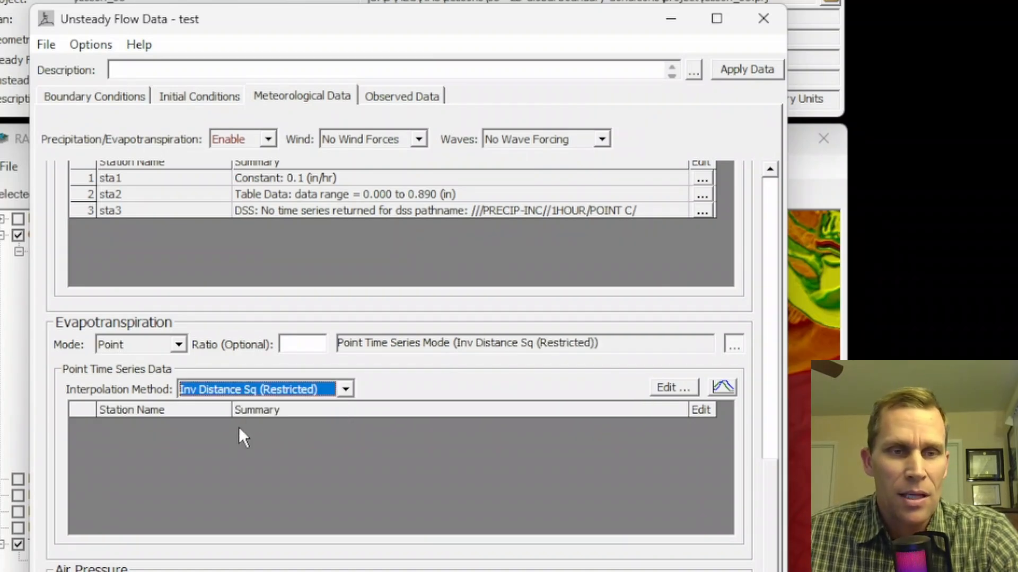
mouse_move(434, 389)
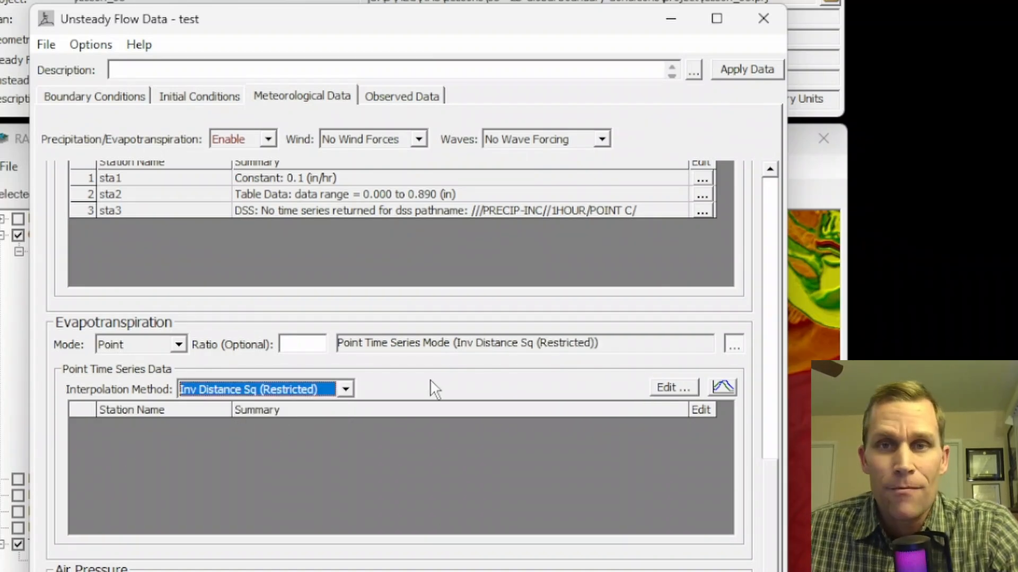
mouse_move(771, 455)
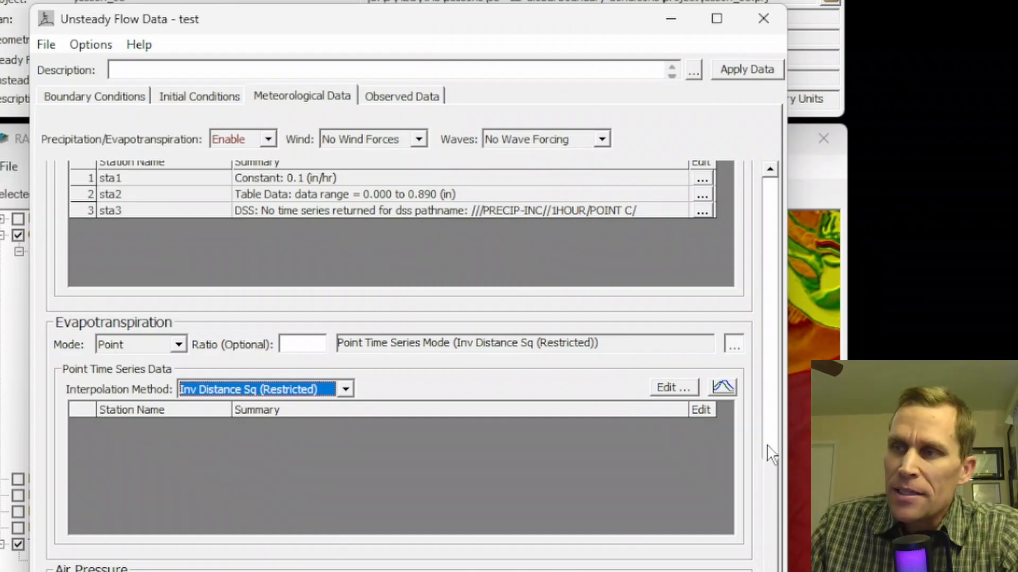
mouse_move(331, 159)
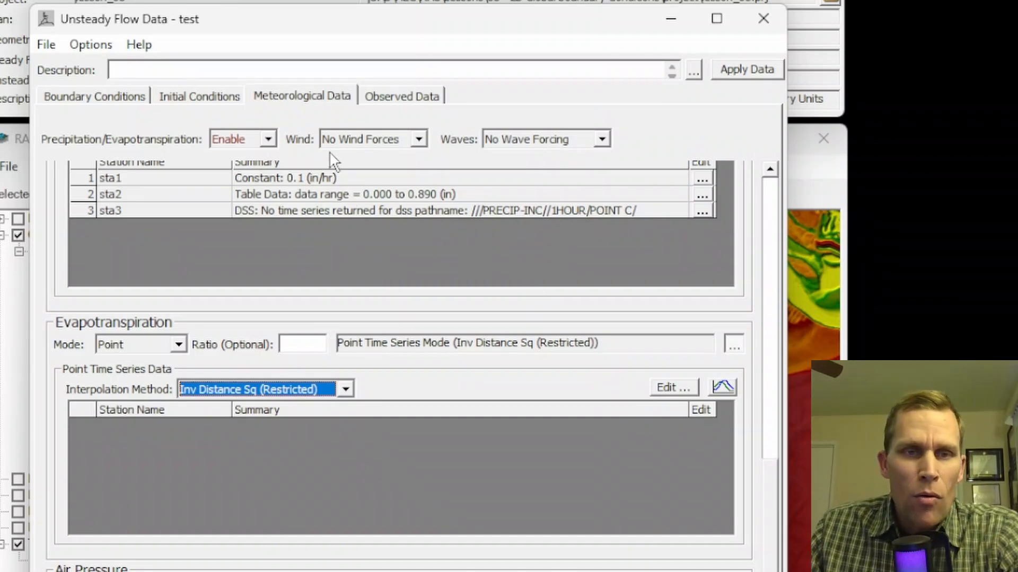
mouse_move(477, 155)
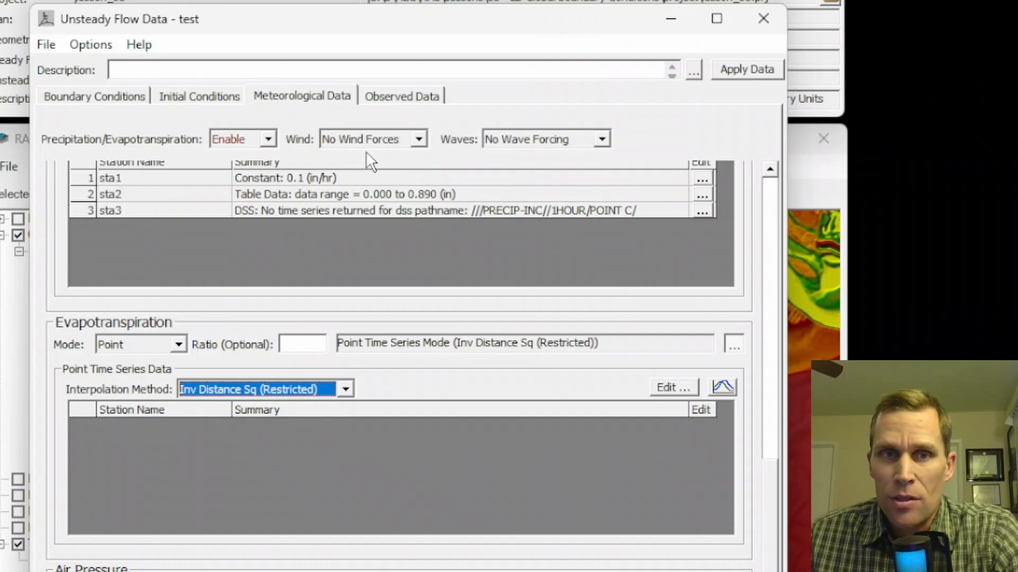
mouse_move(299, 165)
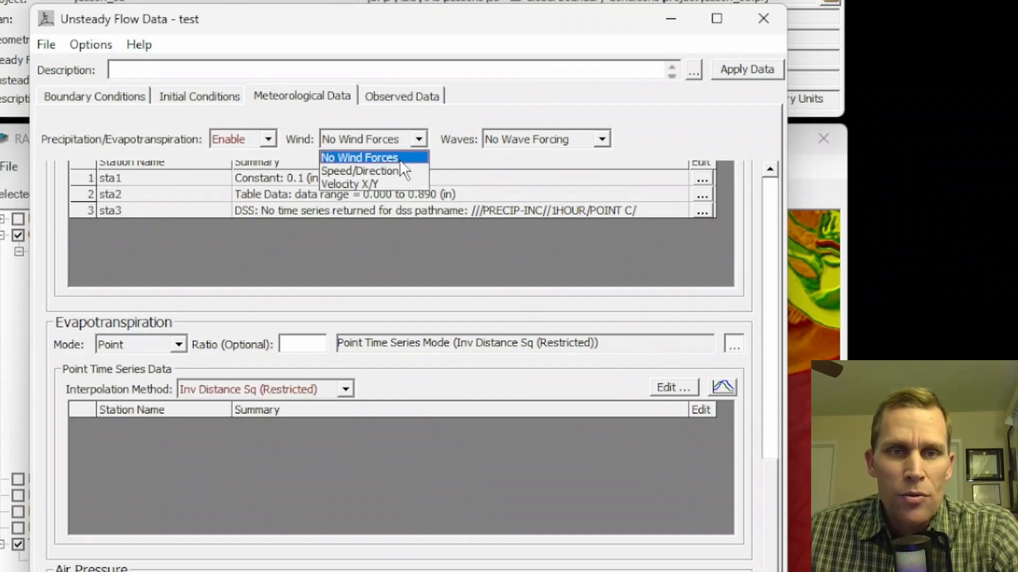
mouse_move(360, 170)
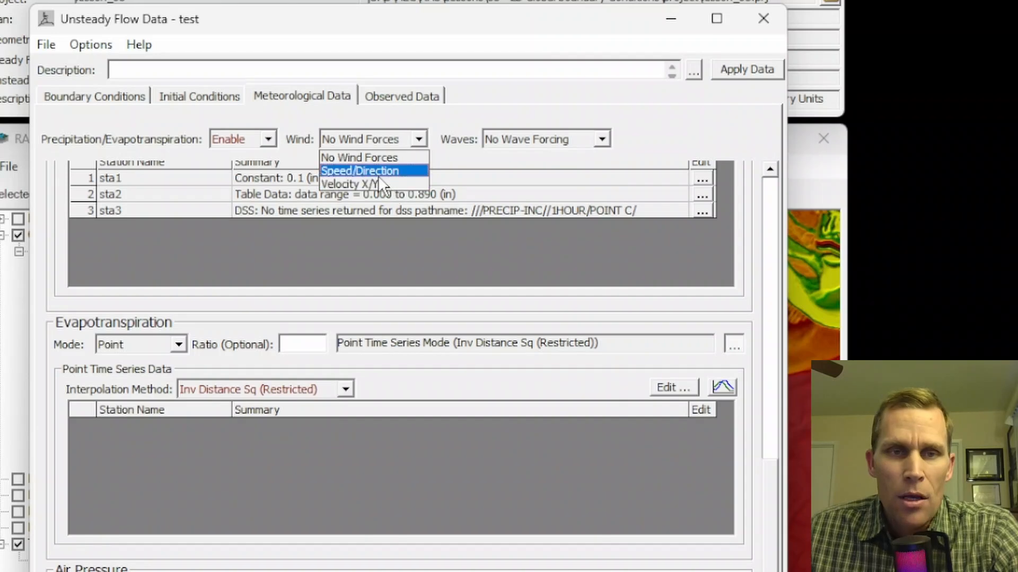
left_click(359, 170)
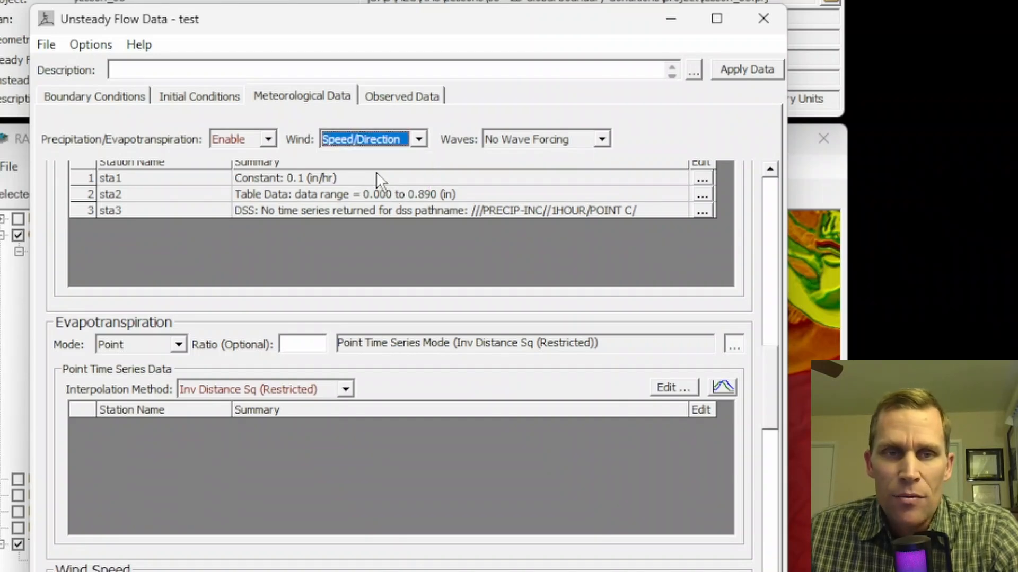
scroll("down", 3)
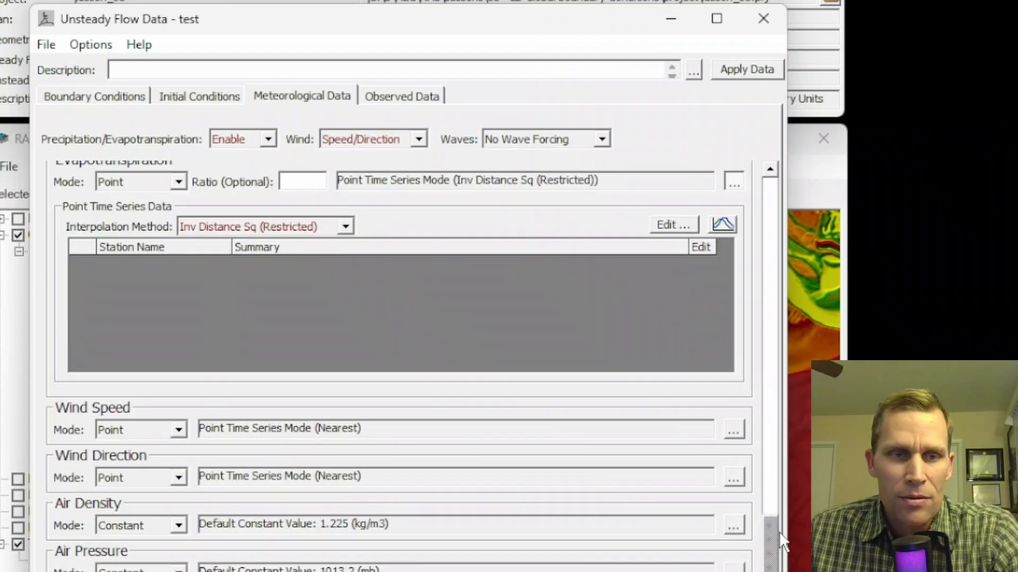
scroll("down", 3)
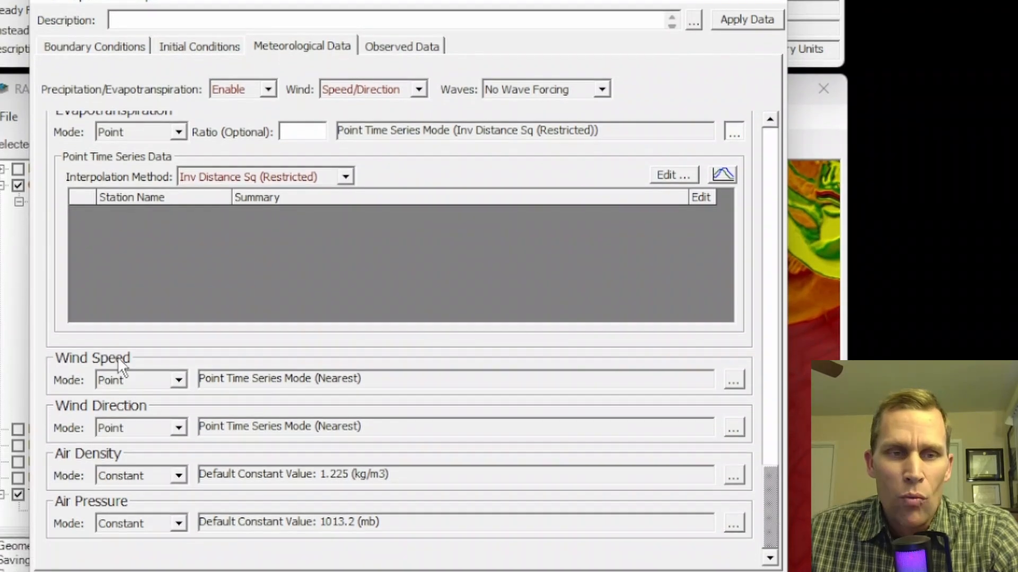
mouse_move(132, 428)
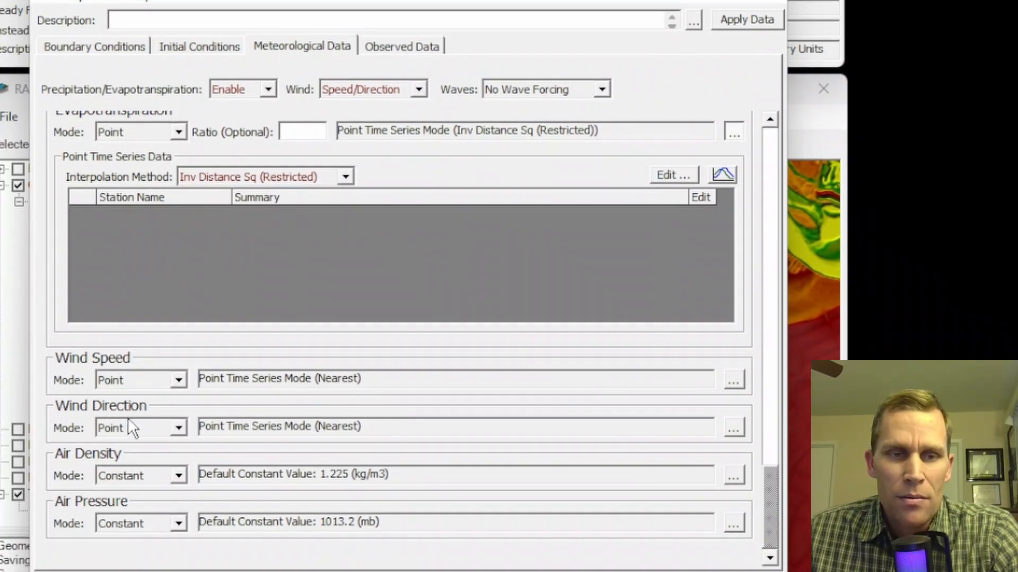
left_click(419, 89)
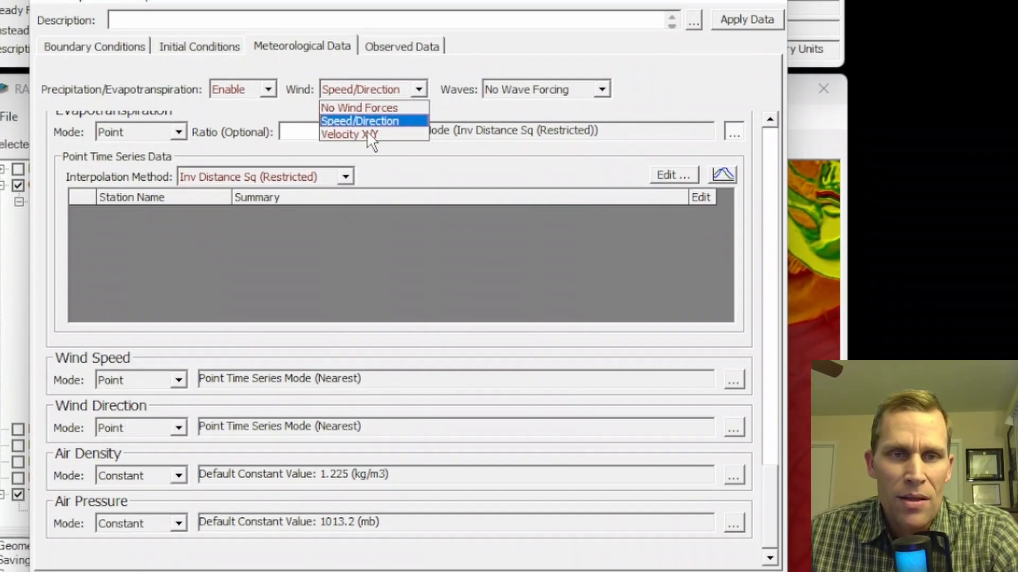
left_click(349, 134)
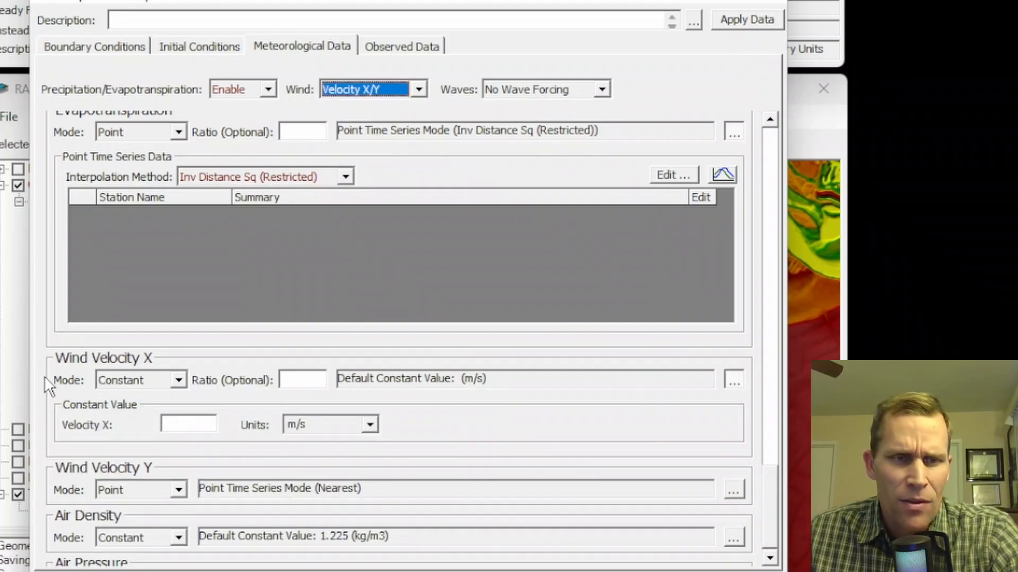
mouse_move(62, 499)
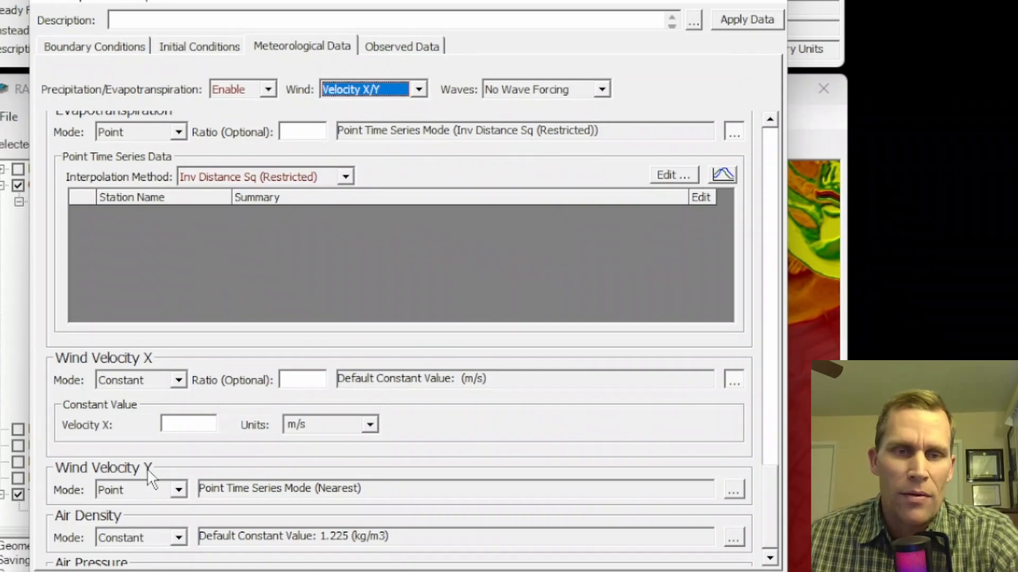
mouse_move(434, 111)
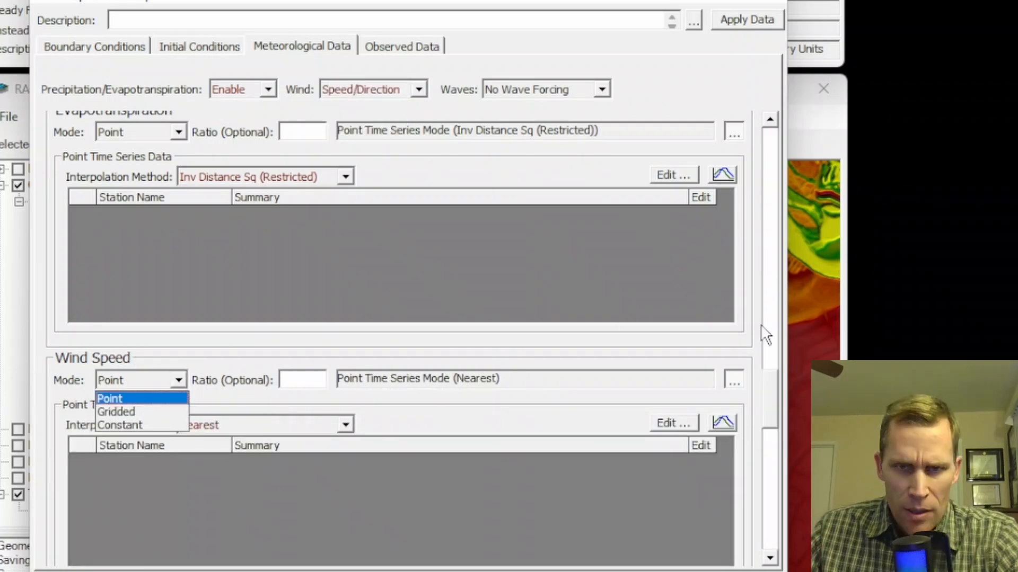
Set Wind Speed to Gridded mode sourced from GDAL Raster File(s).
scroll("down", 3)
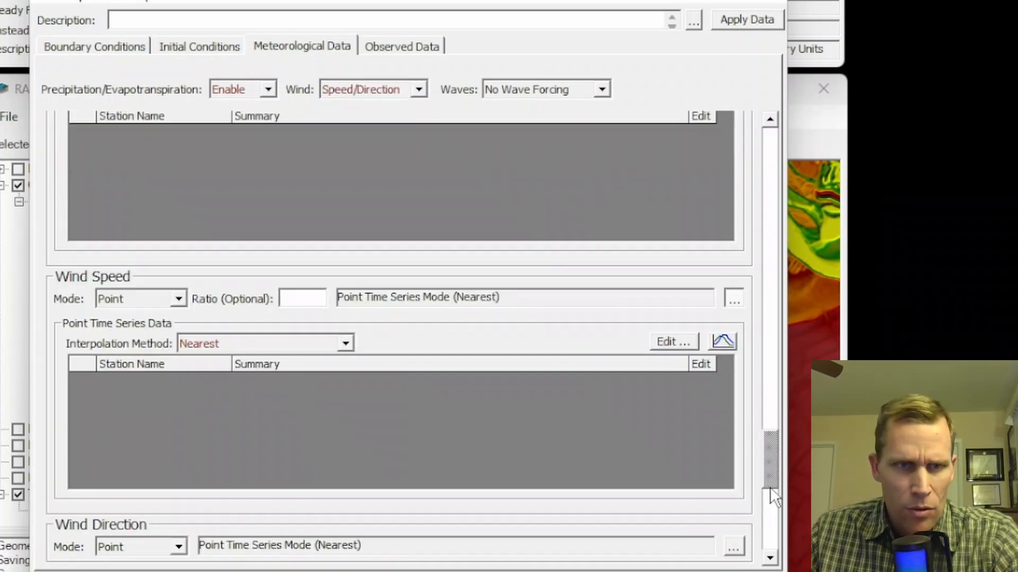
left_click(178, 216)
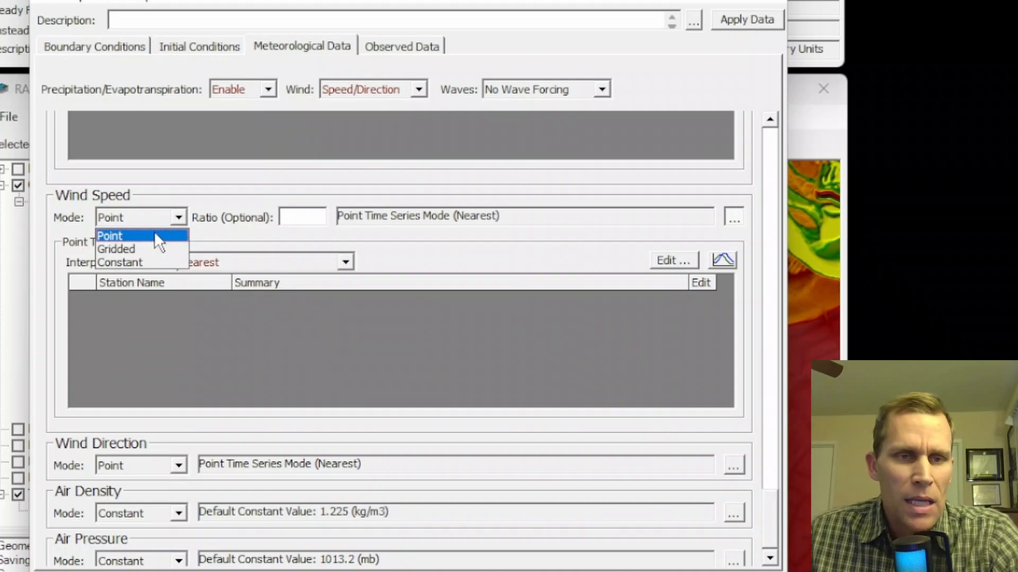
mouse_move(147, 262)
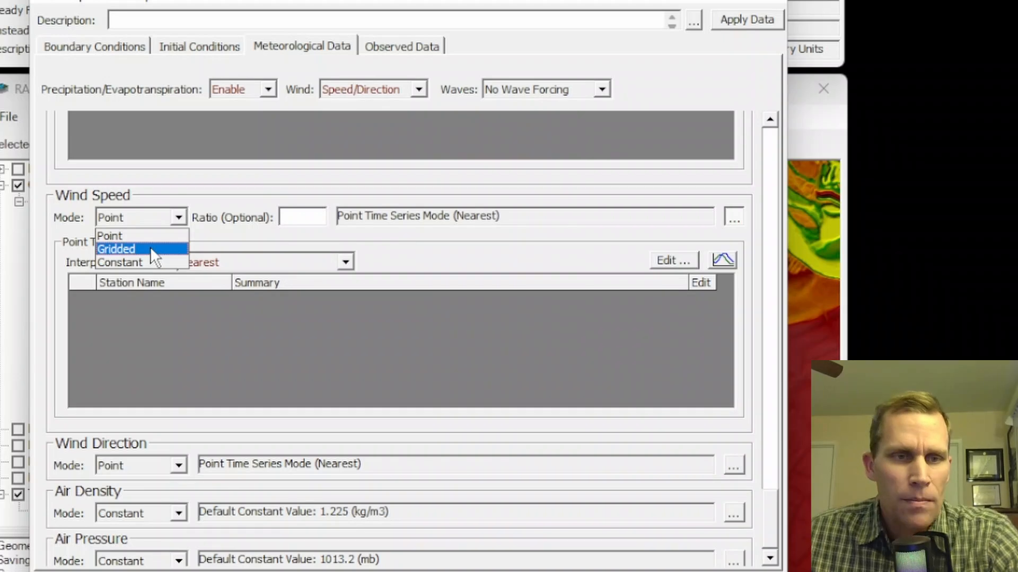
left_click(109, 236)
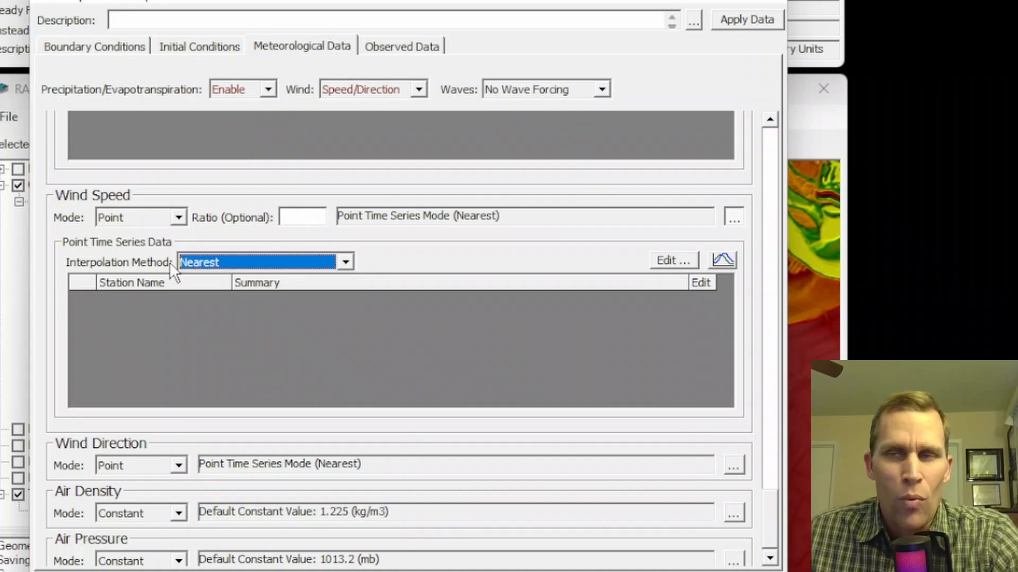
mouse_move(666, 285)
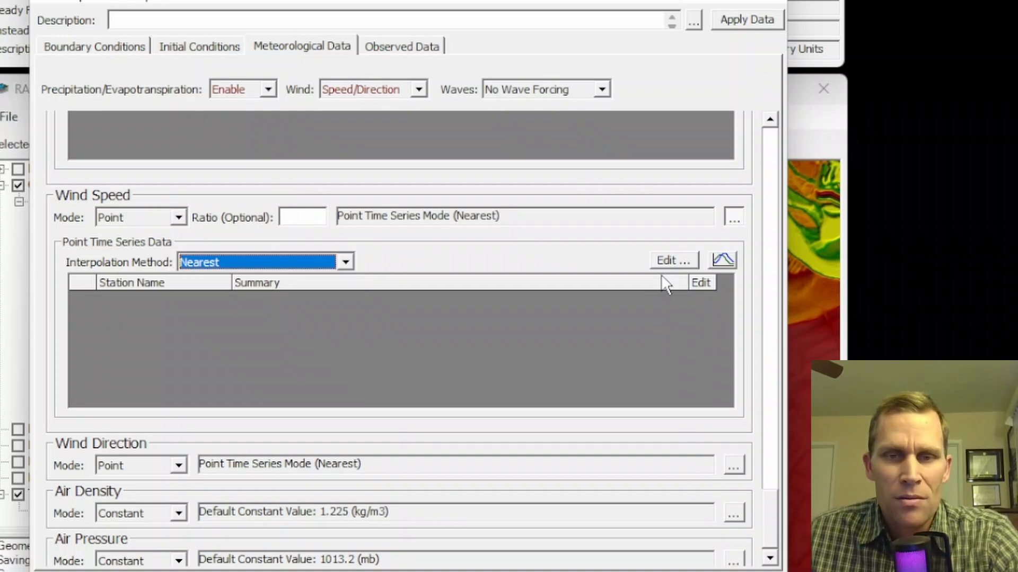
left_click(672, 261)
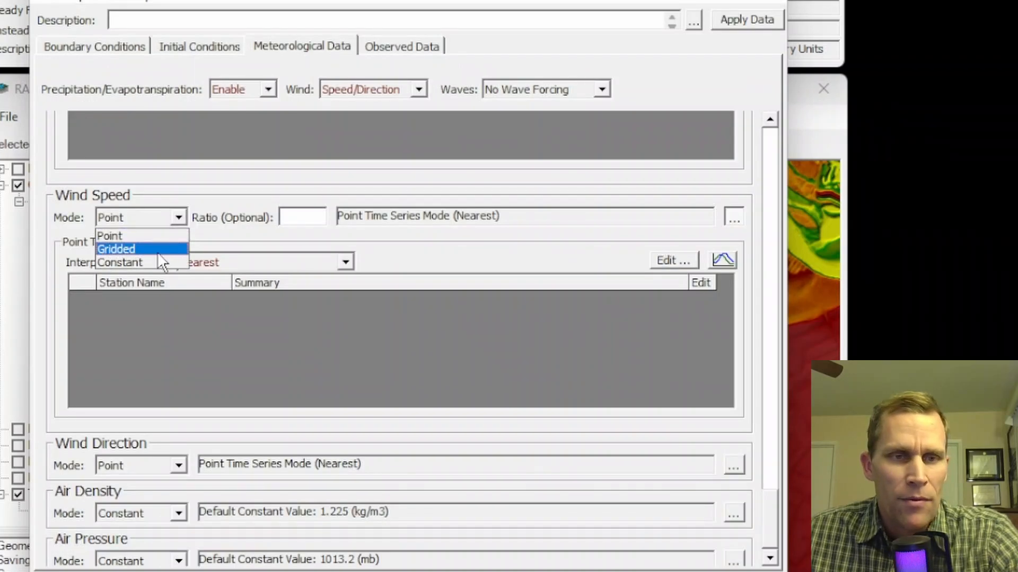
left_click(115, 249)
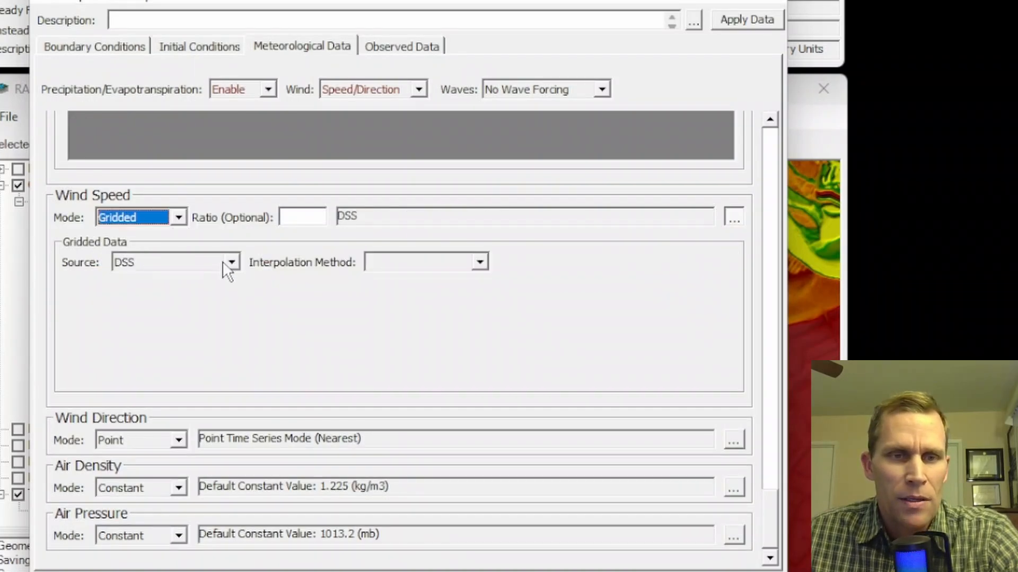
left_click(172, 262)
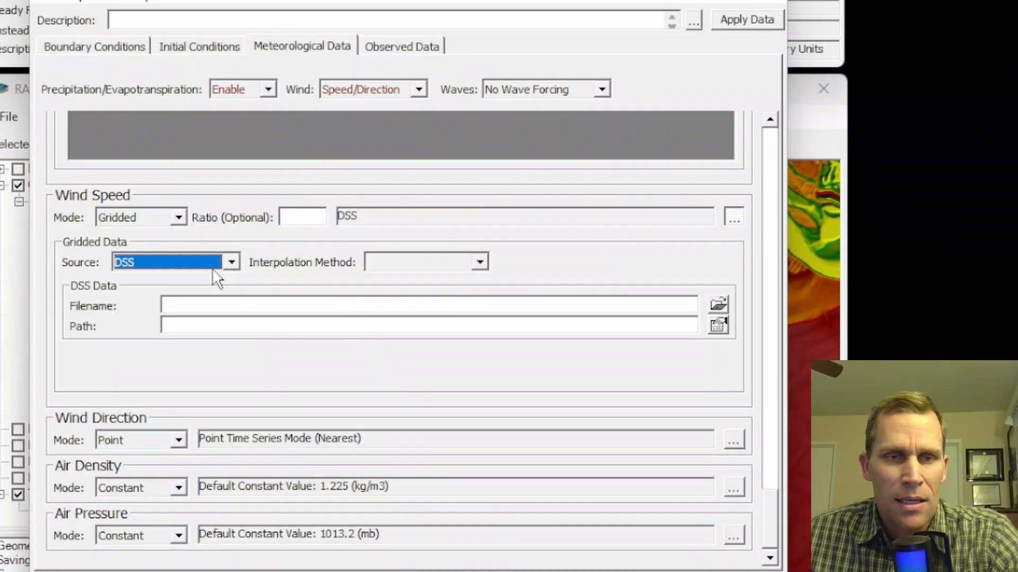
left_click(162, 261)
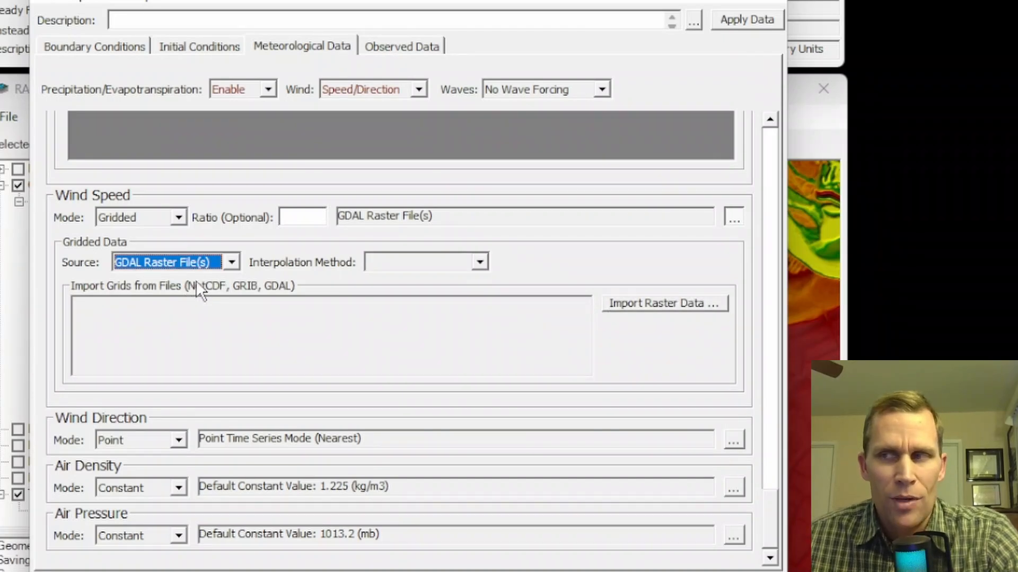
mouse_move(178, 464)
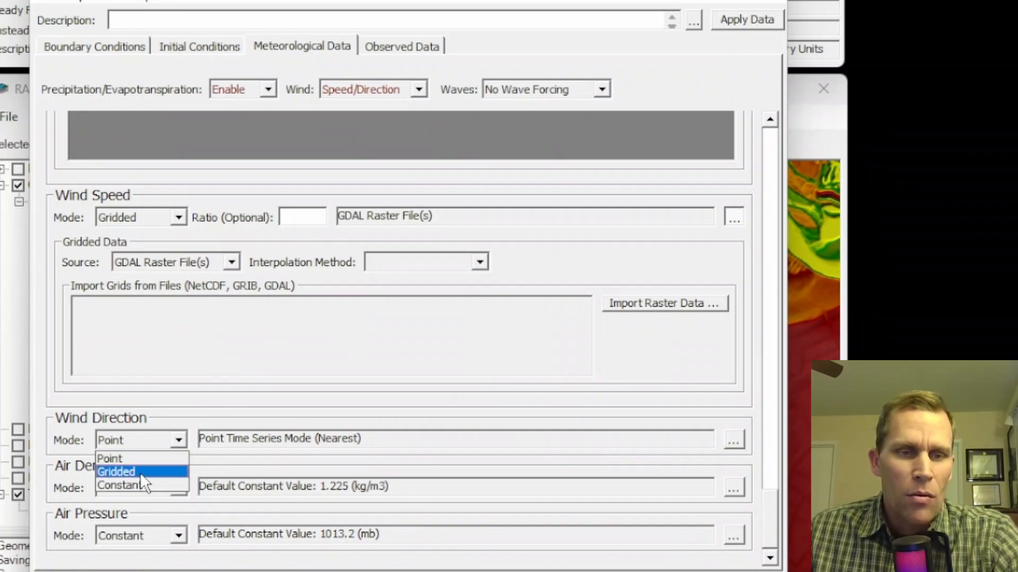
Keep Wind Direction in Point time-series mode.
left_click(109, 457)
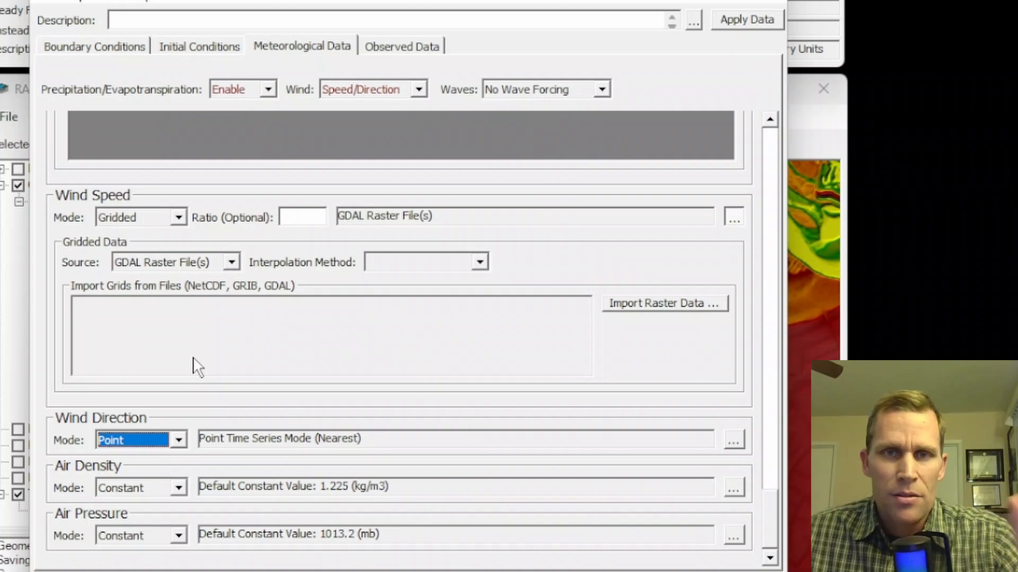
mouse_move(191, 378)
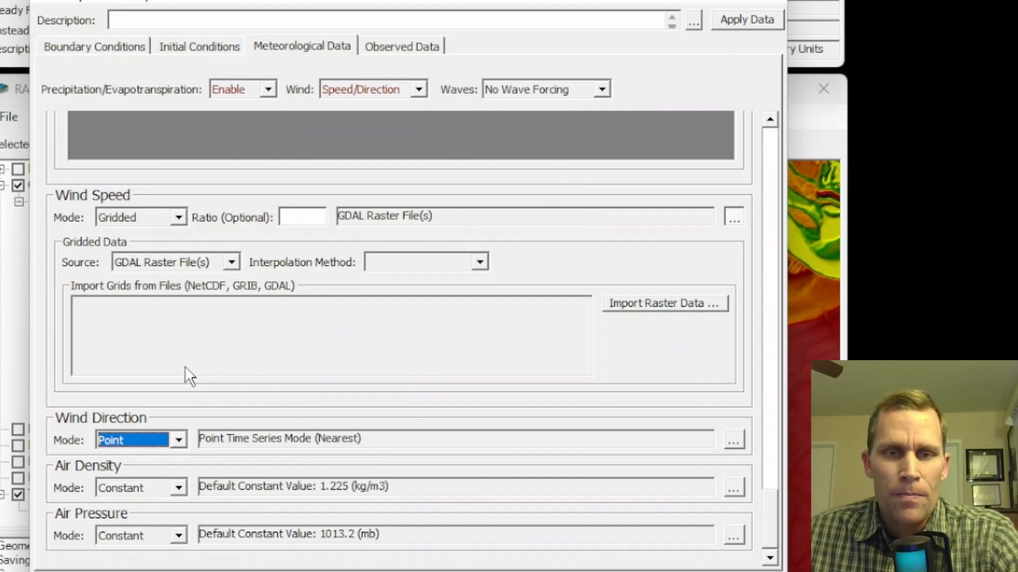
mouse_move(208, 447)
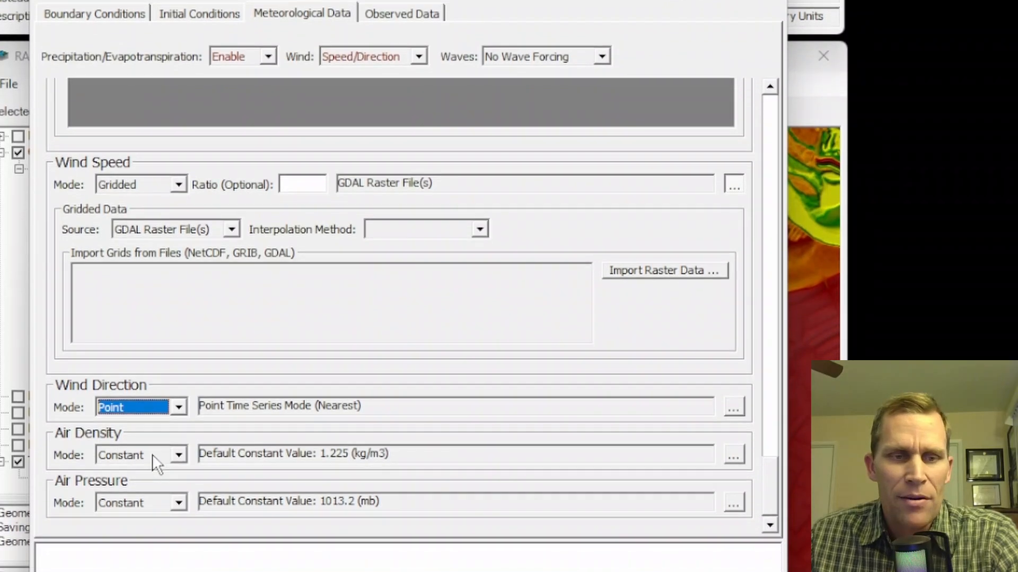
Leave air density and pressure Constant and enable Wave Forcing X/Y.
left_click(130, 455)
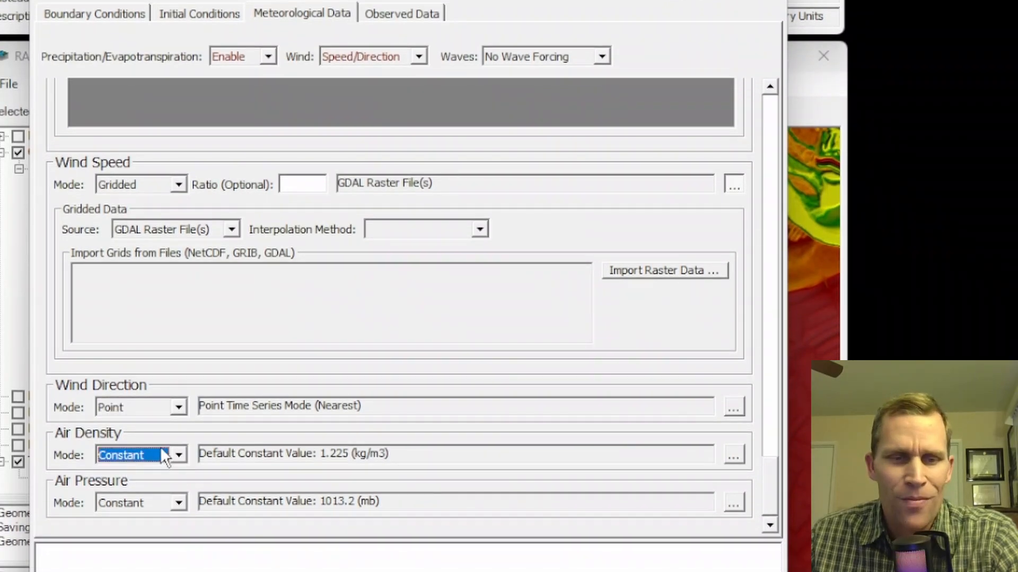
mouse_move(177, 513)
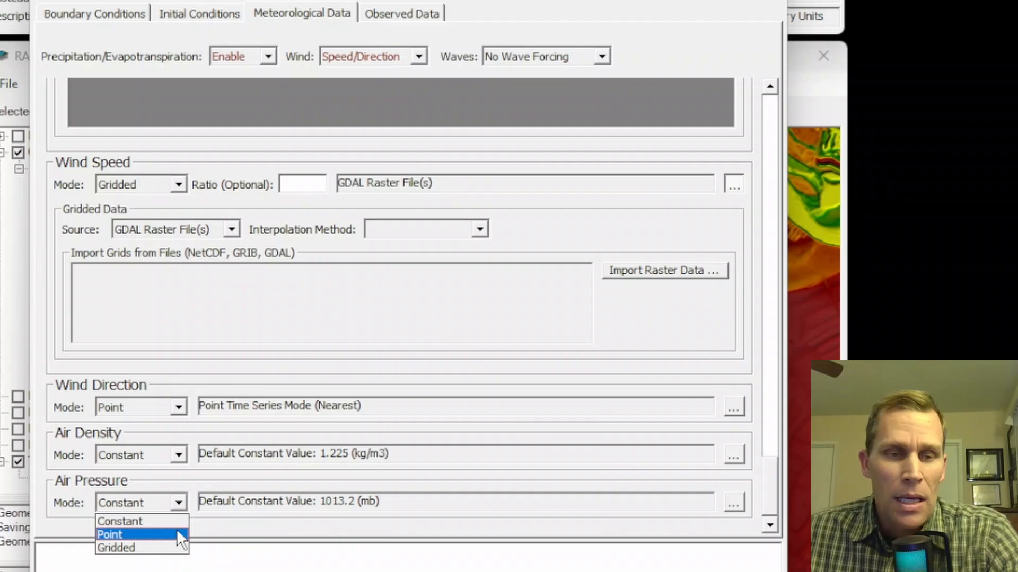
mouse_move(168, 521)
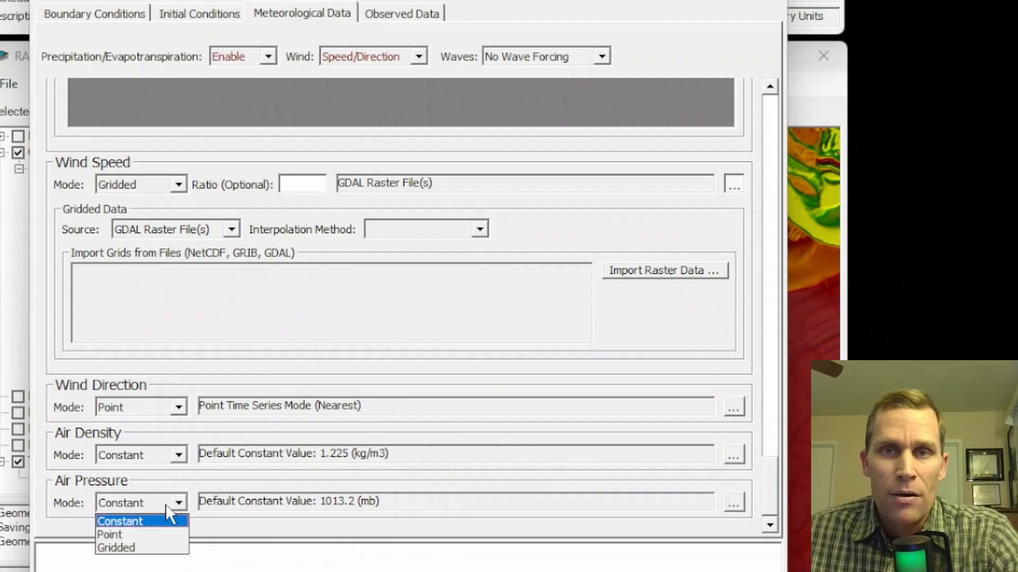
mouse_move(109, 534)
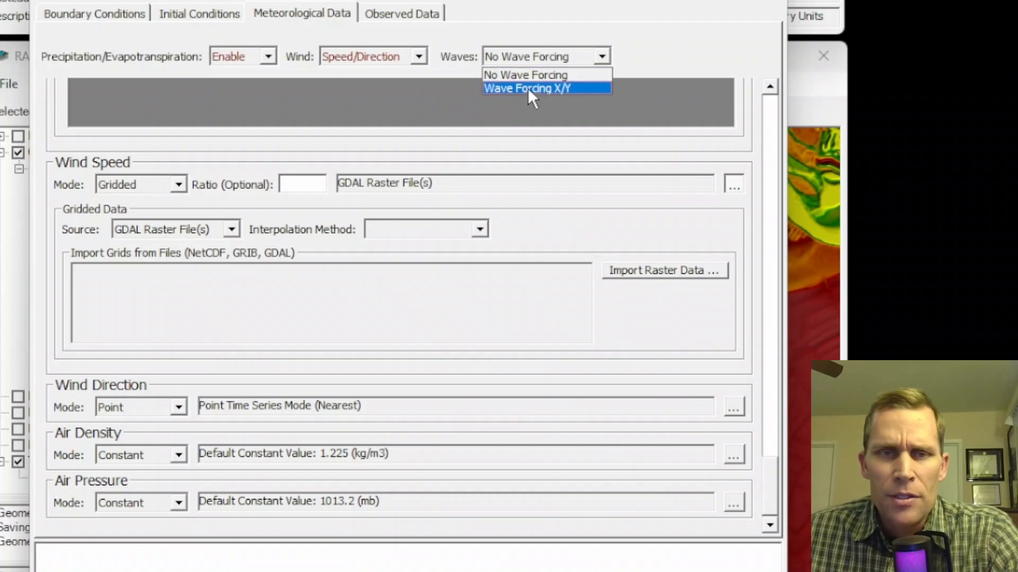
left_click(526, 88)
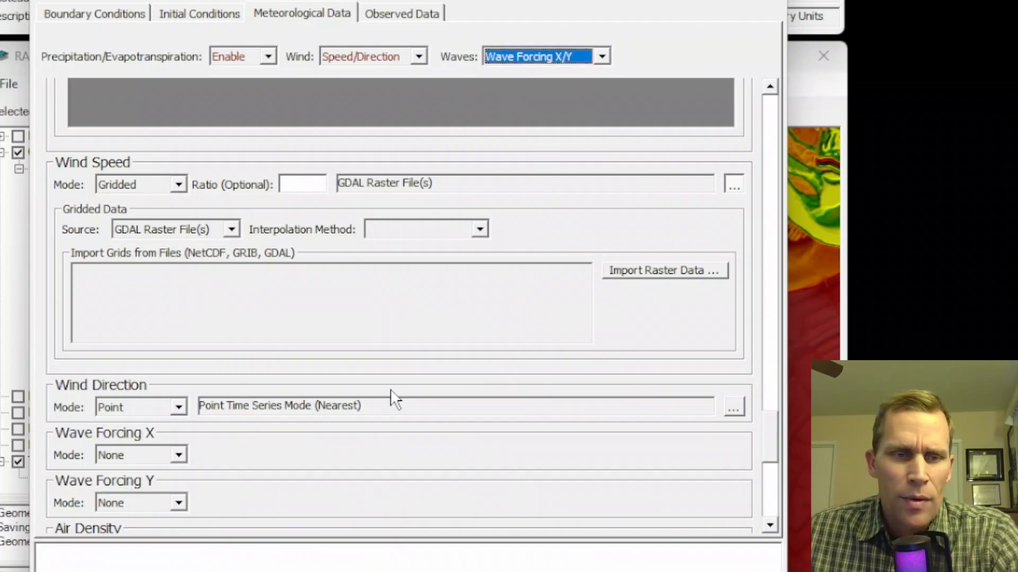
scroll("down", 3)
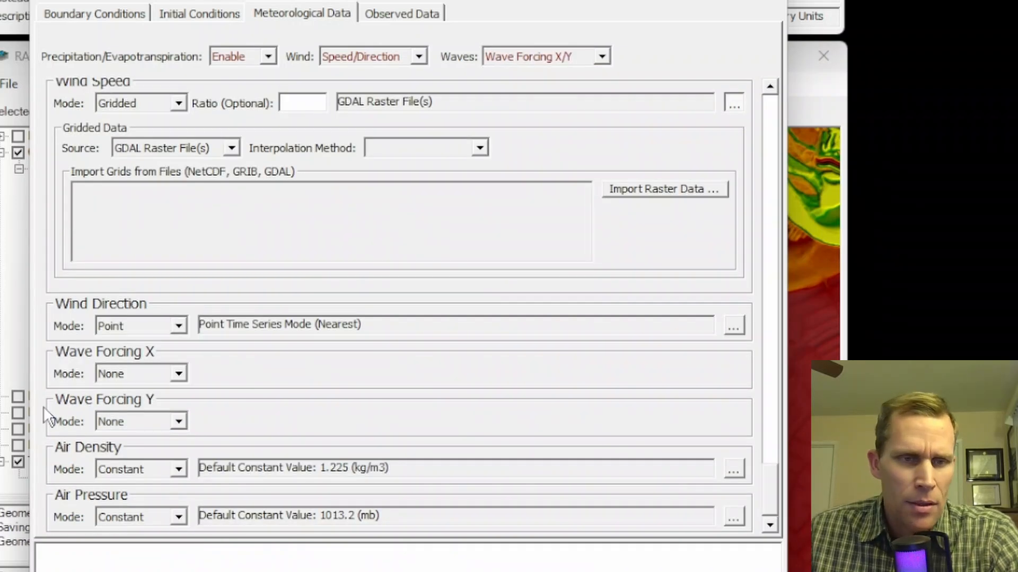